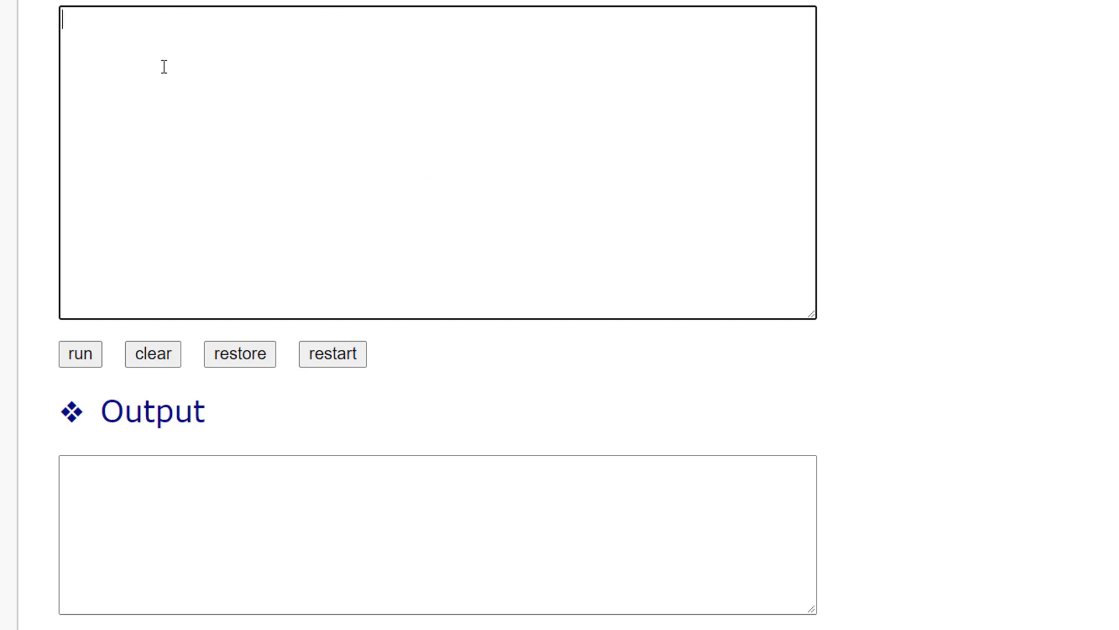
mouse_move(279, 101)
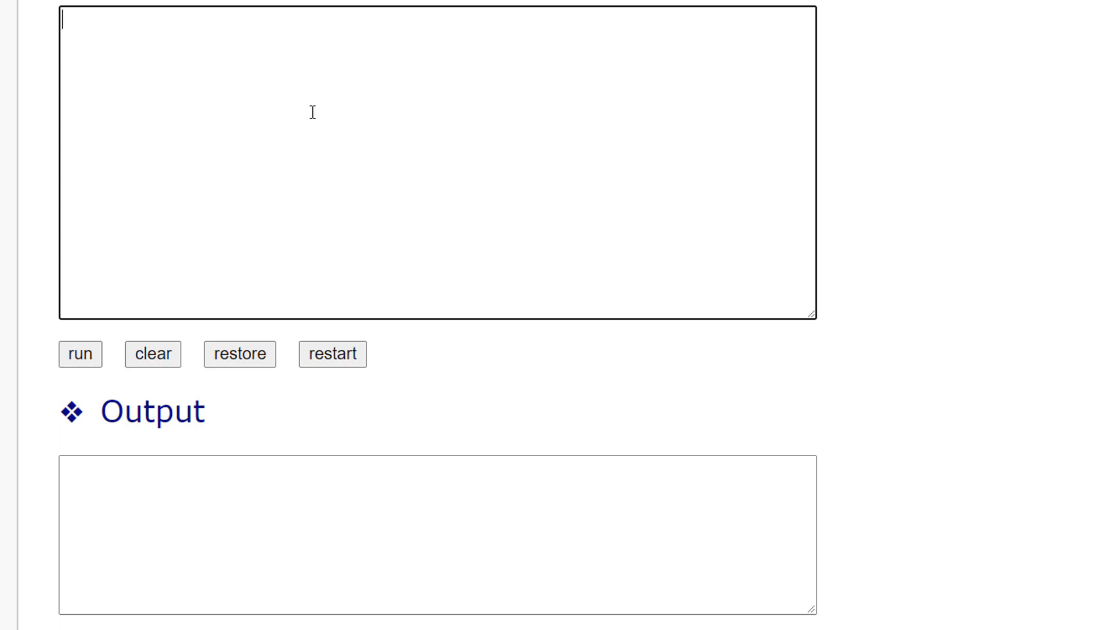
mouse_move(231, 43)
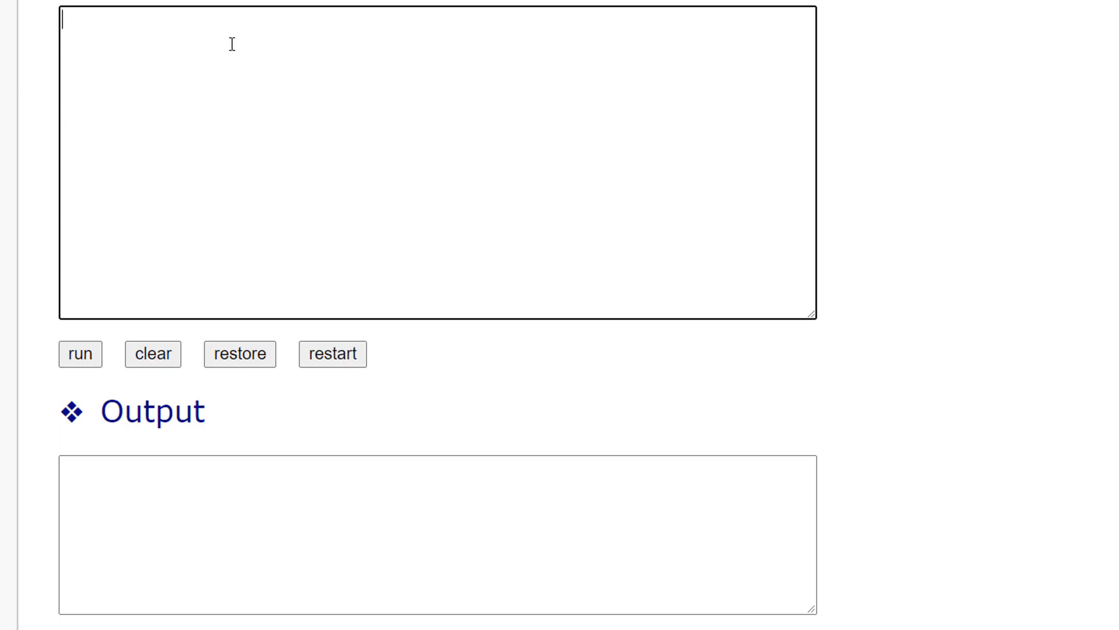
mouse_move(82, 523)
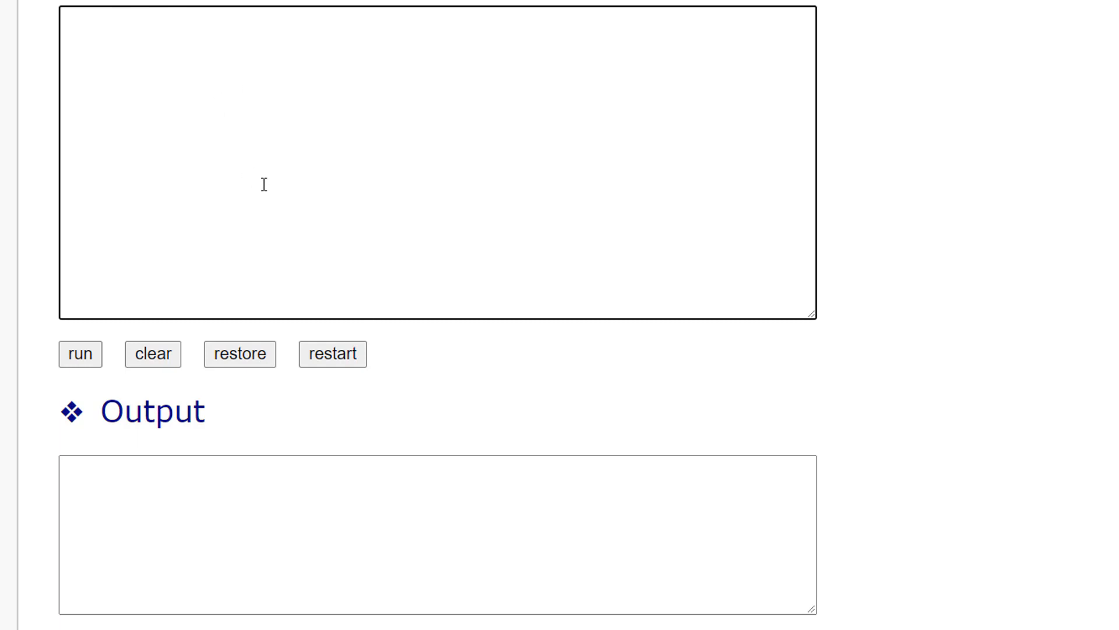
mouse_move(296, 180)
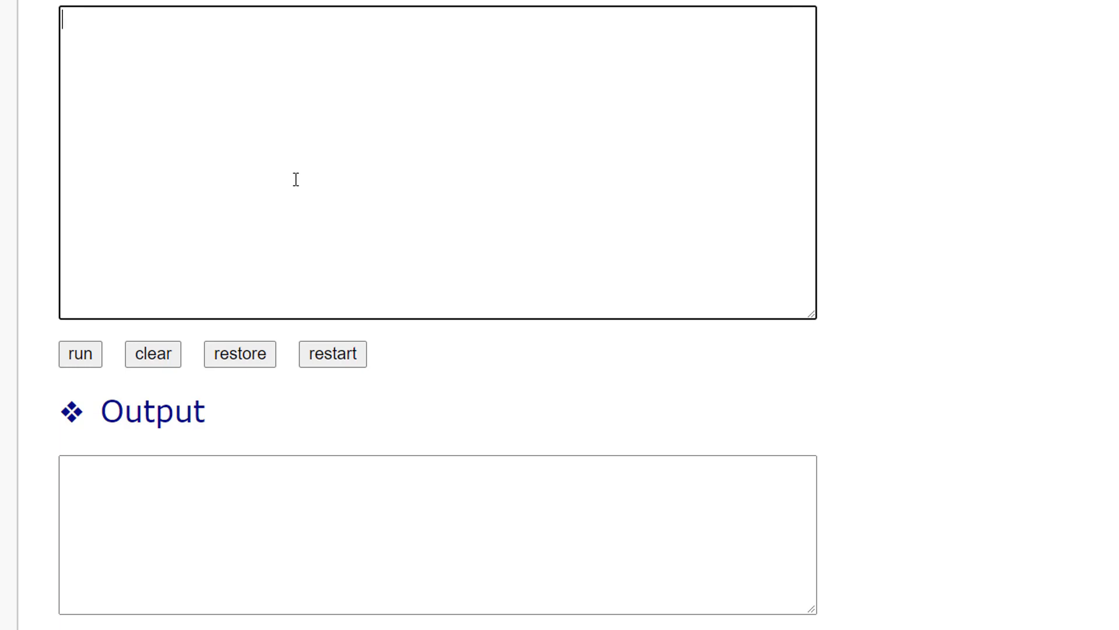
Write "local test = 10" and "print(test)", then run it to output 10.
text(local)
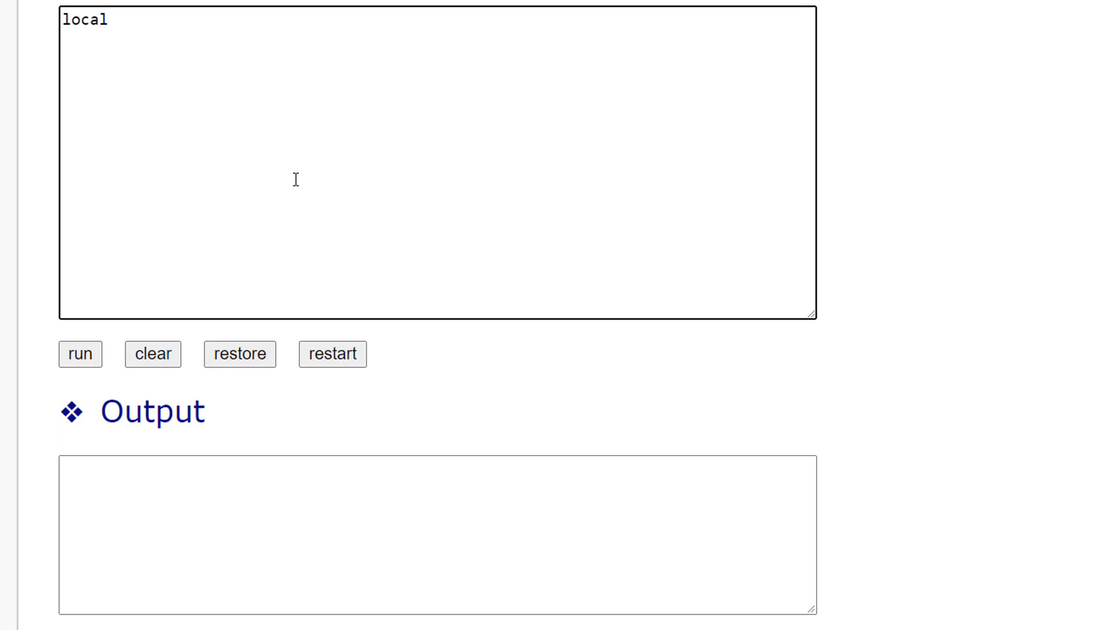
text(test = 10)
text(p)
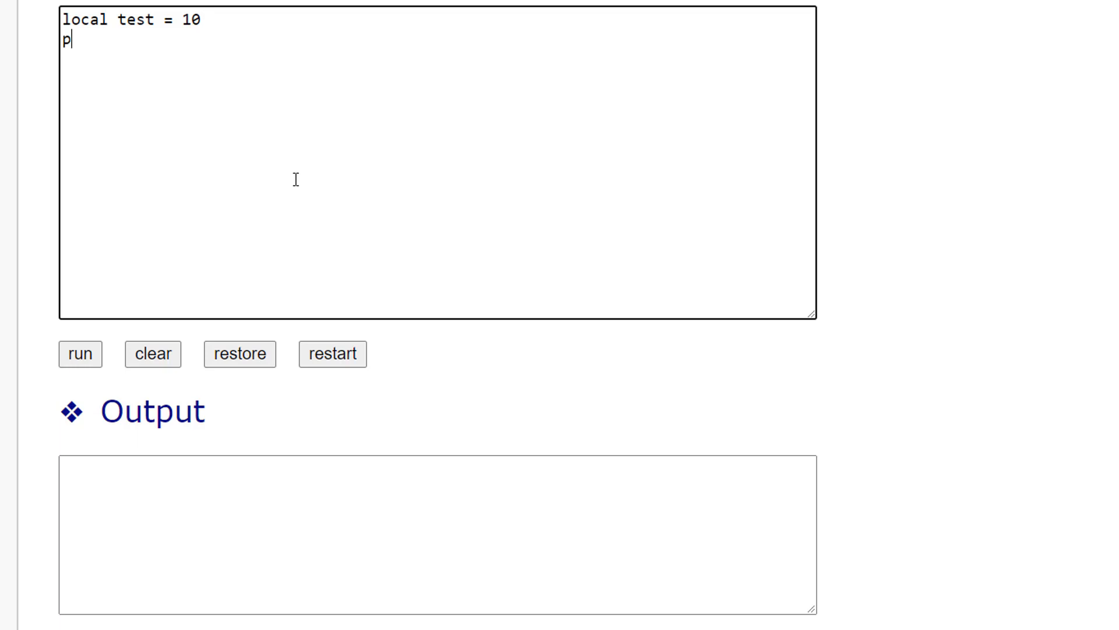
text(rint(test))
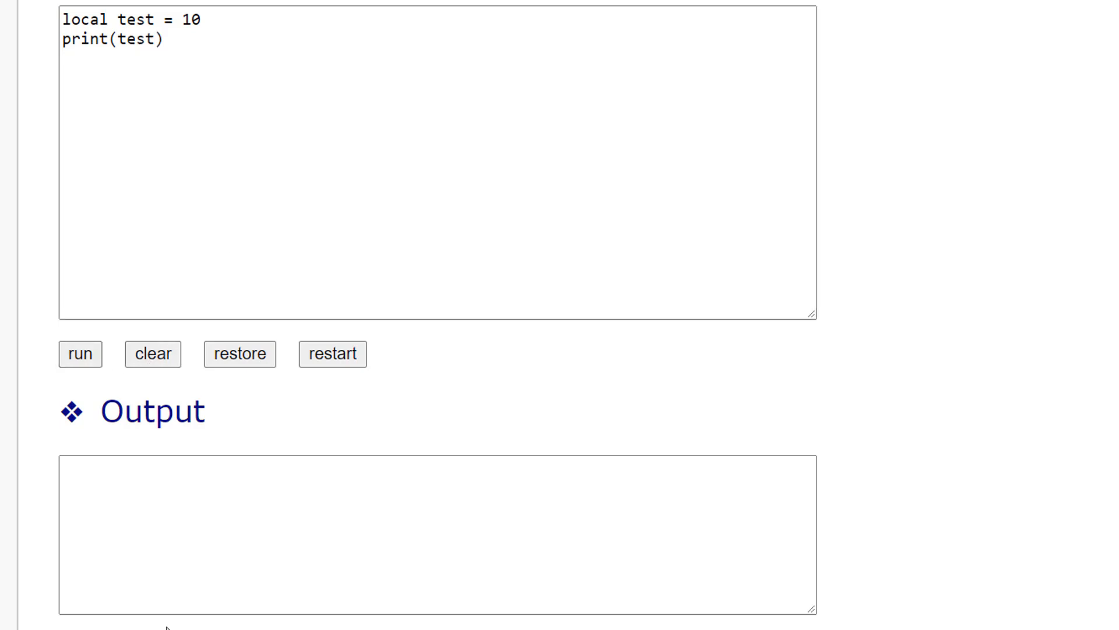
click(81, 354)
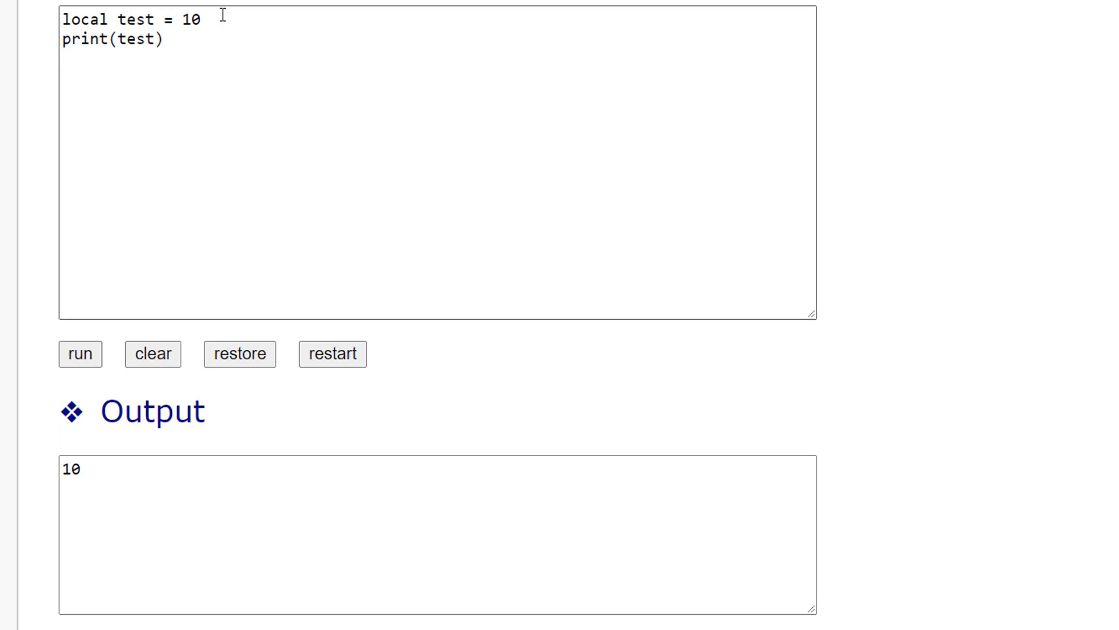
mouse_move(105, 20)
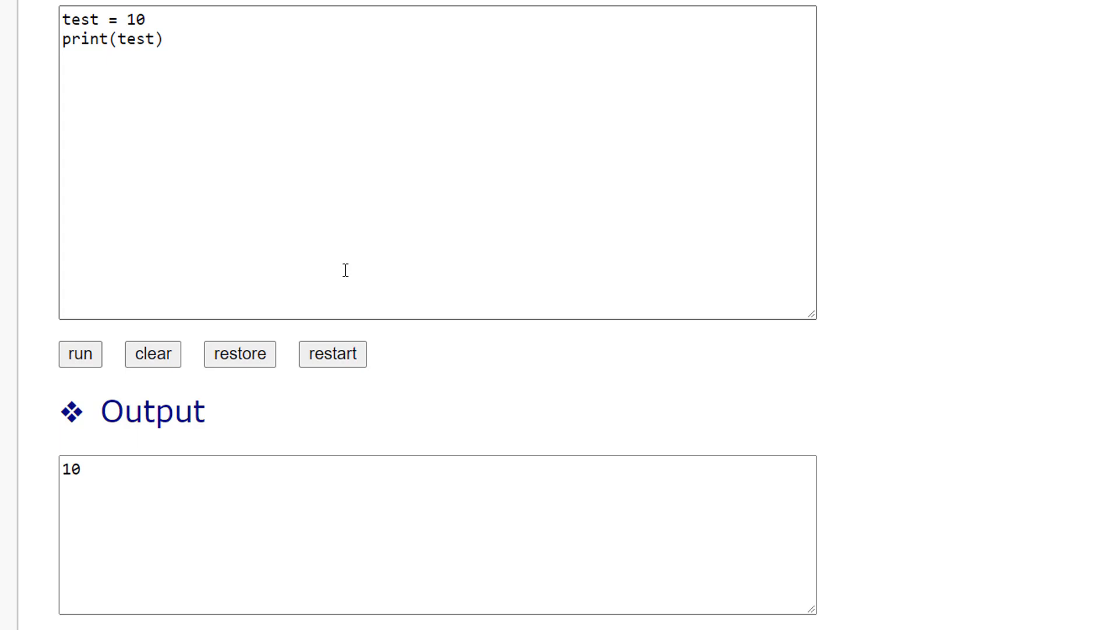
mouse_move(110, 125)
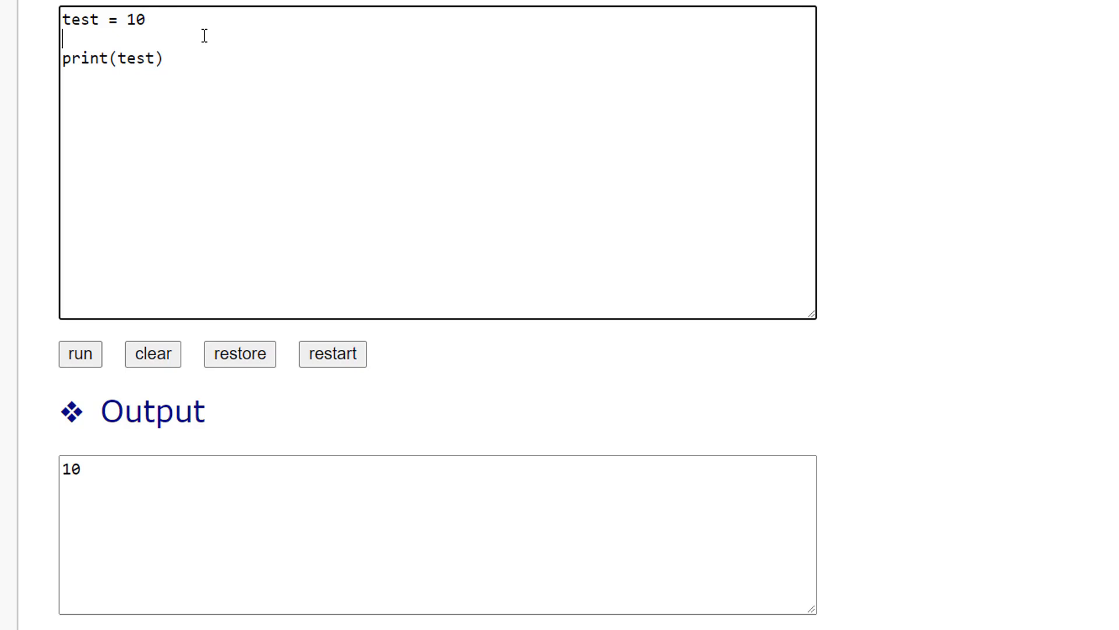
Add the line "test = test + 15" before print(test) so the global test prints 25.
text(test =)
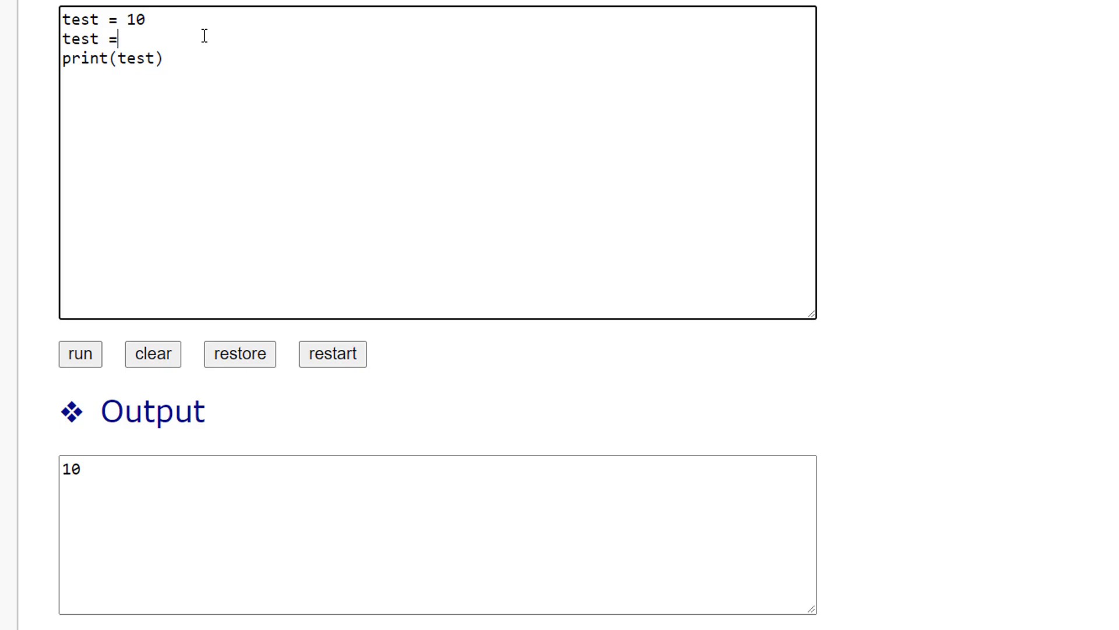
text(test +)
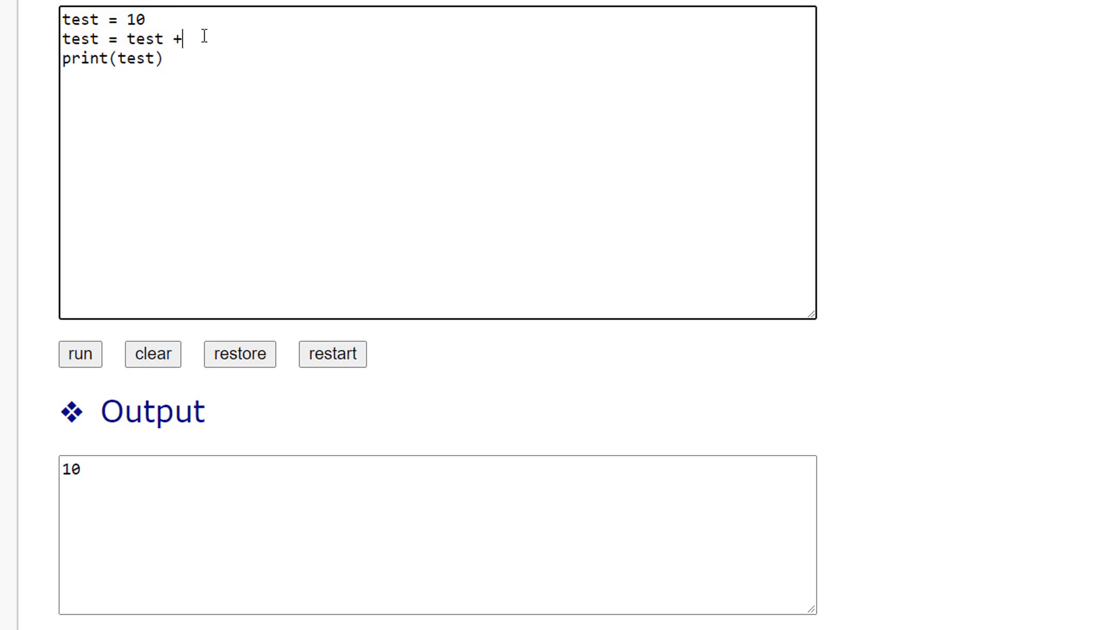
text(15)
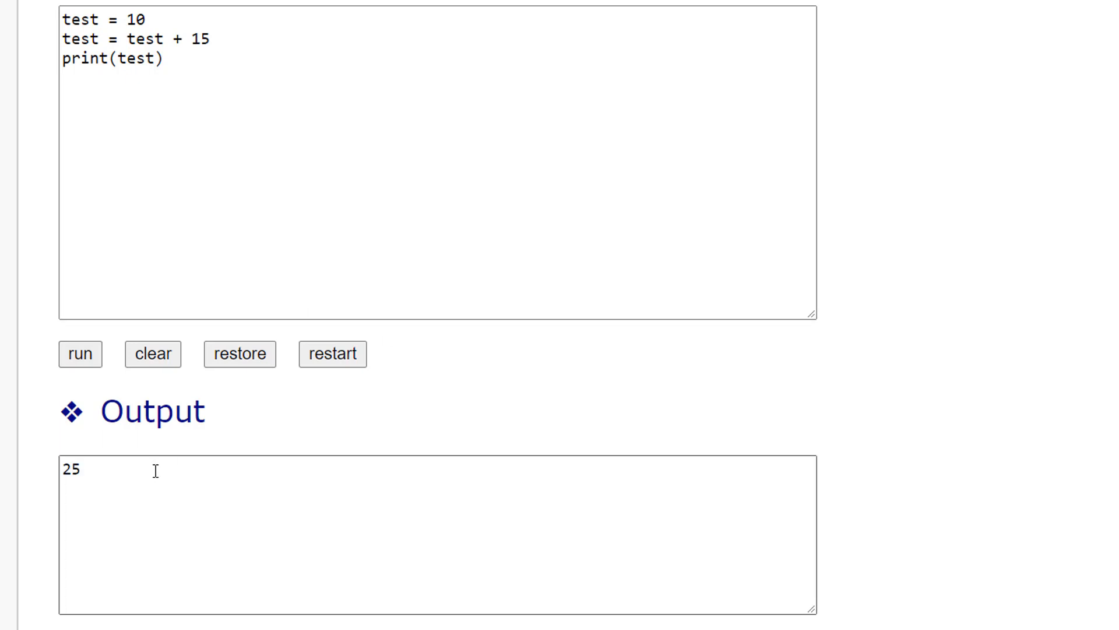
mouse_move(205, 49)
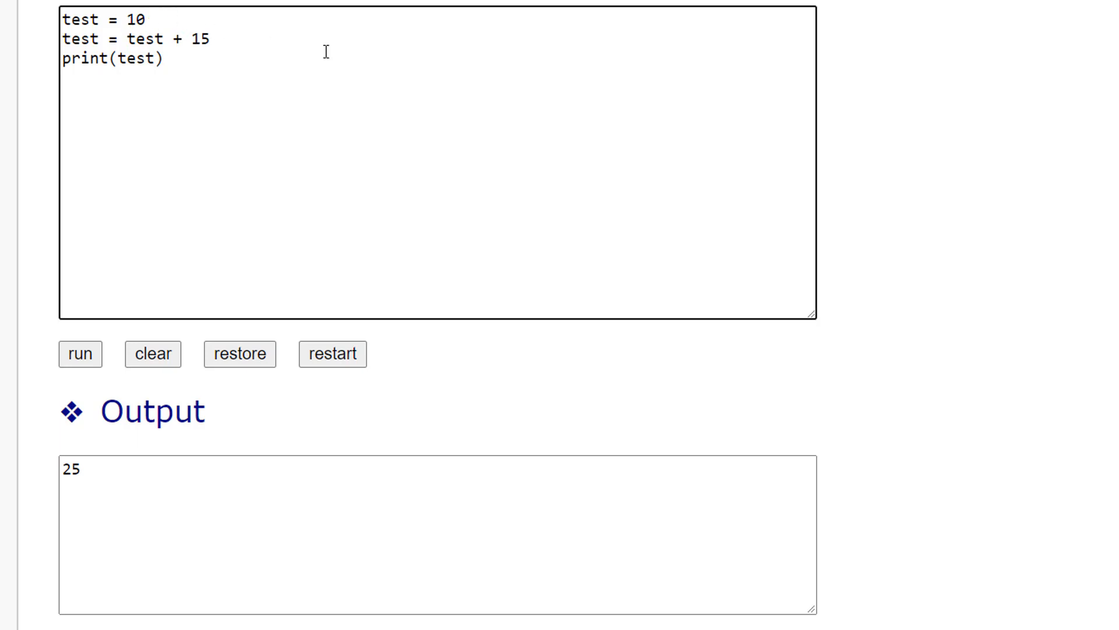
Replace 10 with "string" and run, getting an arithmetic-on-string error.
double_click(131, 20)
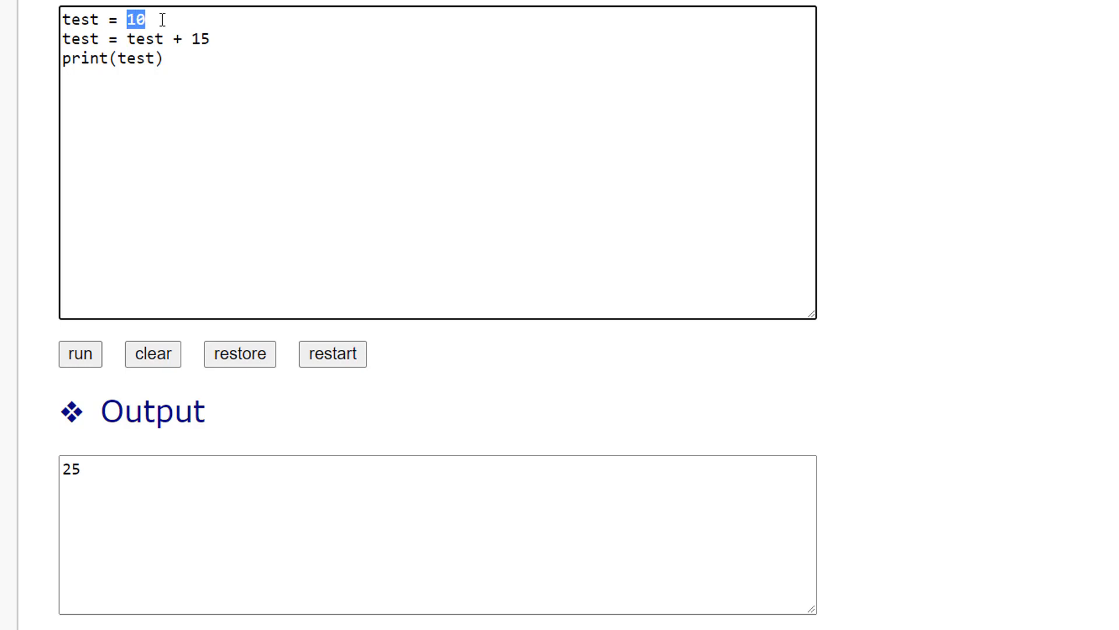
text("s)
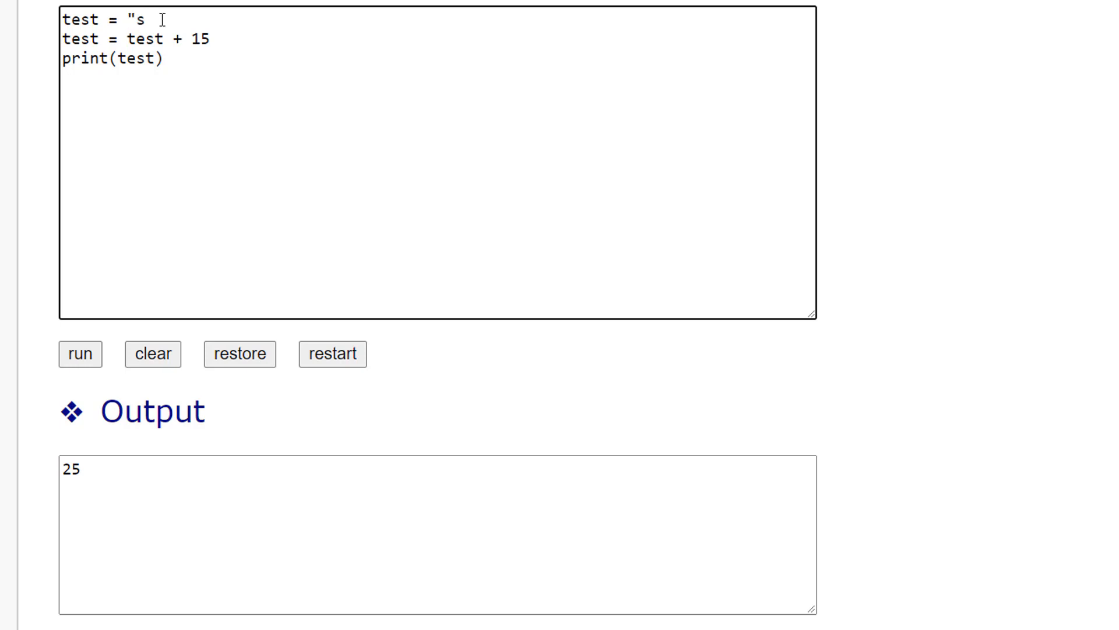
text(tring")
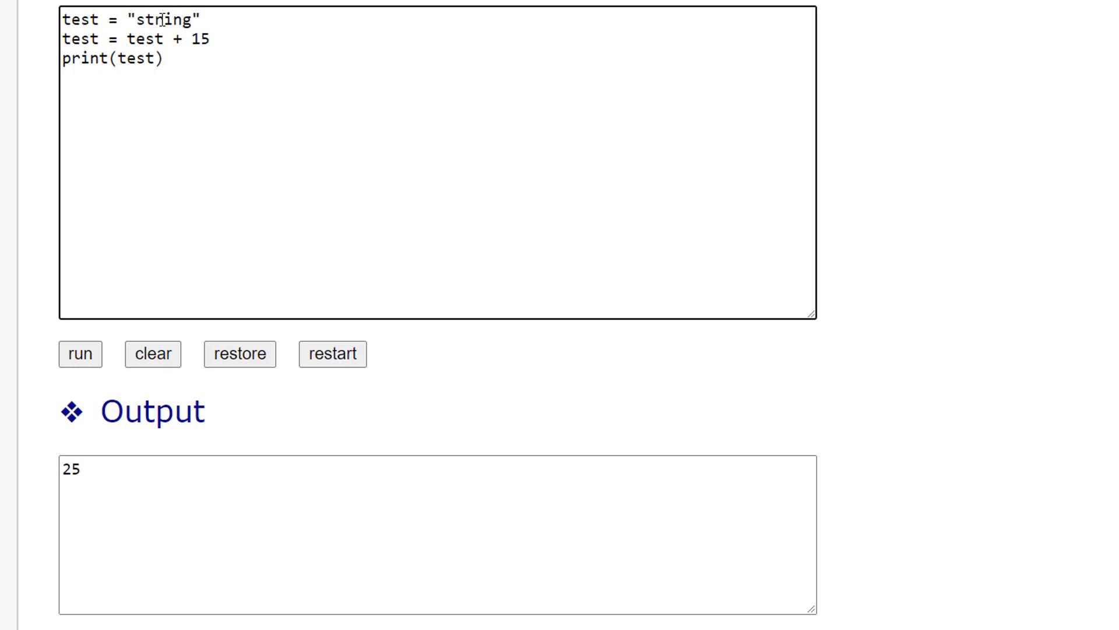
mouse_move(221, 37)
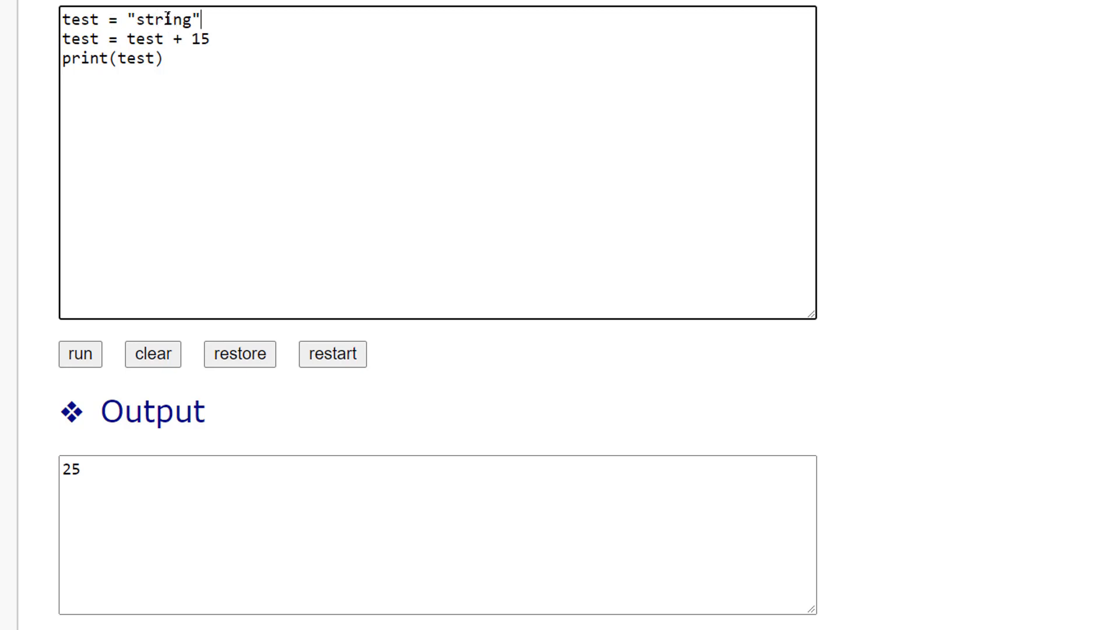
click(80, 354)
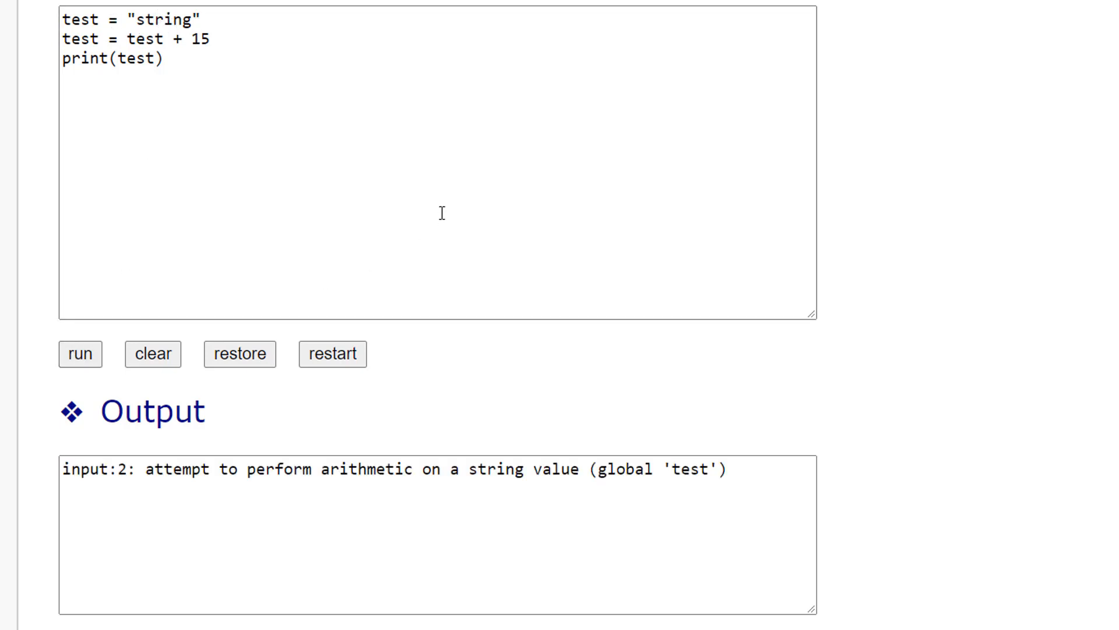
mouse_move(158, 91)
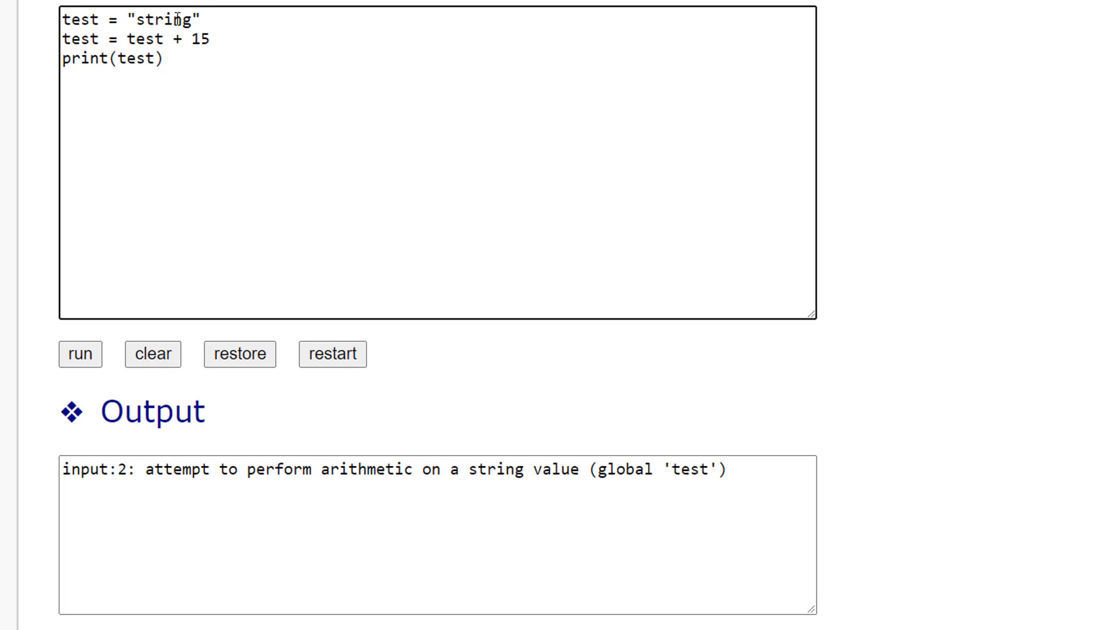
Replace the string value with true, then false, and select it again for editing.
double_click(162, 20)
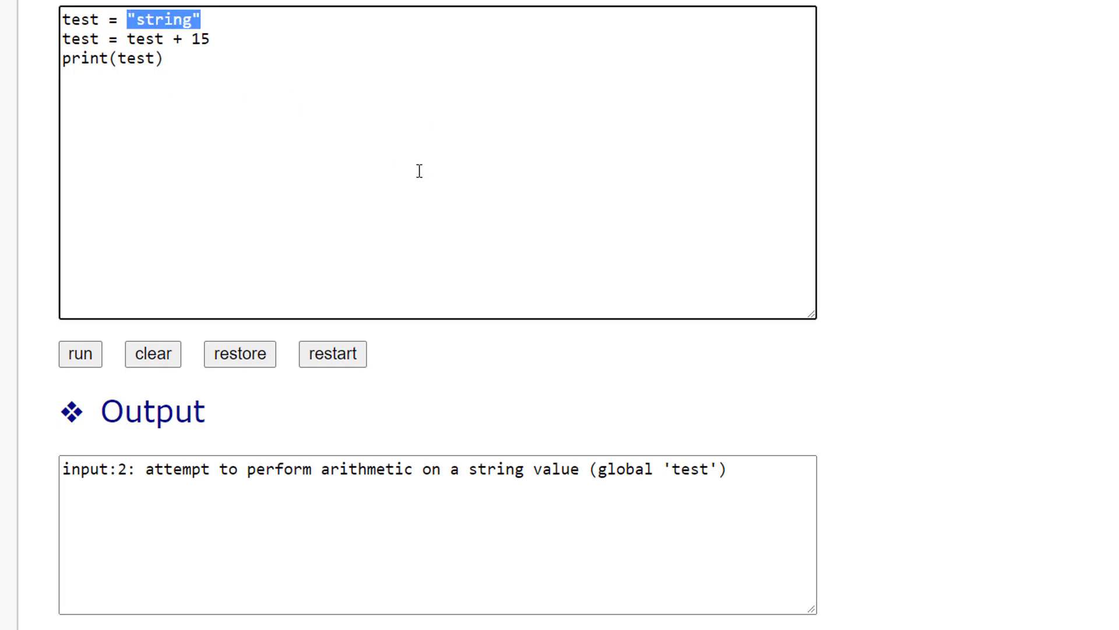
key(Delete)
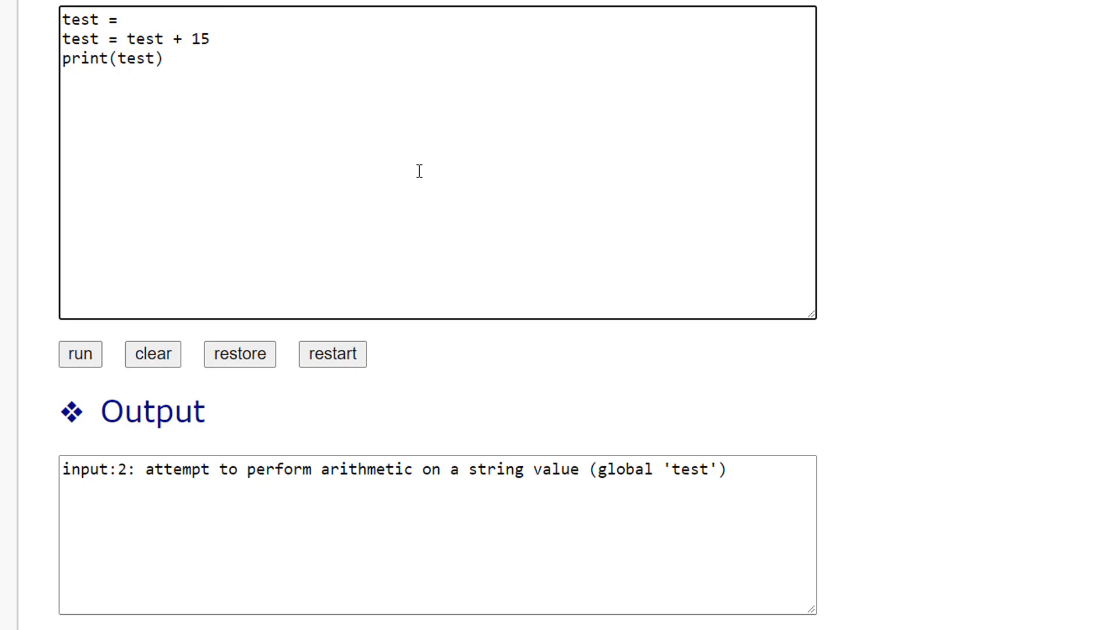
text(true)
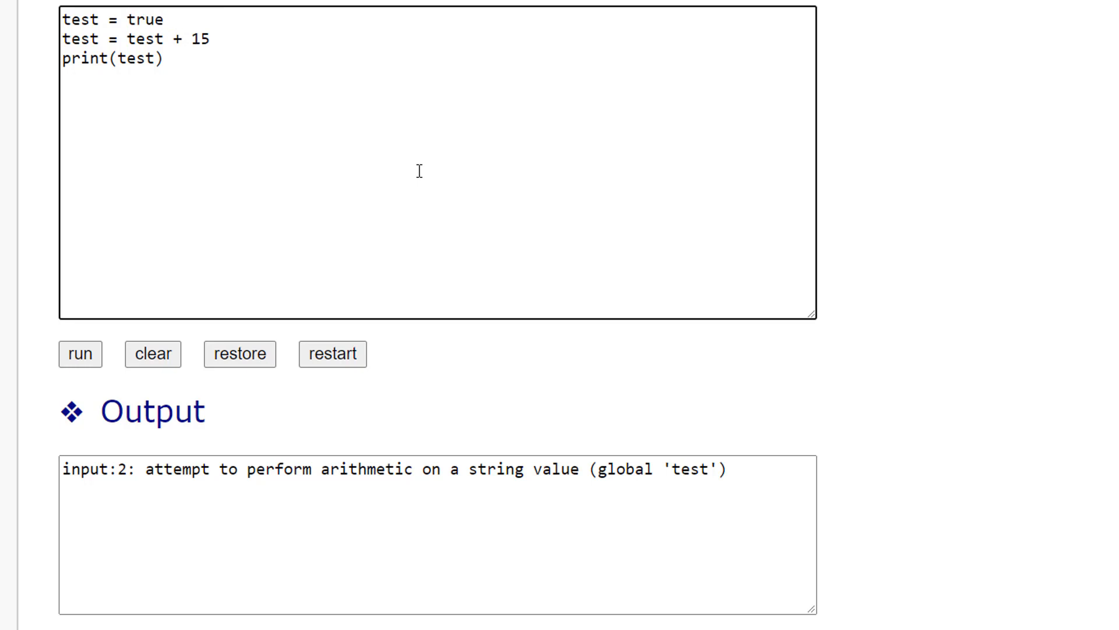
text(false)
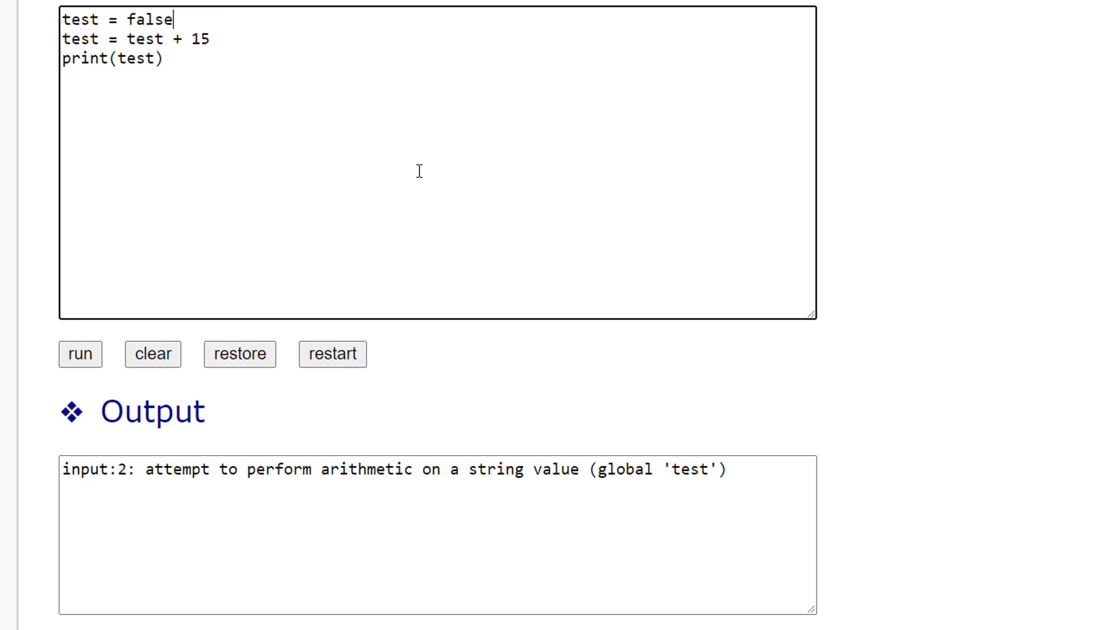
double_click(155, 20)
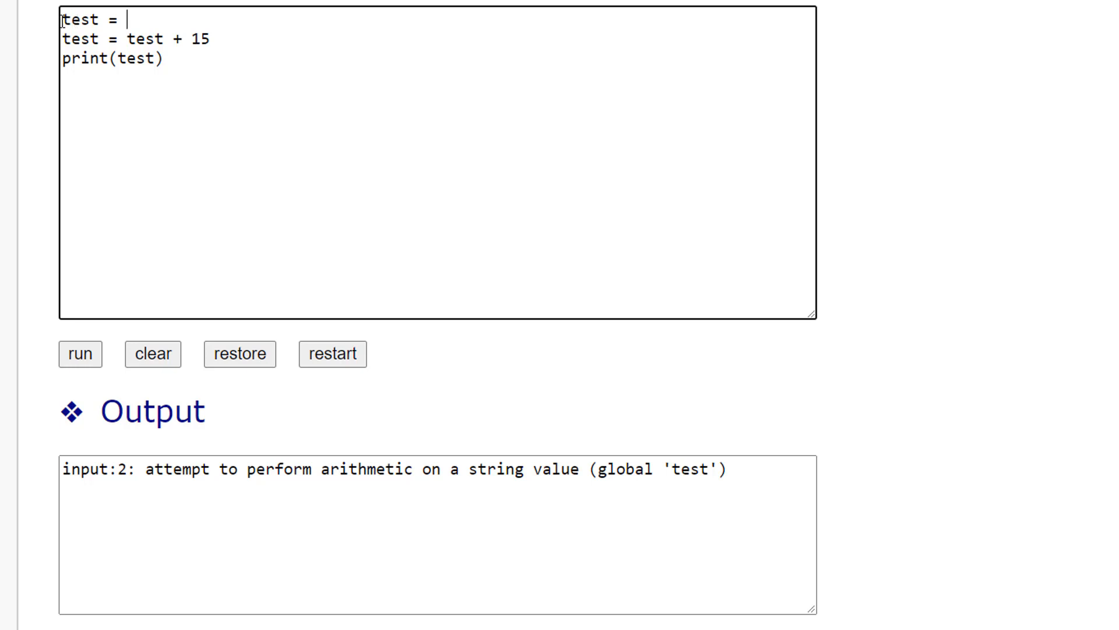
mouse_move(301, 78)
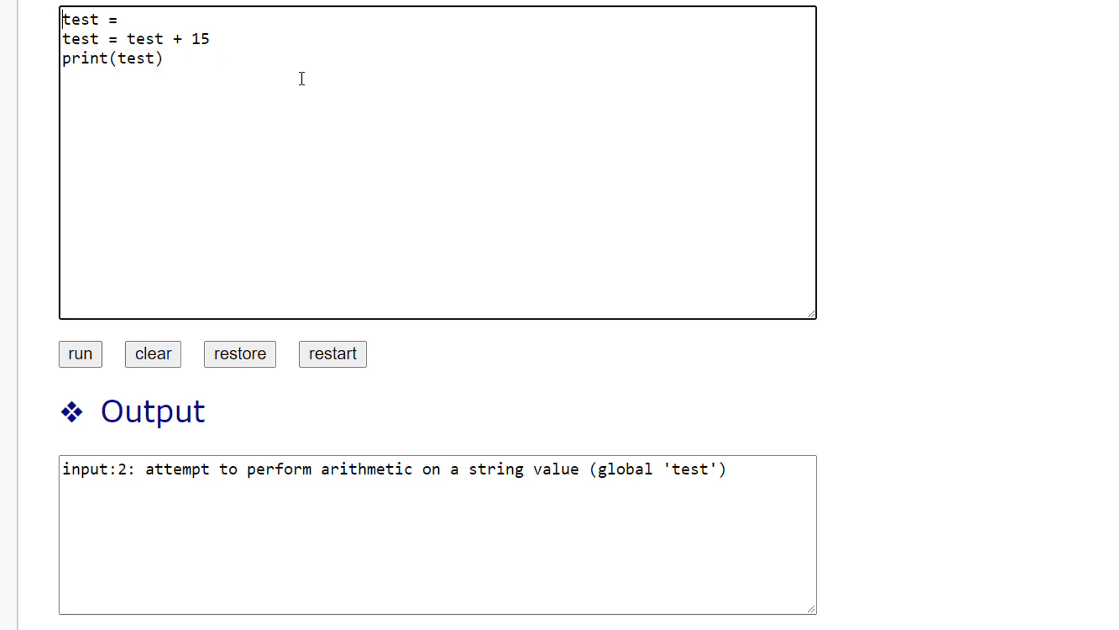
Make the first line "local test = 10" and drop the "test = test + 15" line.
text(loc)
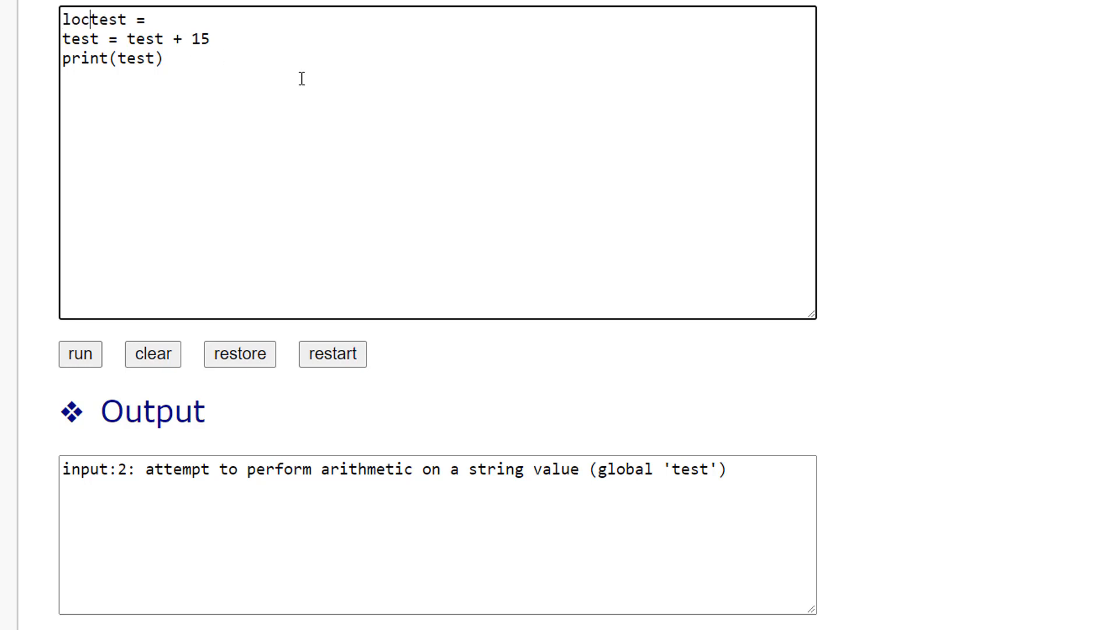
text(al)
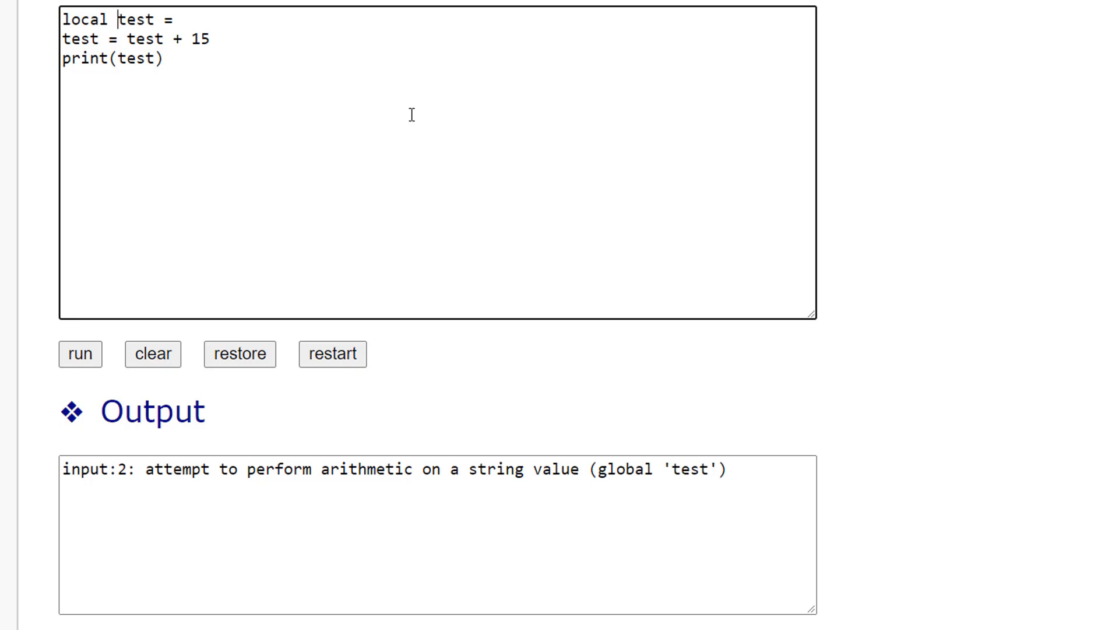
mouse_move(454, 75)
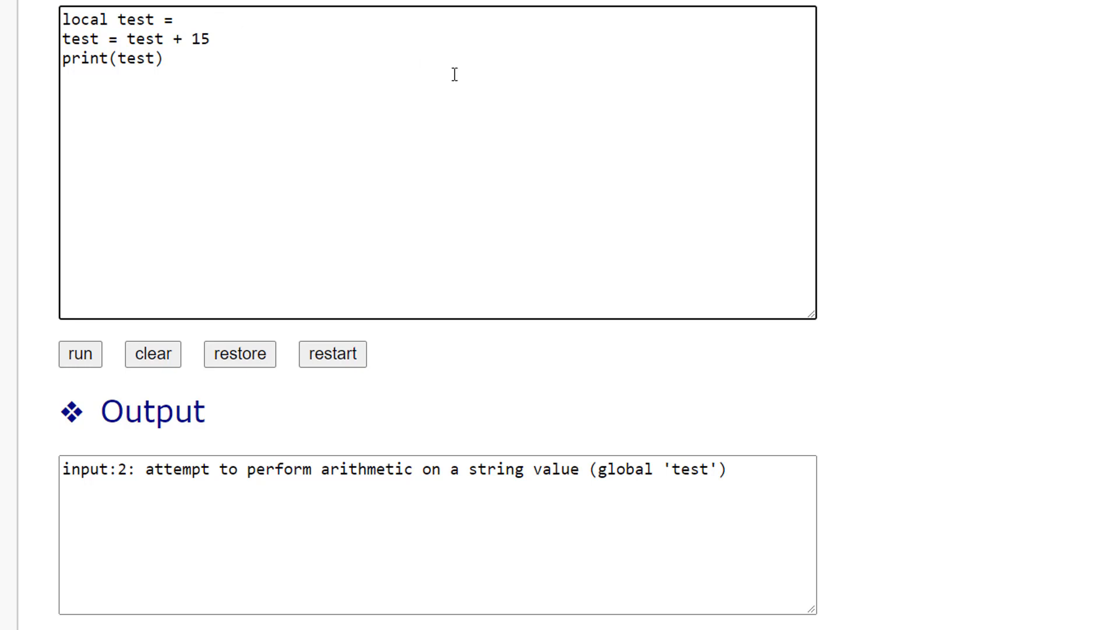
text(10)
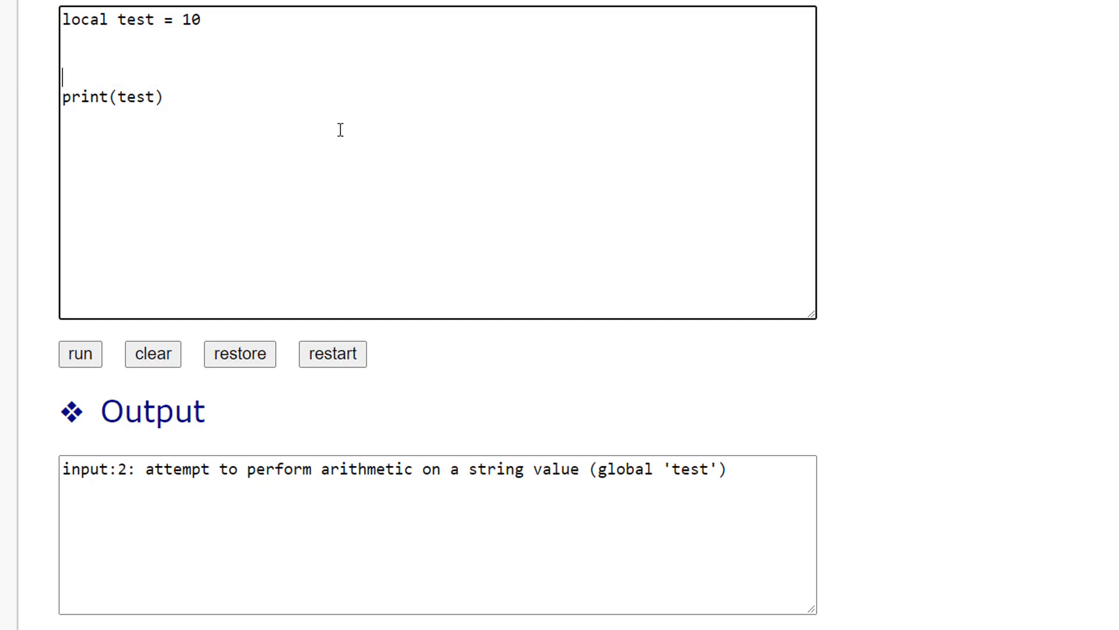
Clear the old error and wrap print(test) in function MyFunction() ... end with a MyFunction() call.
click(151, 354)
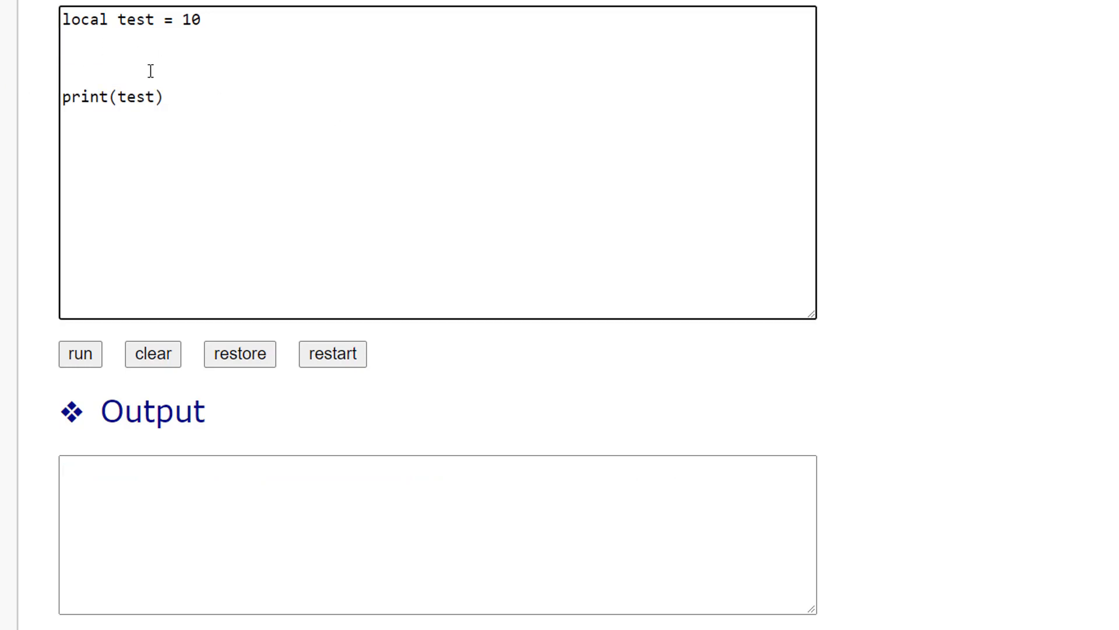
key(Return)
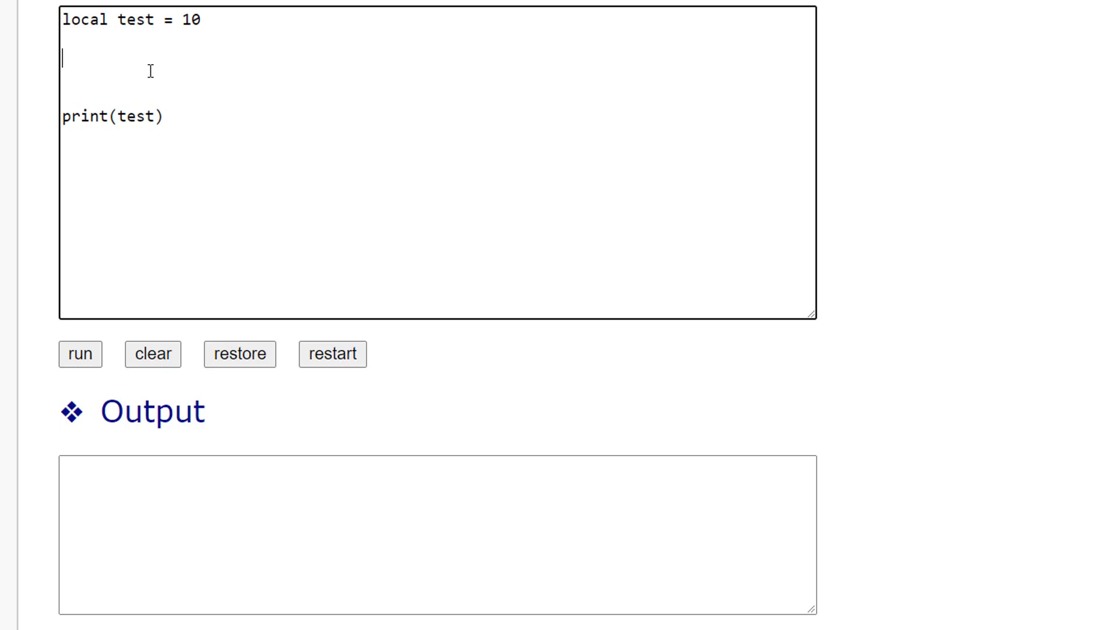
text(function)
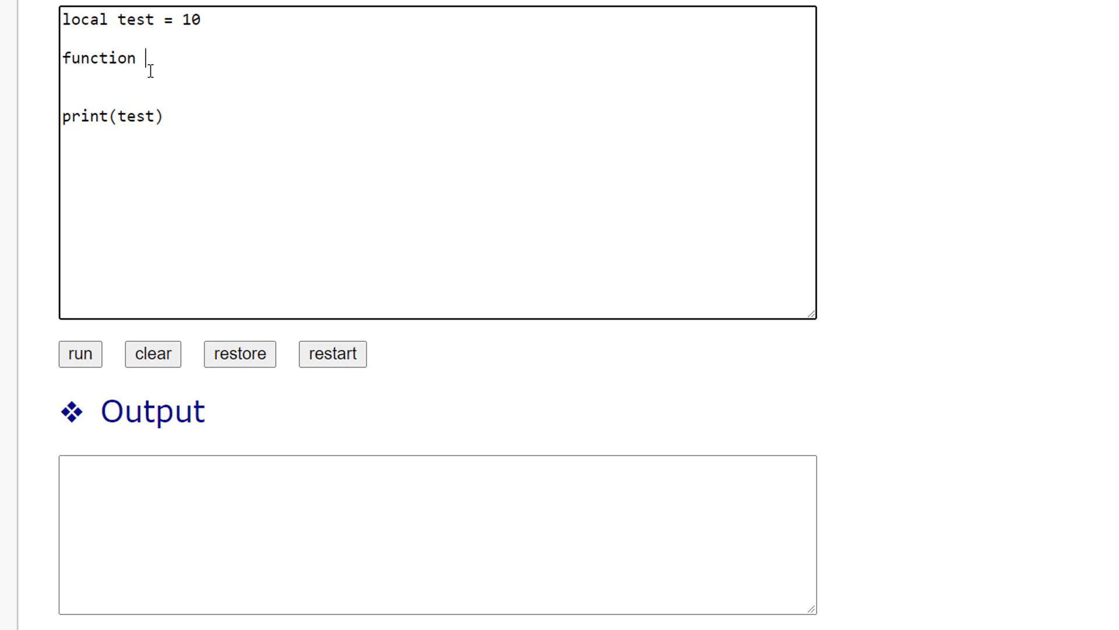
text(MyFunction())
text(end)
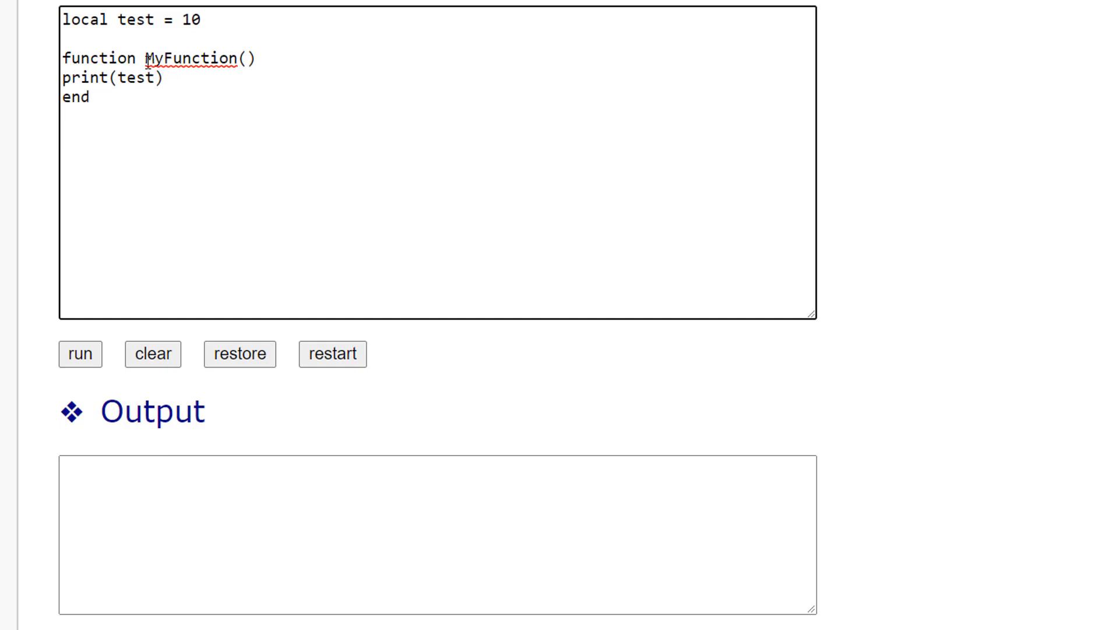
click(94, 98)
text(MyFunction())
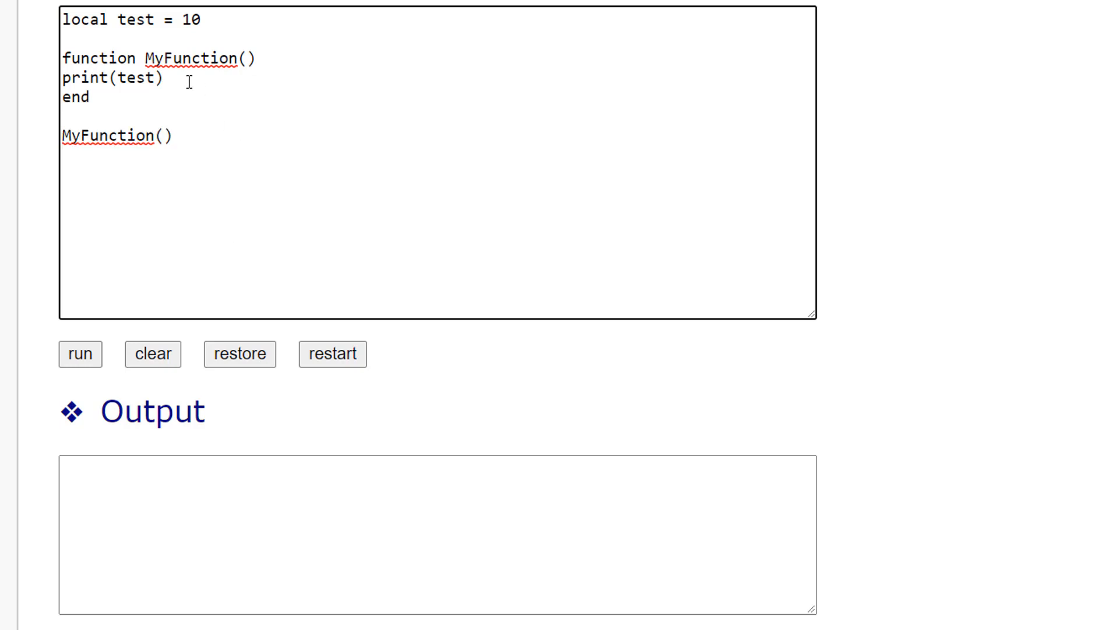
mouse_move(303, 275)
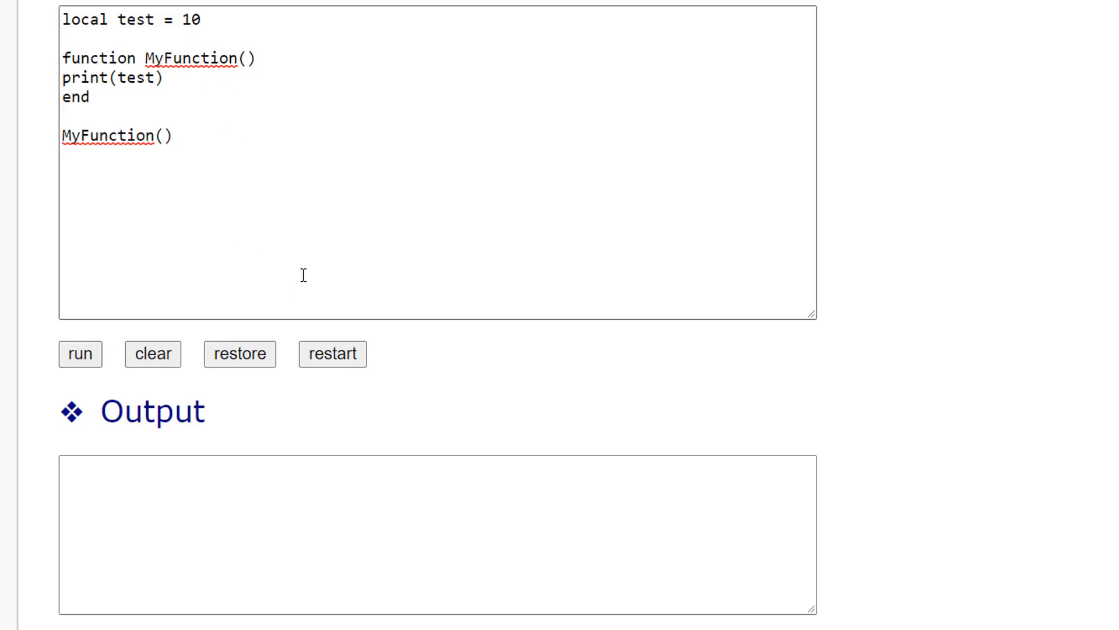
Run to print 10, then add "local test = 5" inside MyFunction, erasing an unfinished addition line.
click(80, 354)
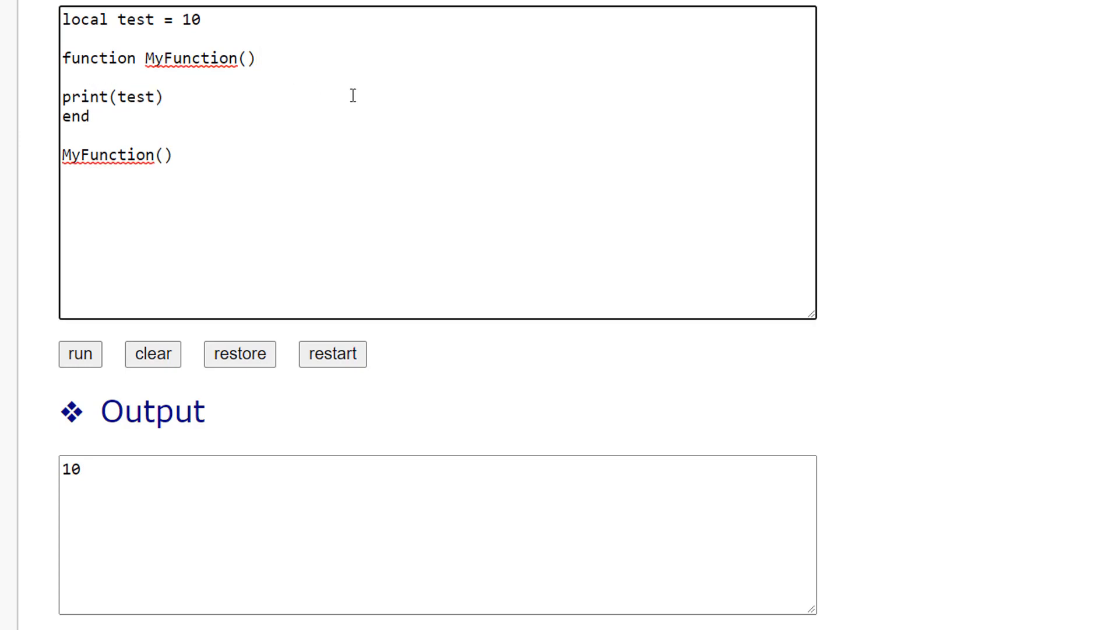
text(1)
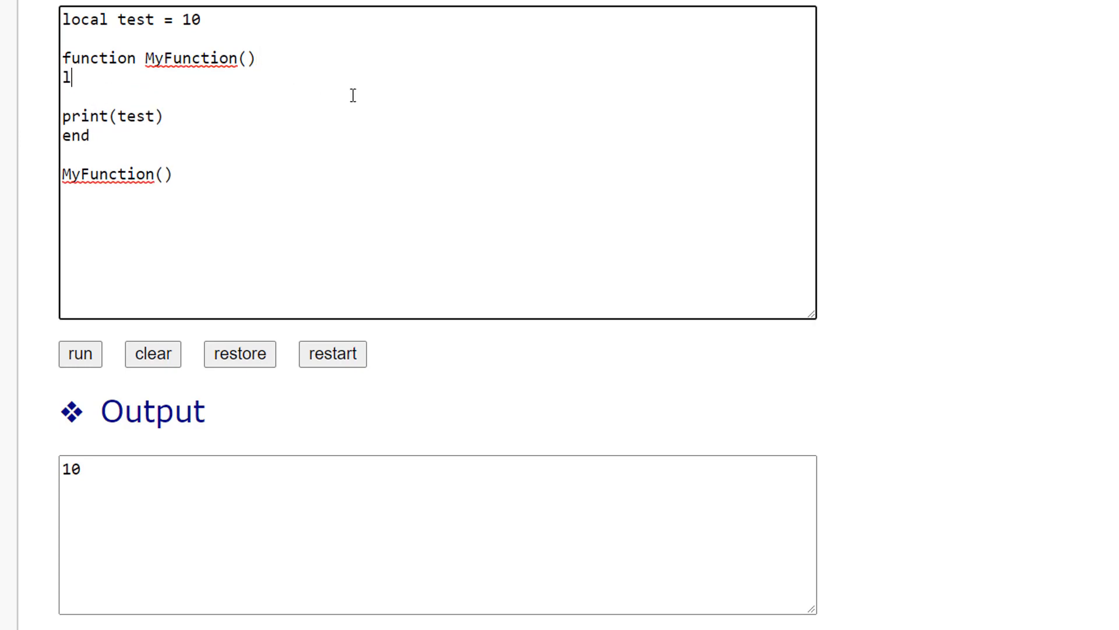
text(local)
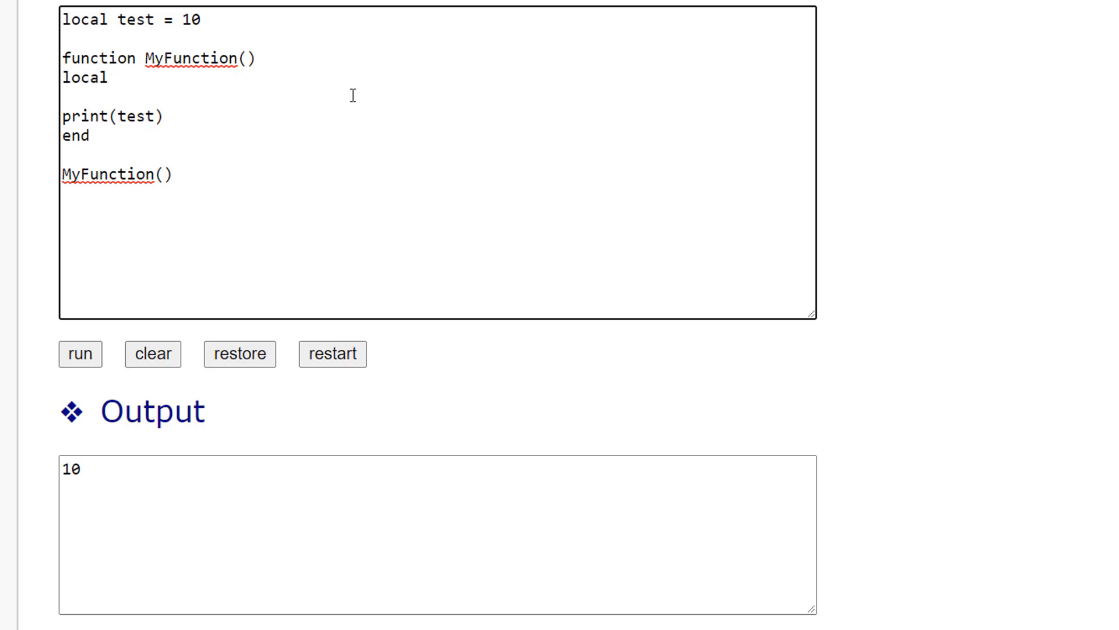
text(test =)
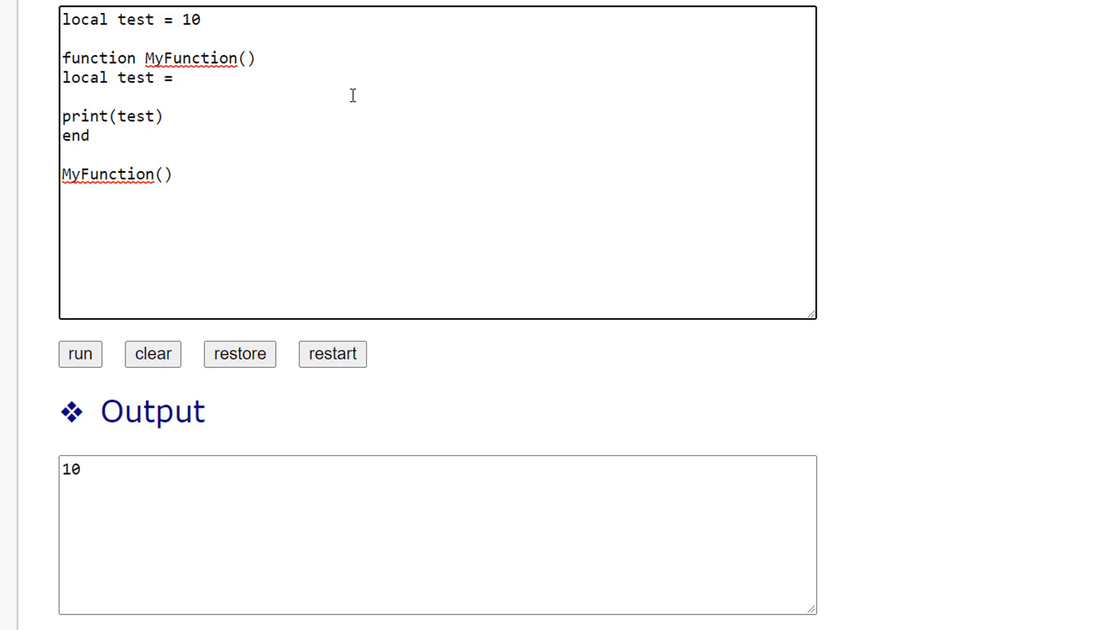
text(5)
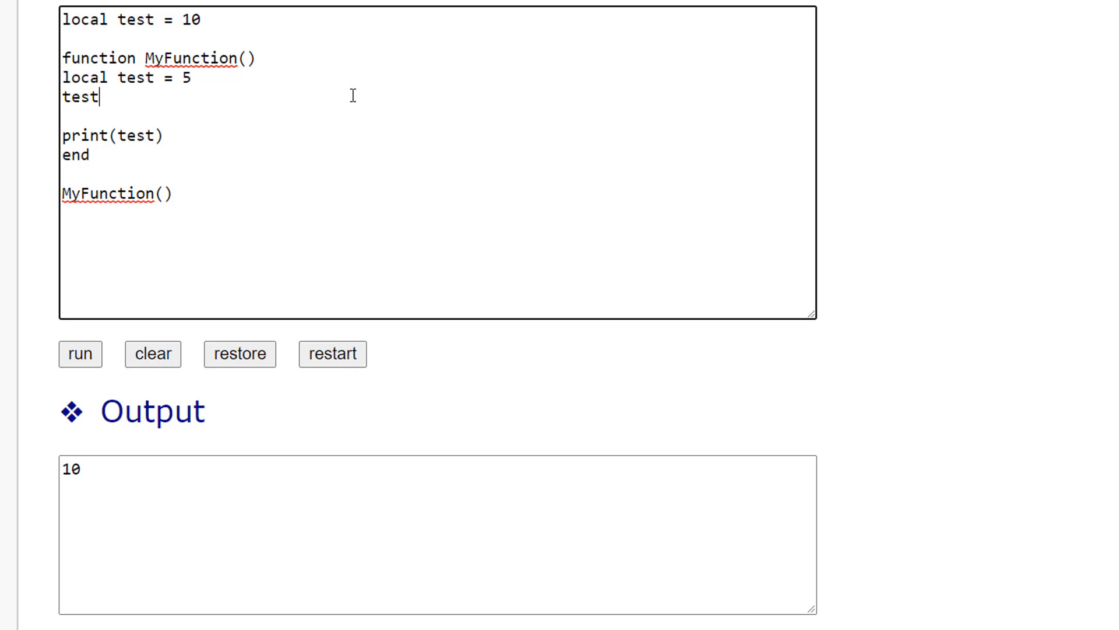
text(= test)
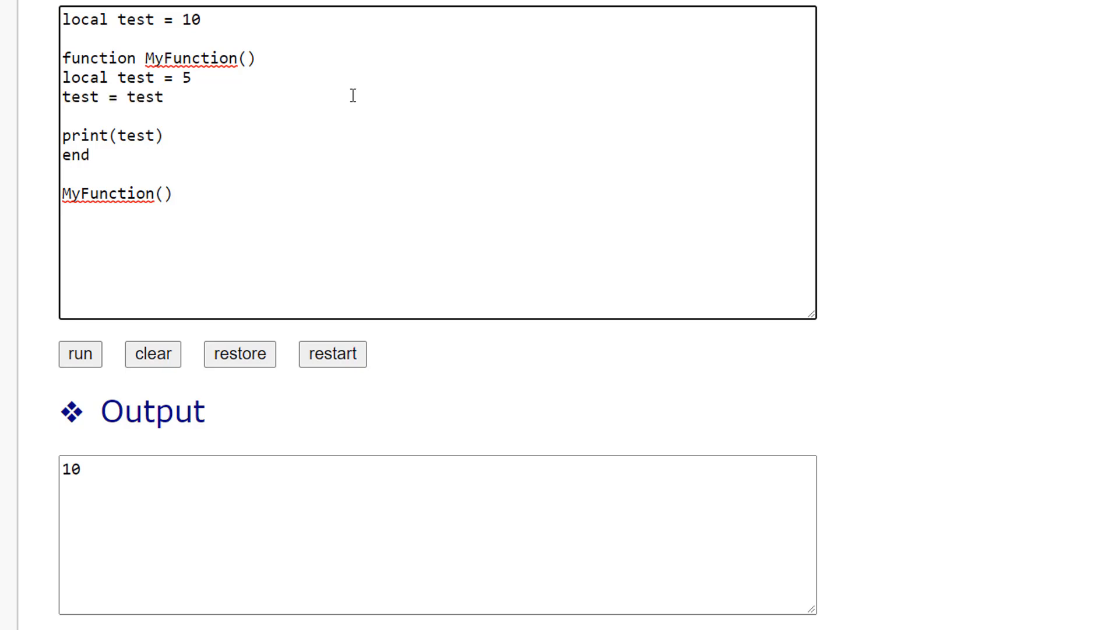
text(+)
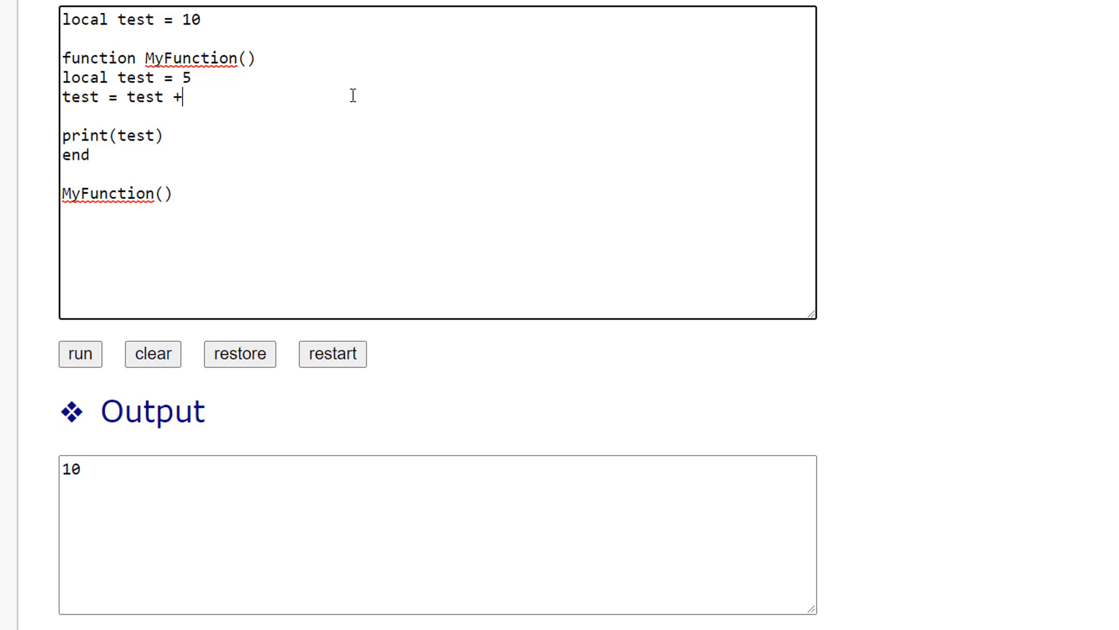
key(Backspace)
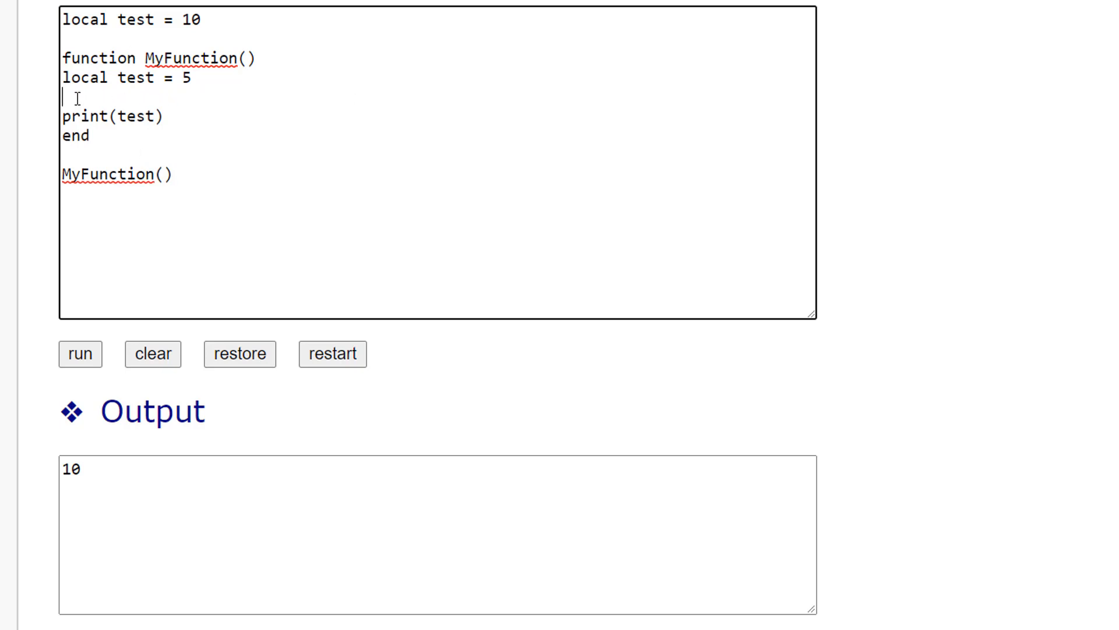
Tidy the blank line and add an outer print(test) just before the MyFunction() call.
key(Backspace)
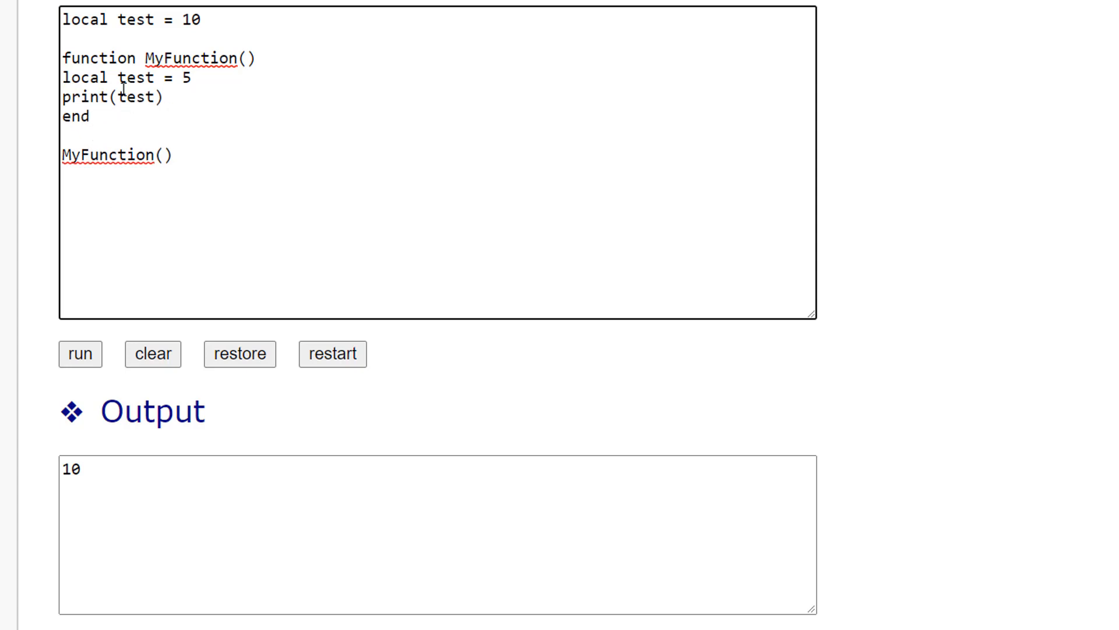
mouse_move(141, 109)
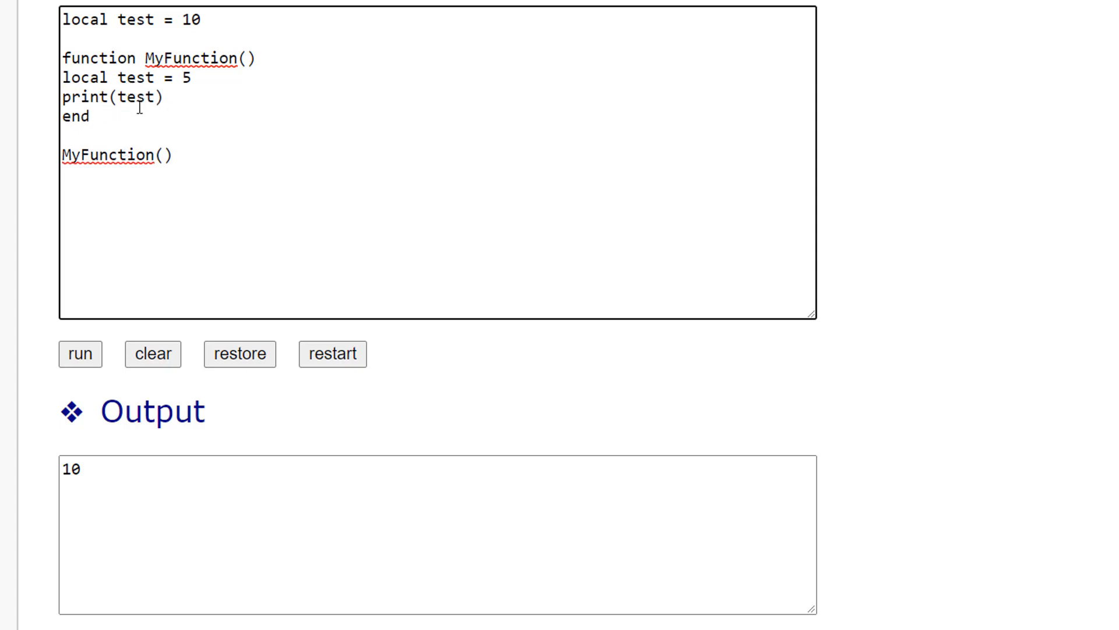
key(Enter)
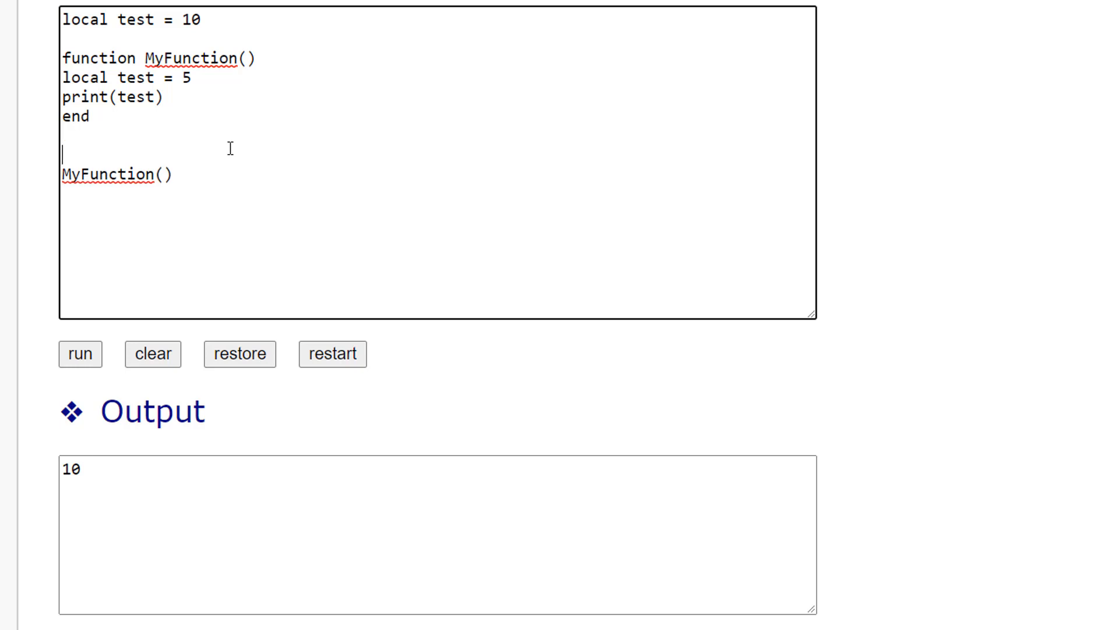
text(print)
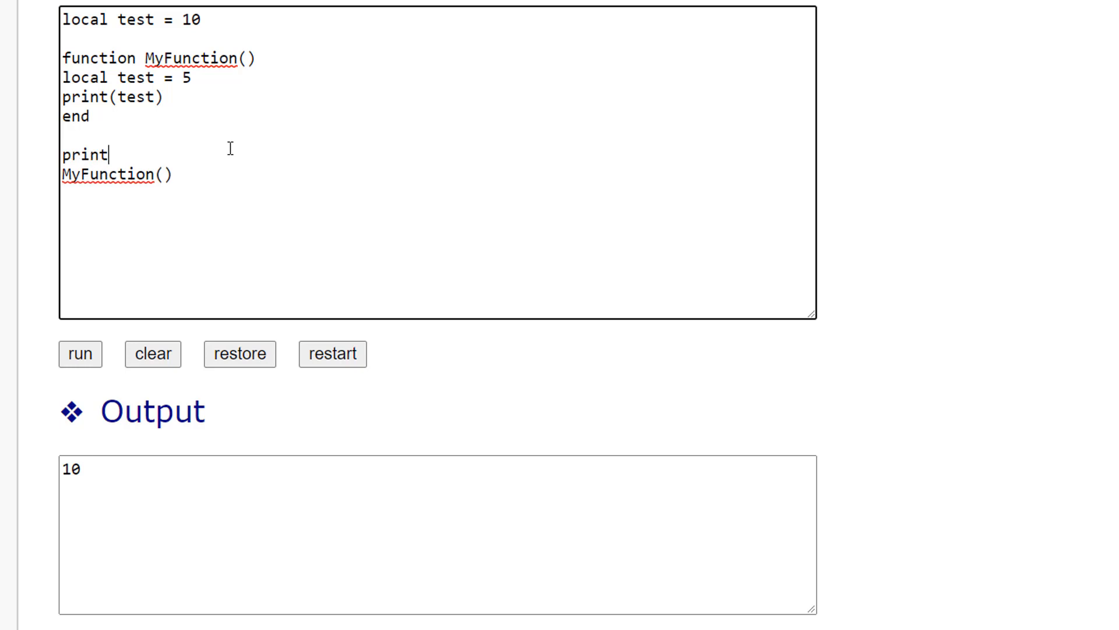
text((test))
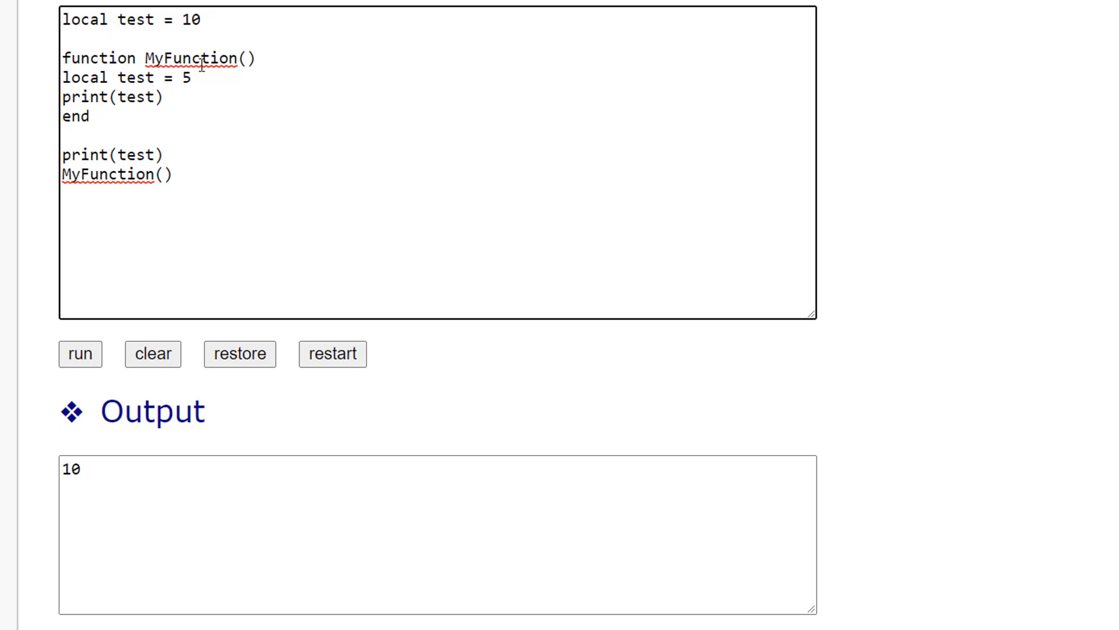
click(162, 156)
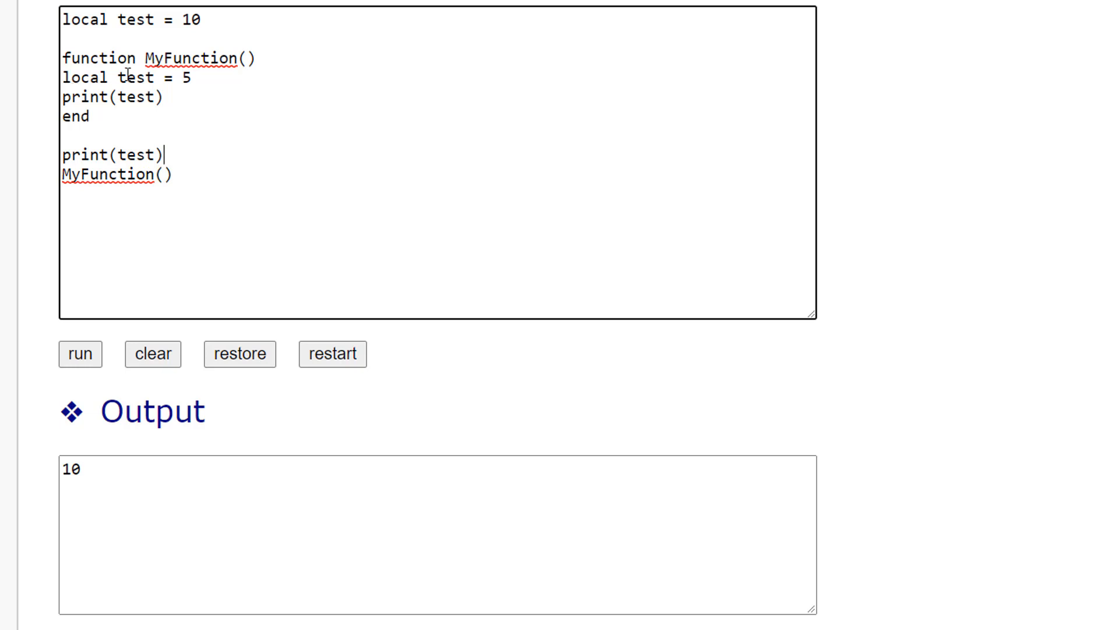
mouse_move(171, 85)
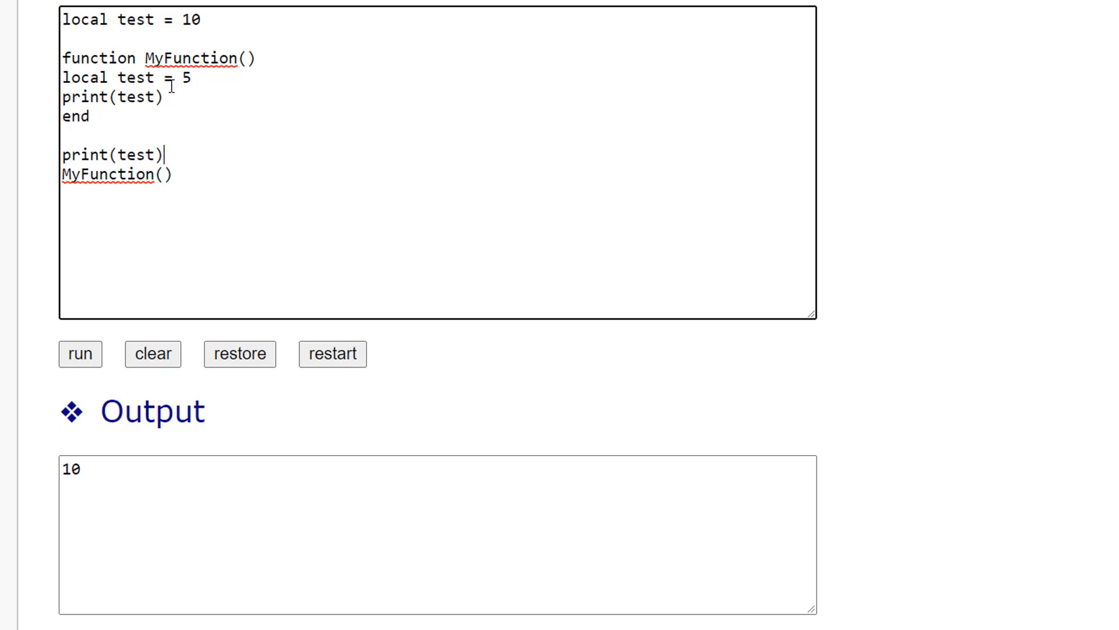
mouse_move(145, 117)
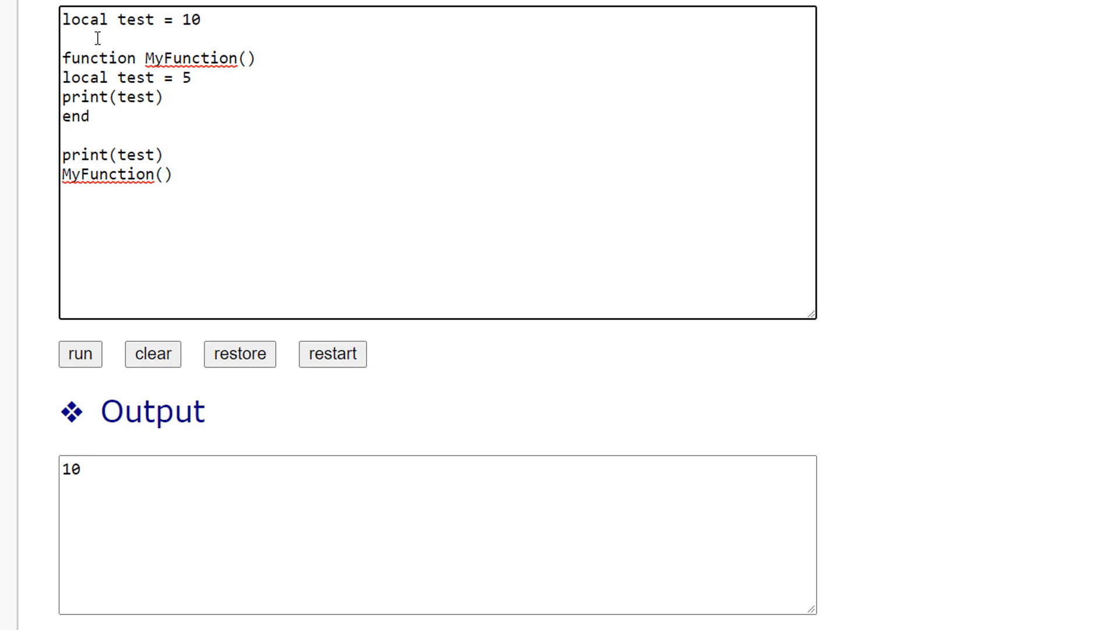
mouse_move(91, 487)
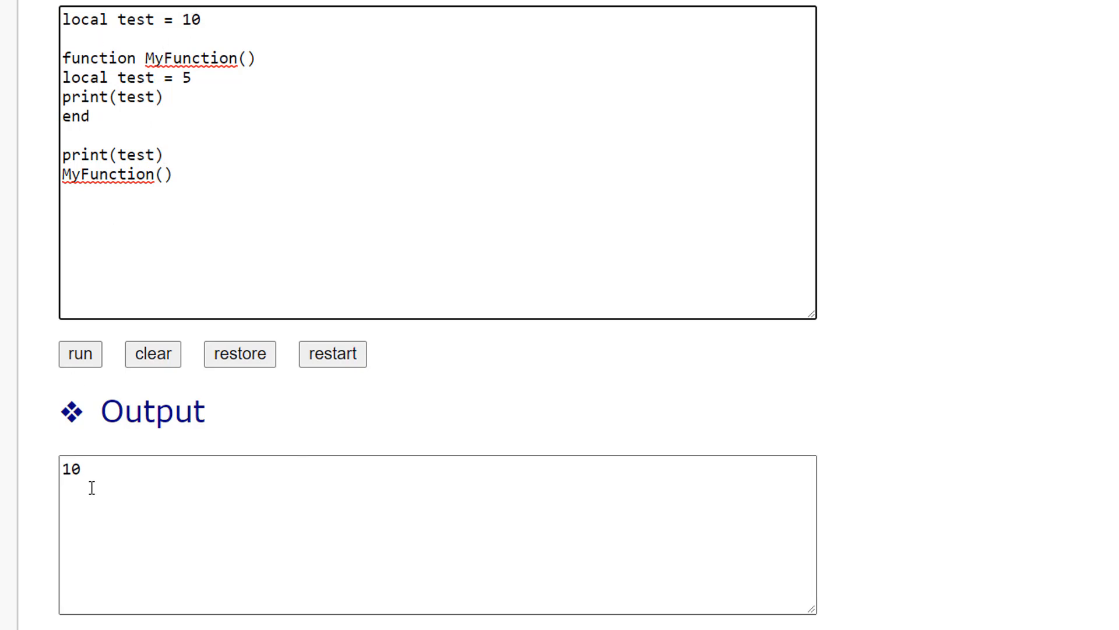
mouse_move(167, 522)
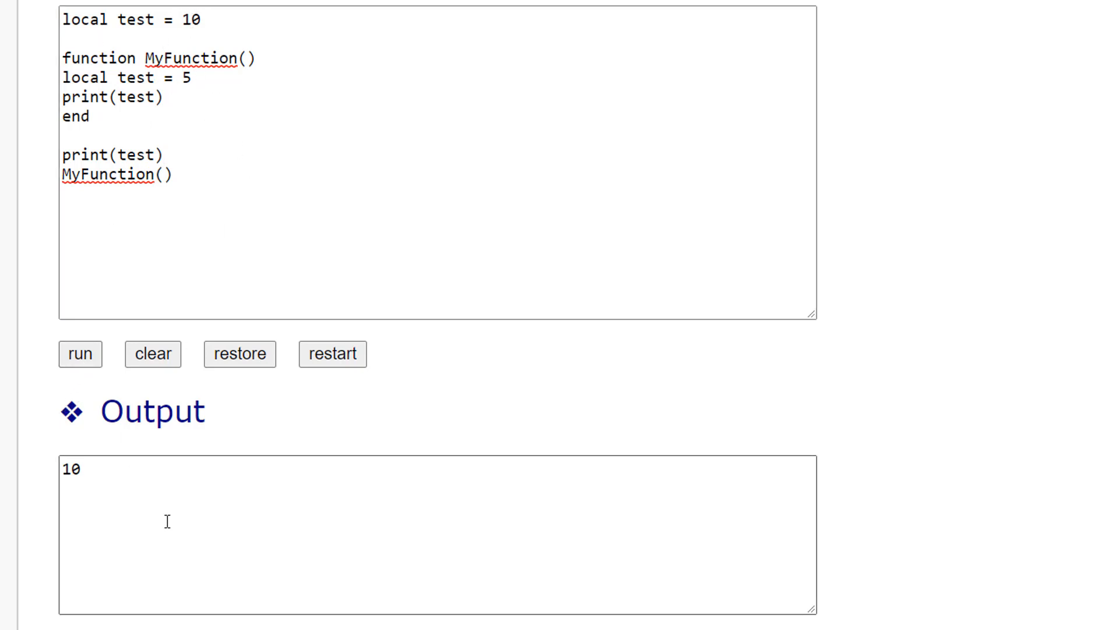
Run to print 10 and 5, then remove "local" so MyFunction's line reads "test = 5".
click(81, 353)
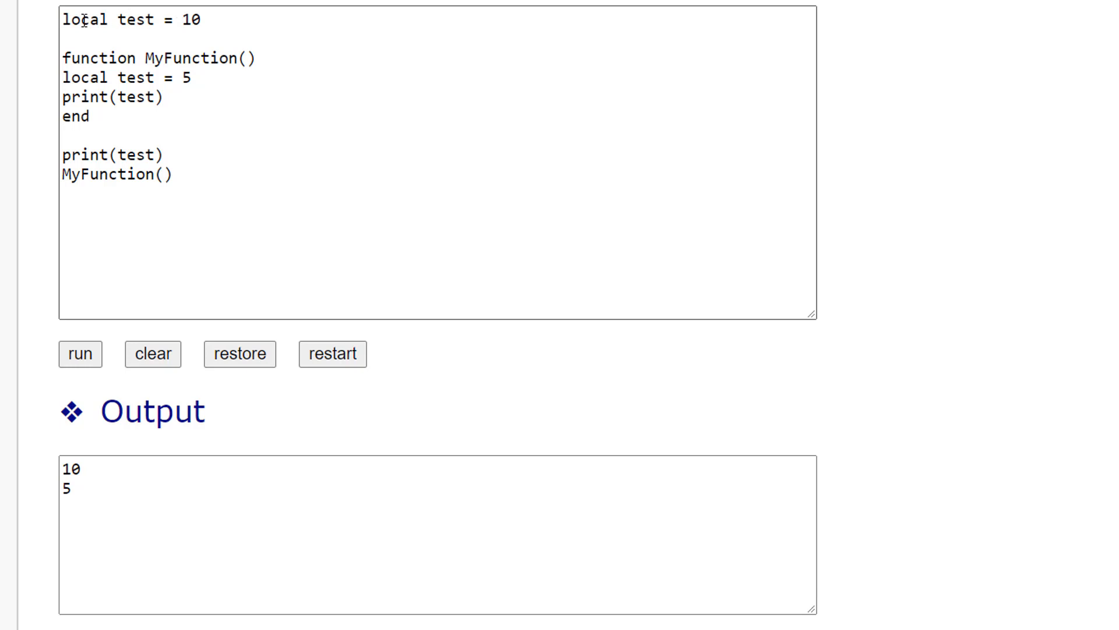
triple_click(129, 20)
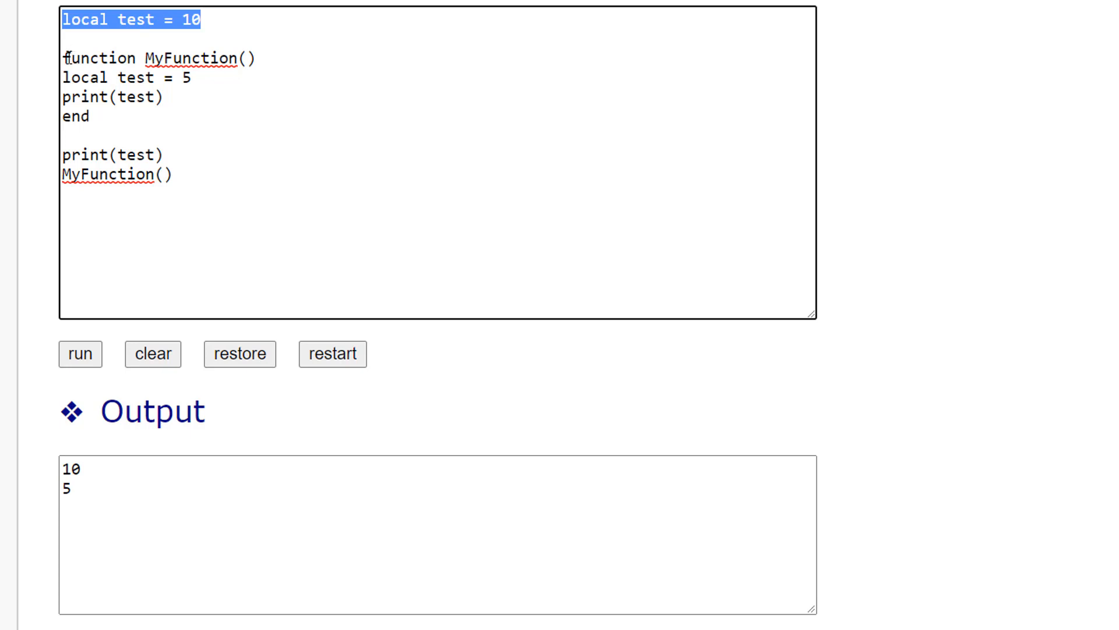
mouse_move(109, 76)
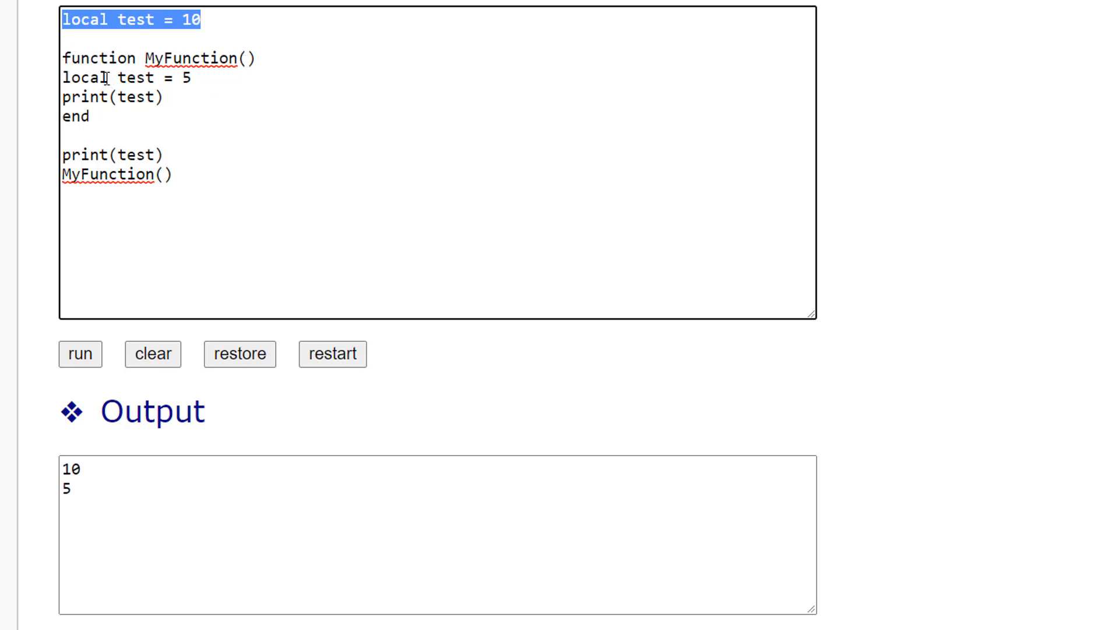
double_click(83, 77)
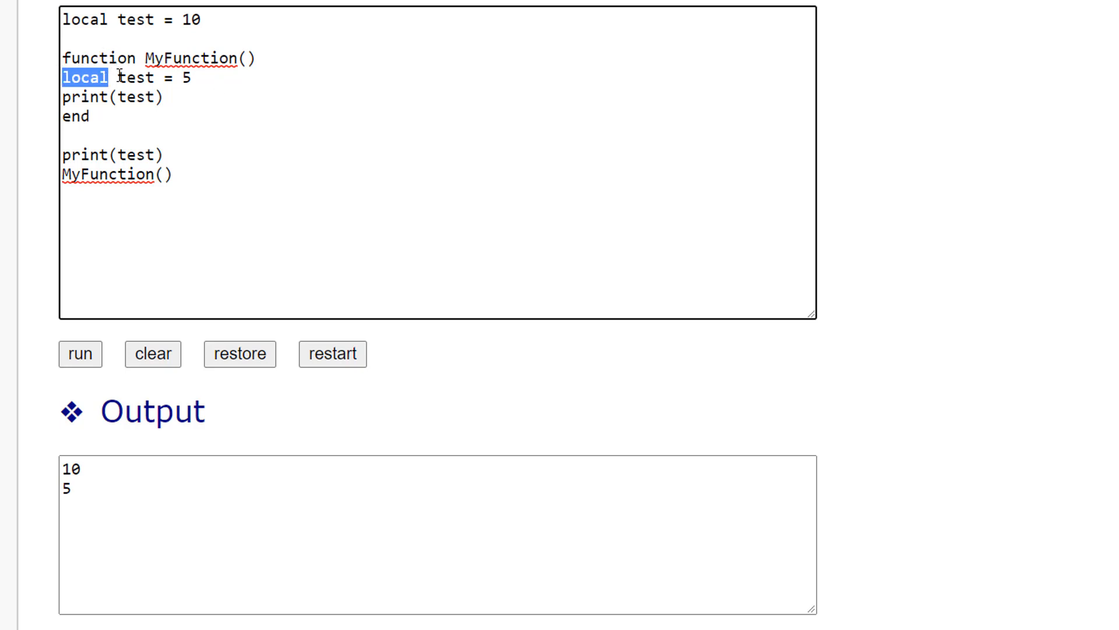
double_click(134, 77)
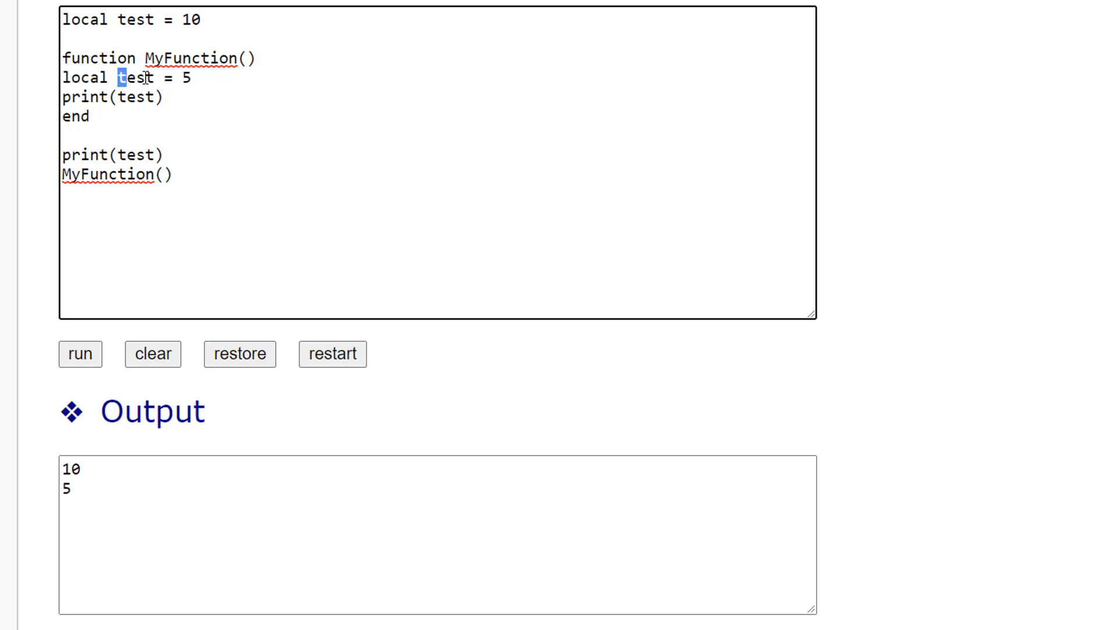
double_click(135, 77)
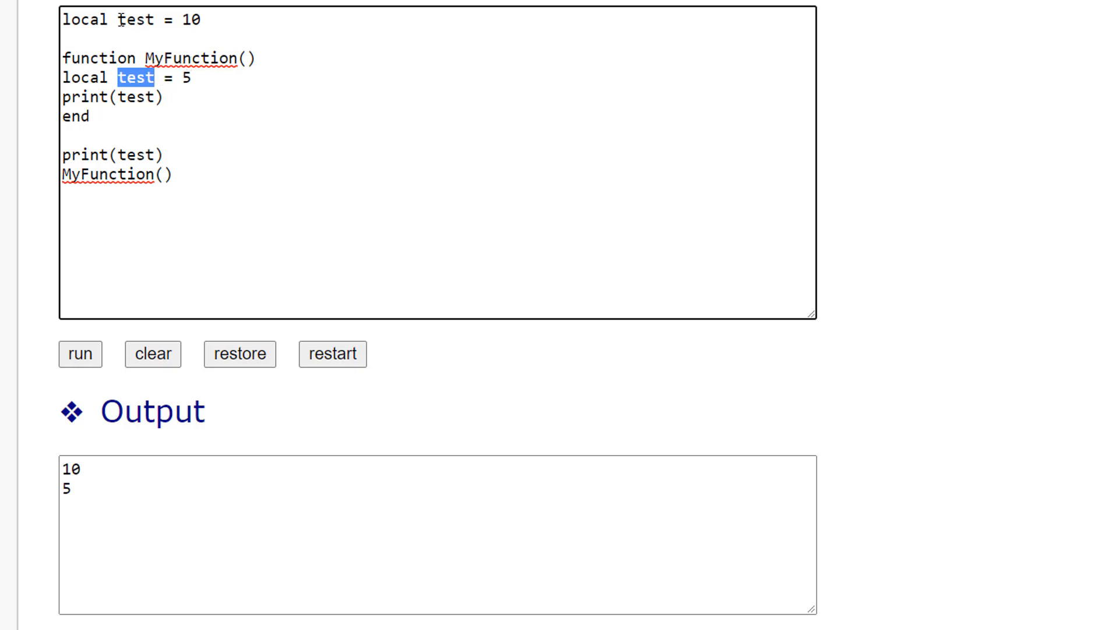
double_click(135, 20)
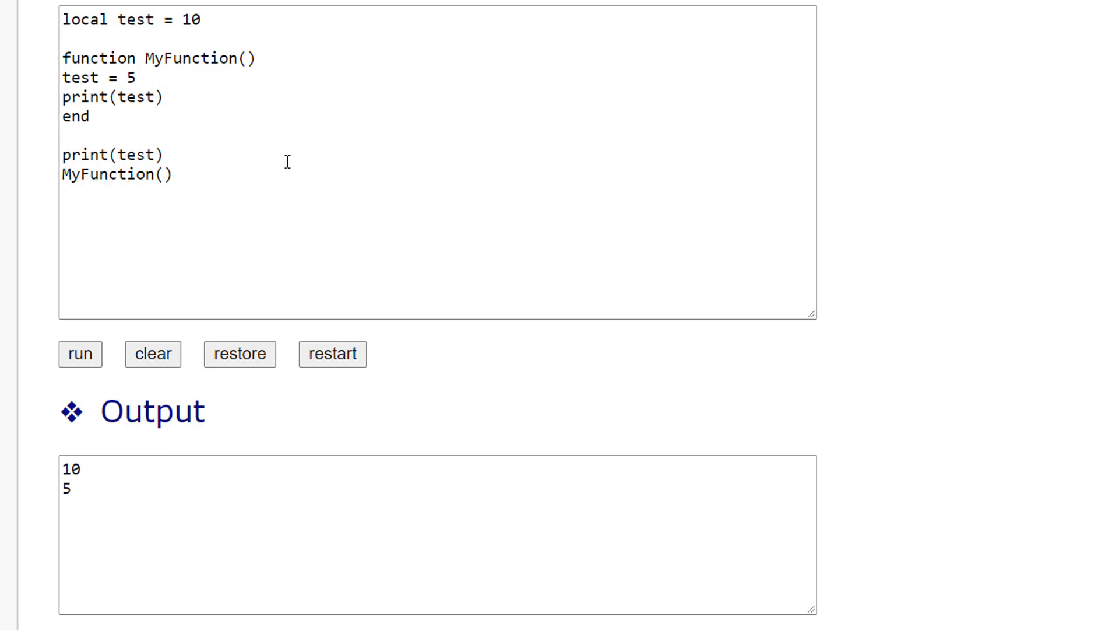
Add a third print(test) after MyFunction() and restore "local test = 5" inside the function.
double_click(112, 155)
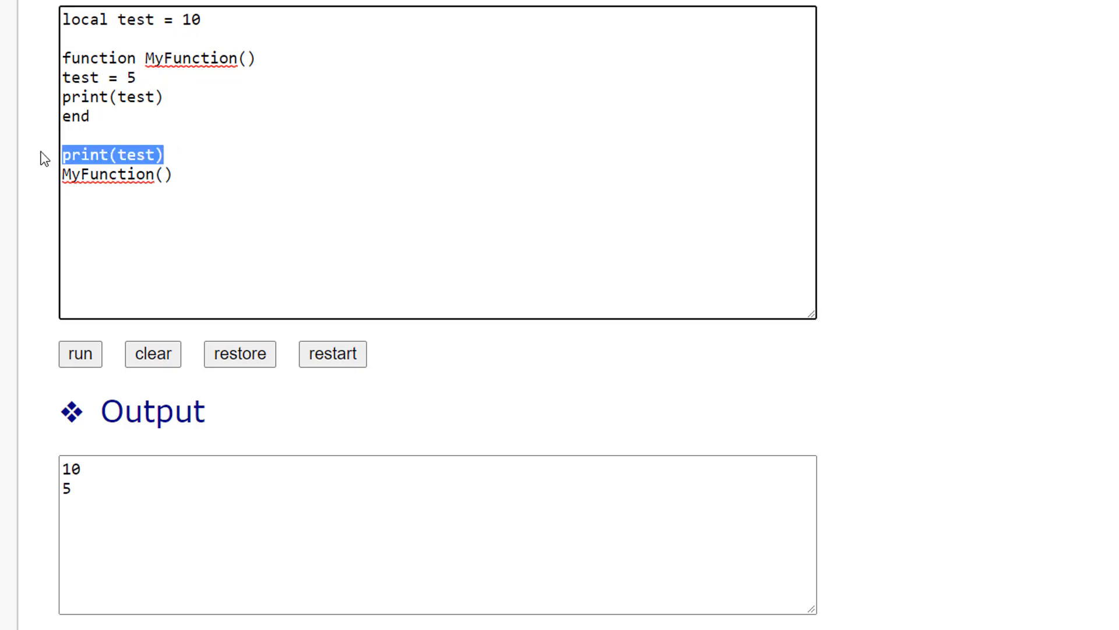
mouse_move(188, 185)
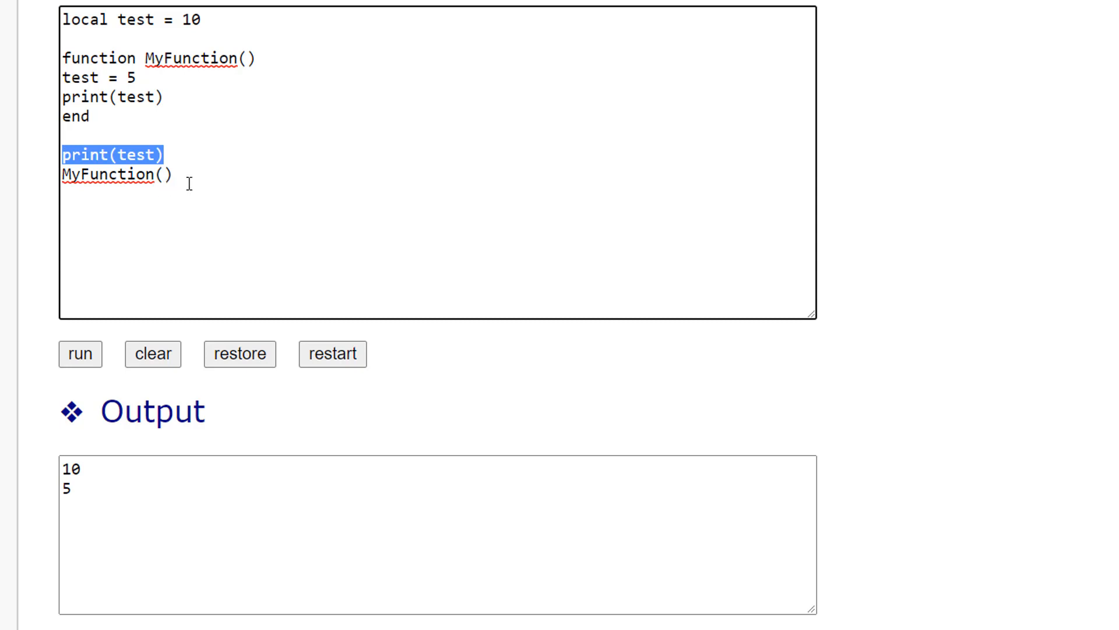
text(print(test))
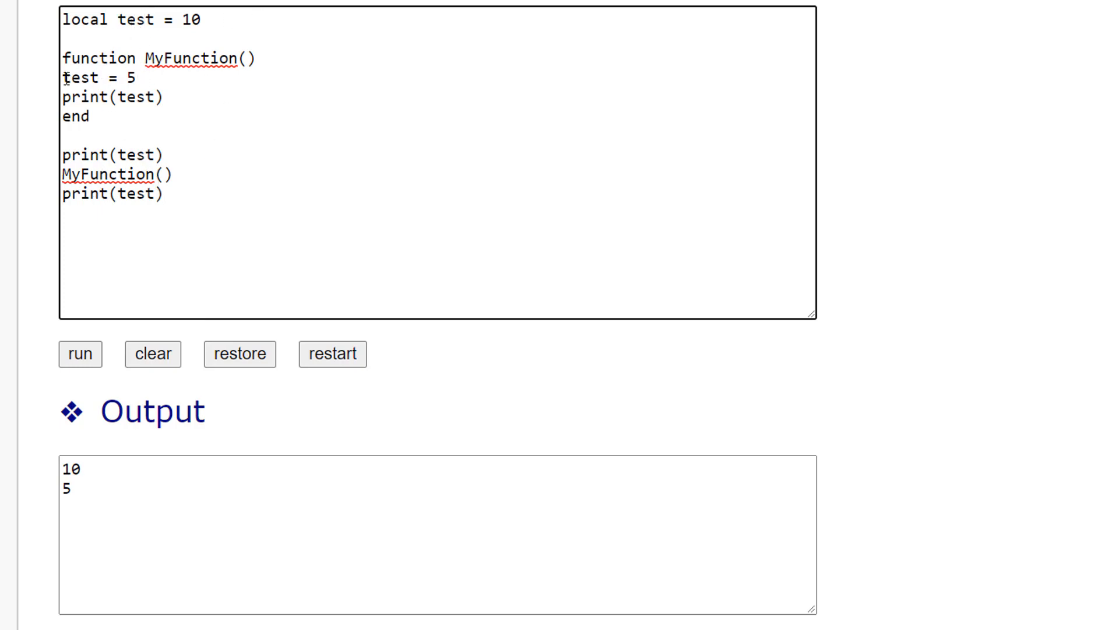
text(local)
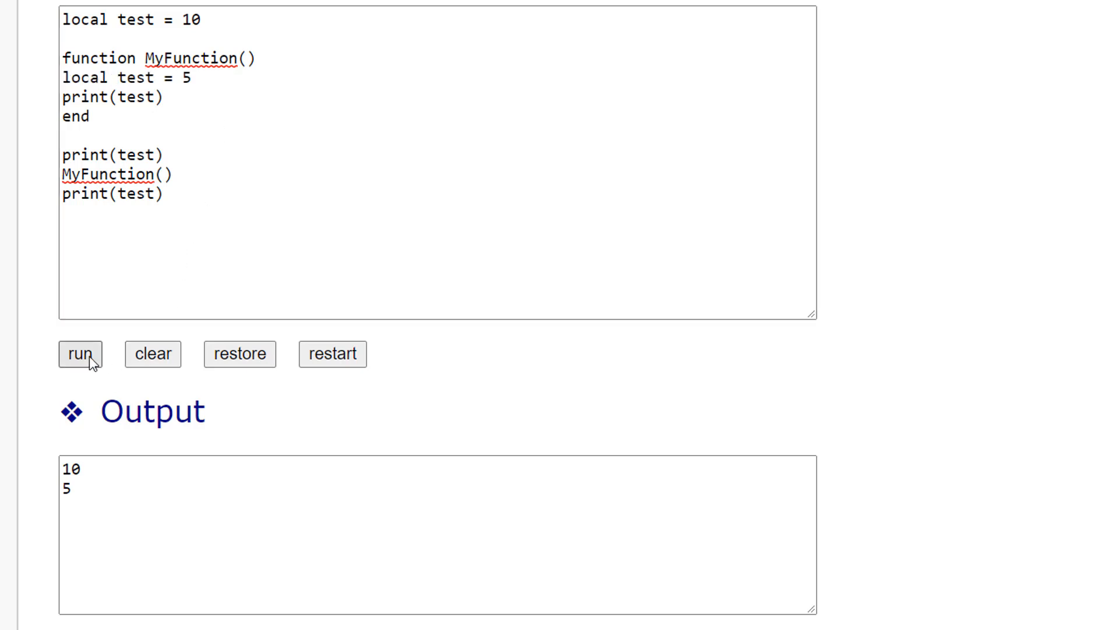
Run the script to print 10, 5, 10 and highlight MyFunction's local test variable.
click(81, 354)
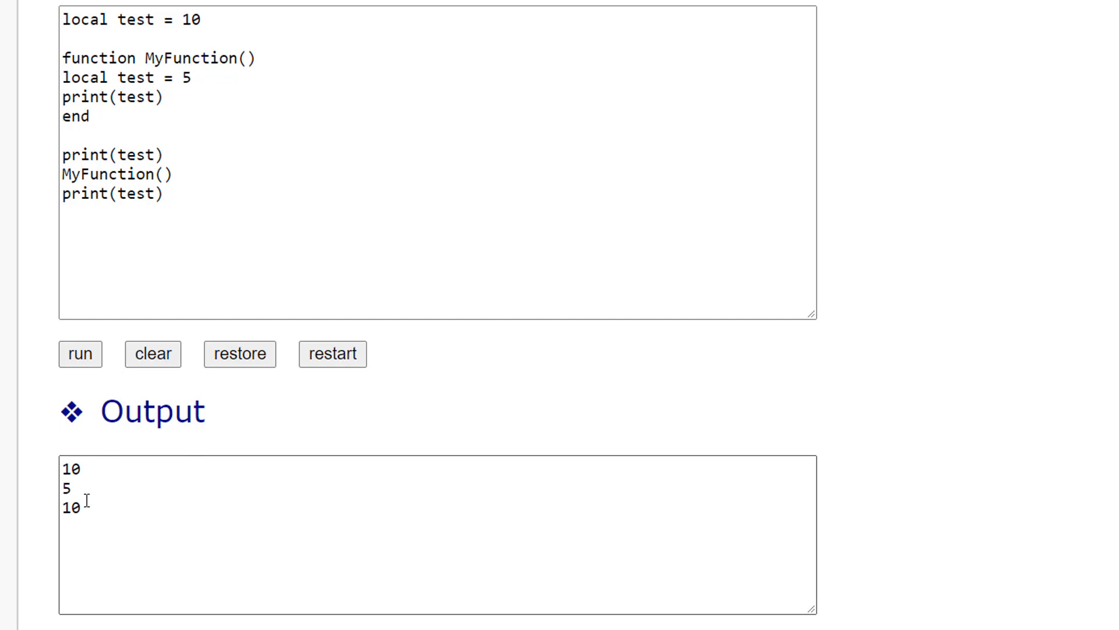
mouse_move(151, 154)
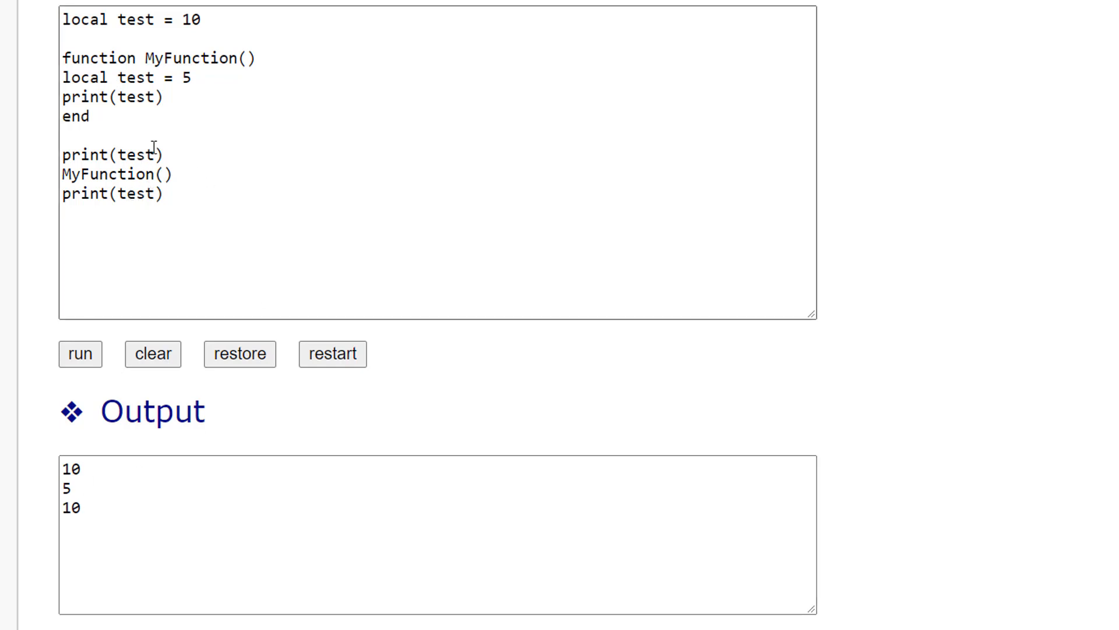
mouse_move(174, 81)
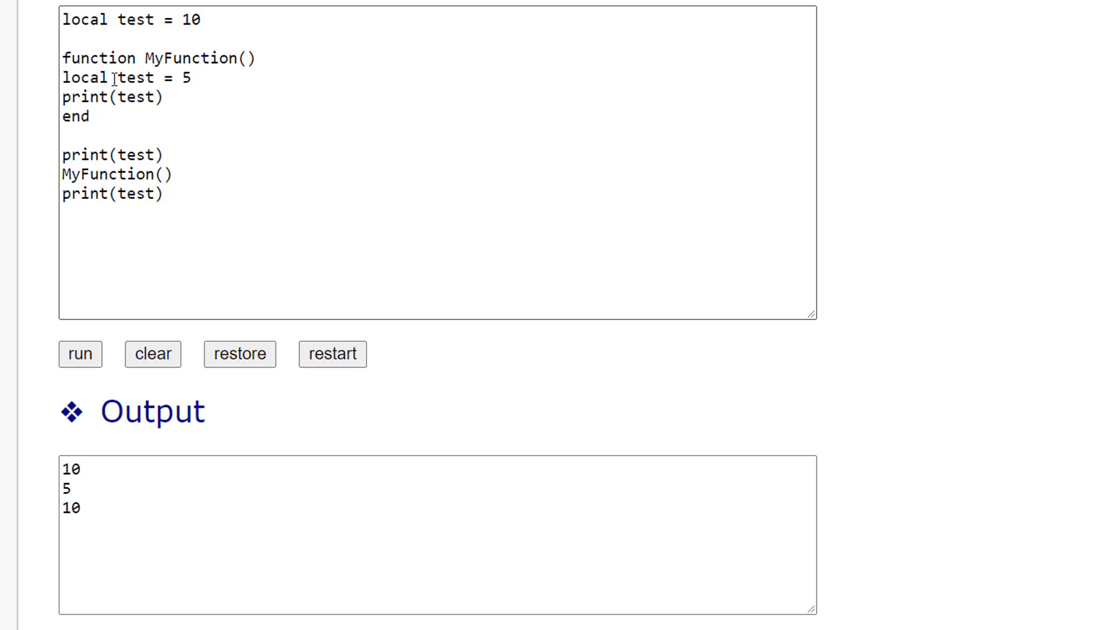
mouse_move(93, 69)
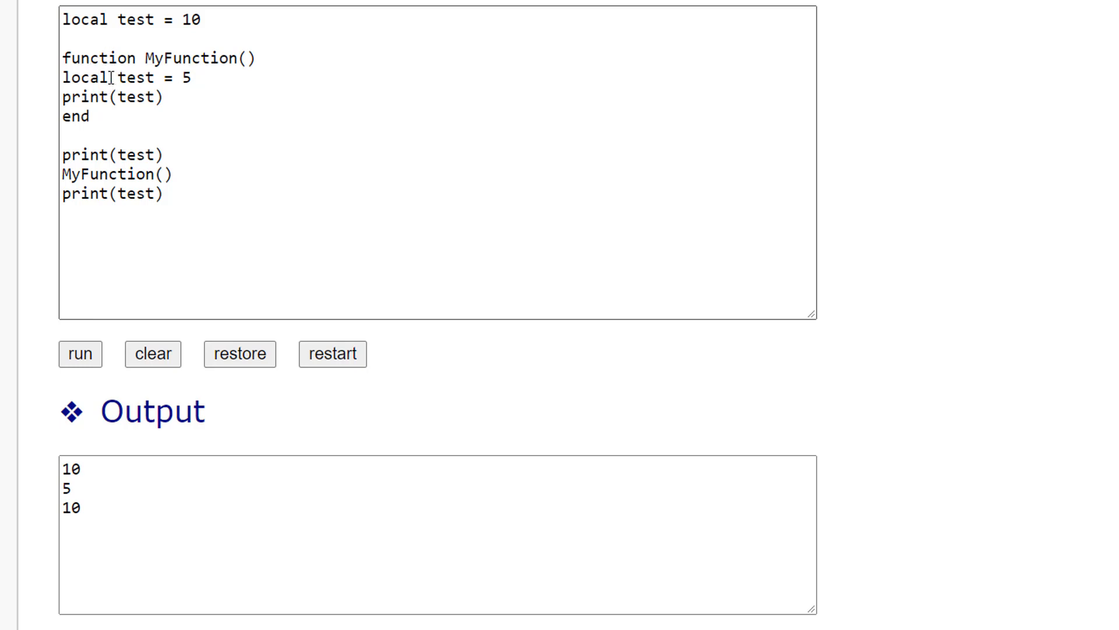
double_click(135, 77)
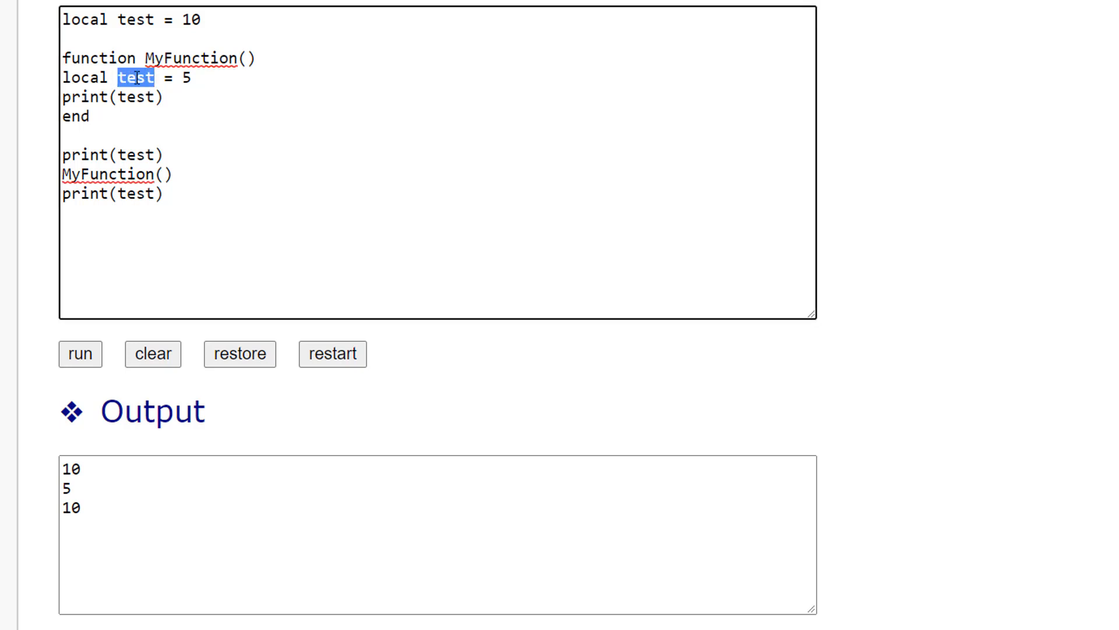
mouse_move(207, 65)
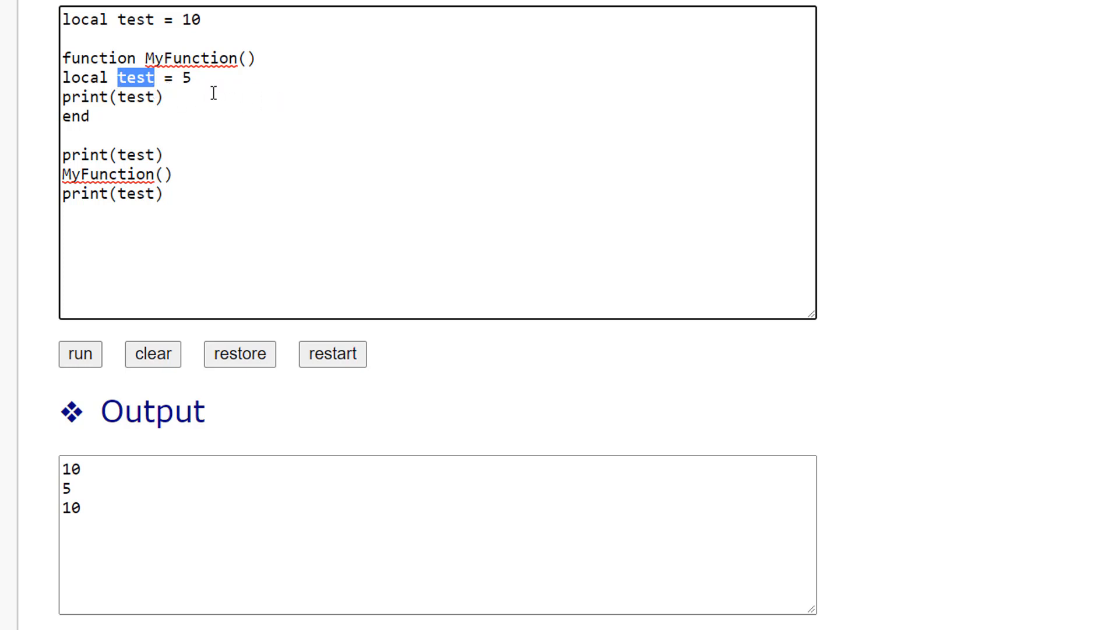
mouse_move(169, 104)
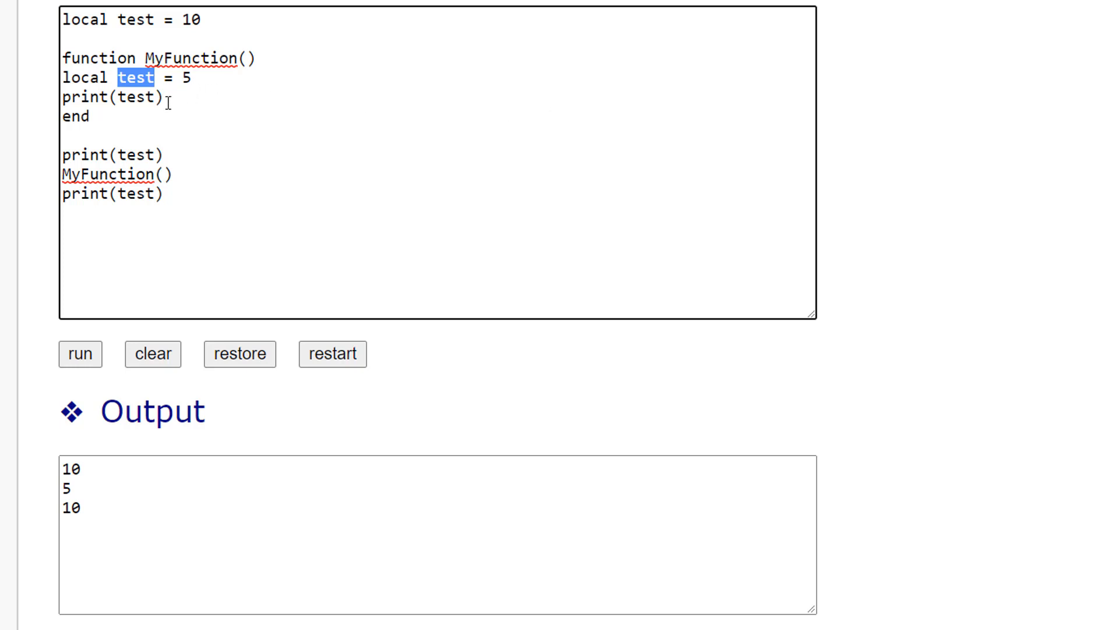
mouse_move(190, 94)
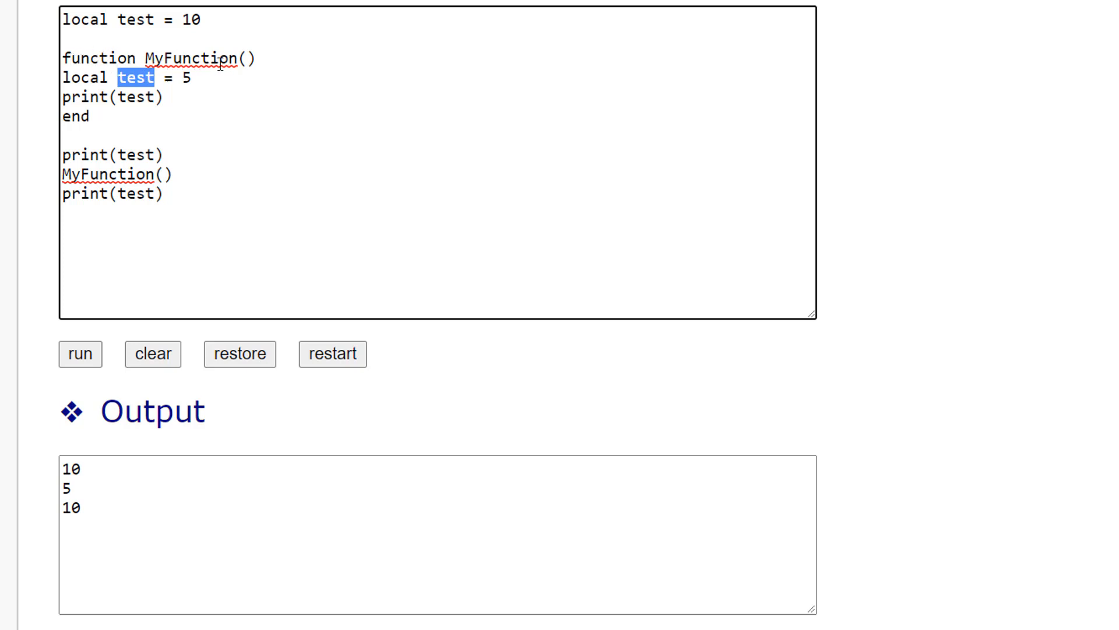
mouse_move(224, 123)
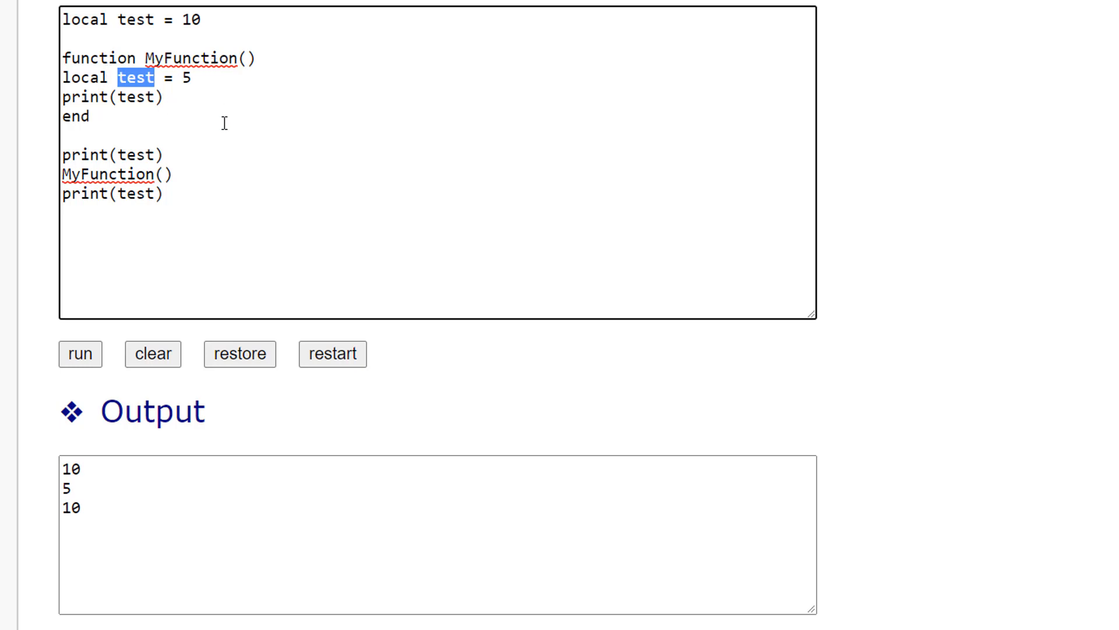
mouse_move(218, 77)
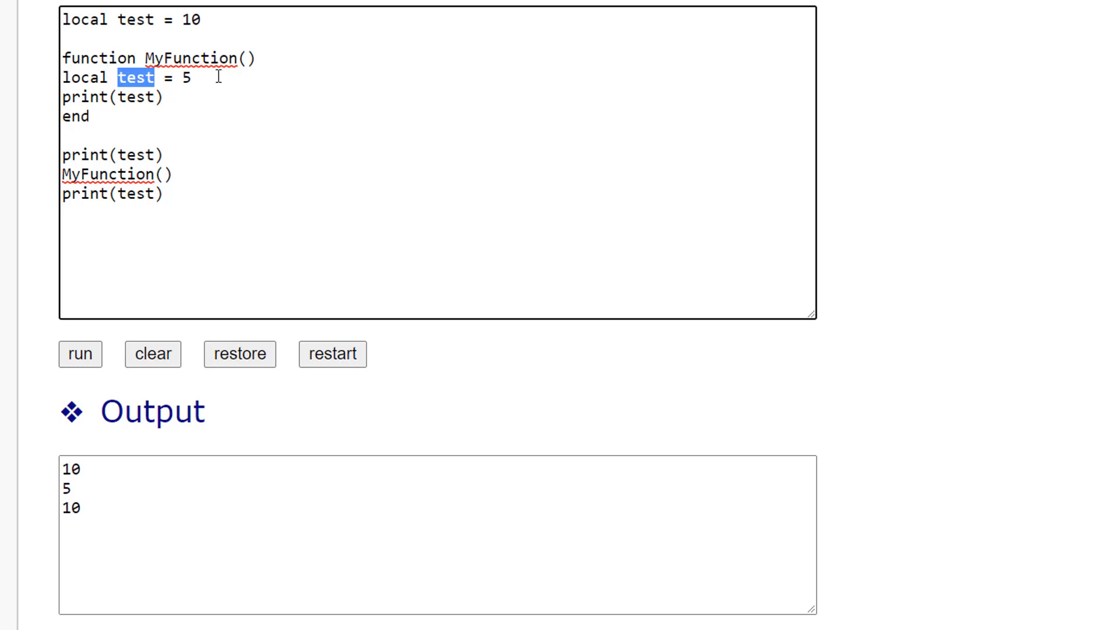
mouse_move(132, 96)
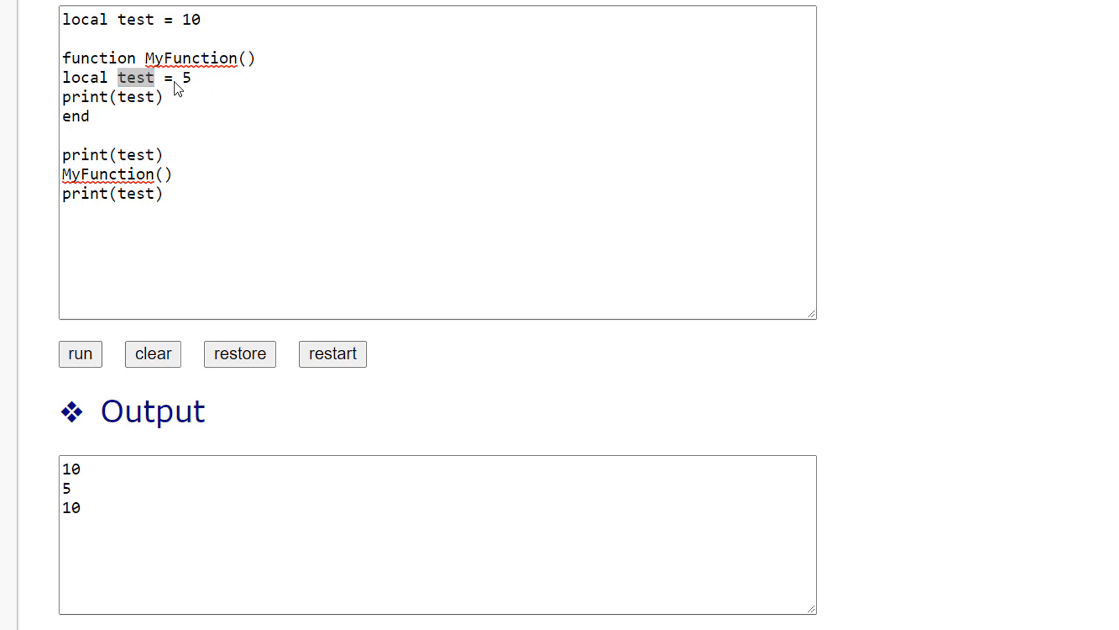
mouse_move(152, 127)
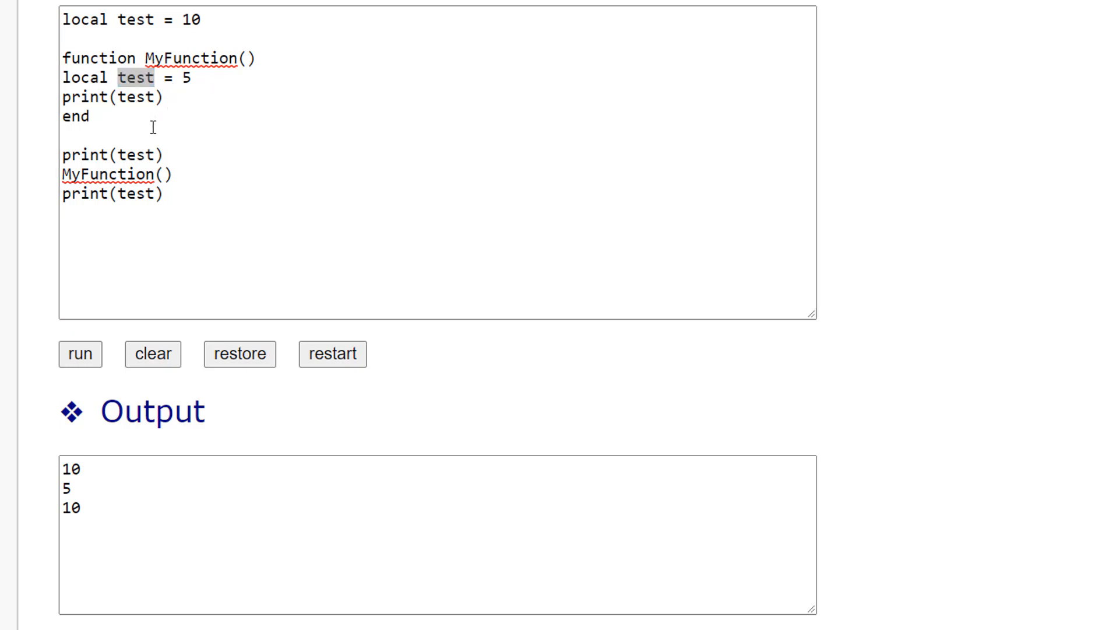
Add MyFunction2 printing test and call MyFunction2() at the end of the script.
key(Enter)
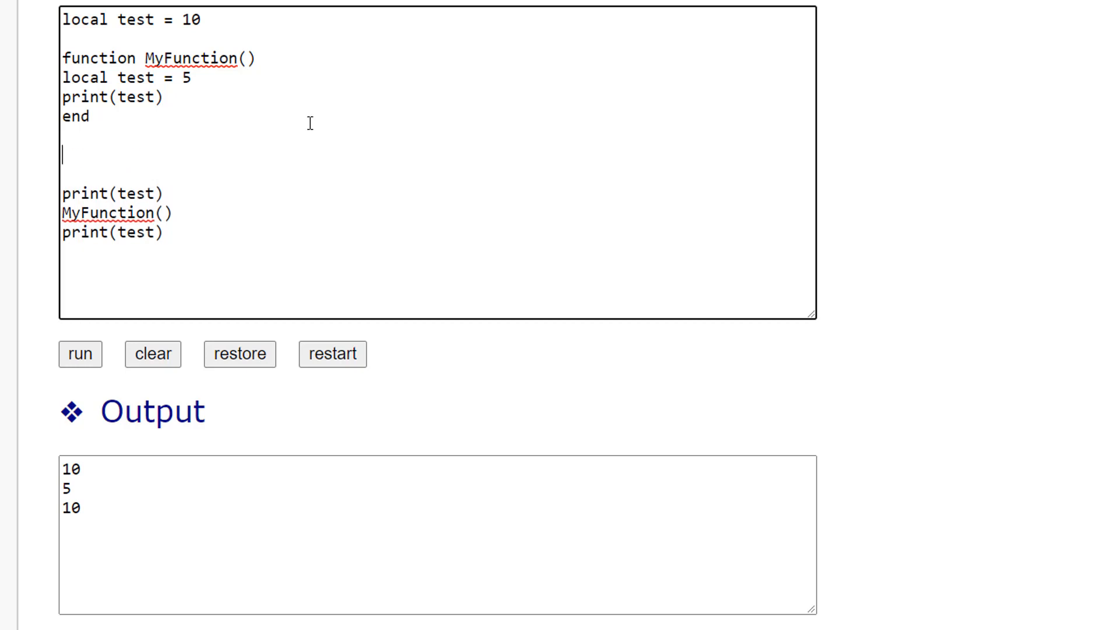
text(function)
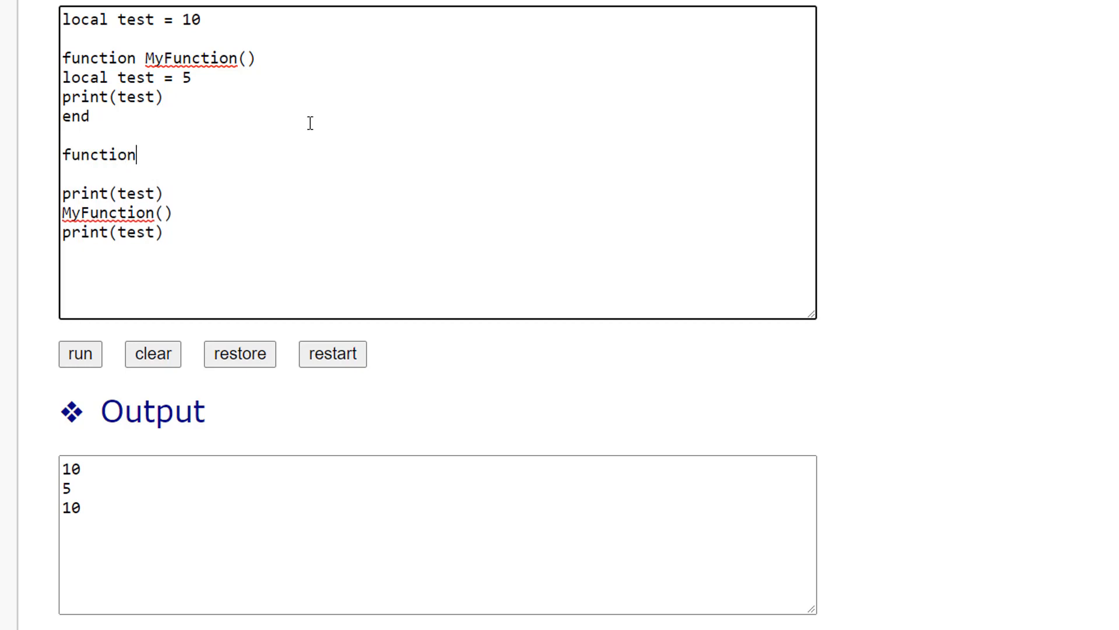
text(MyFu)
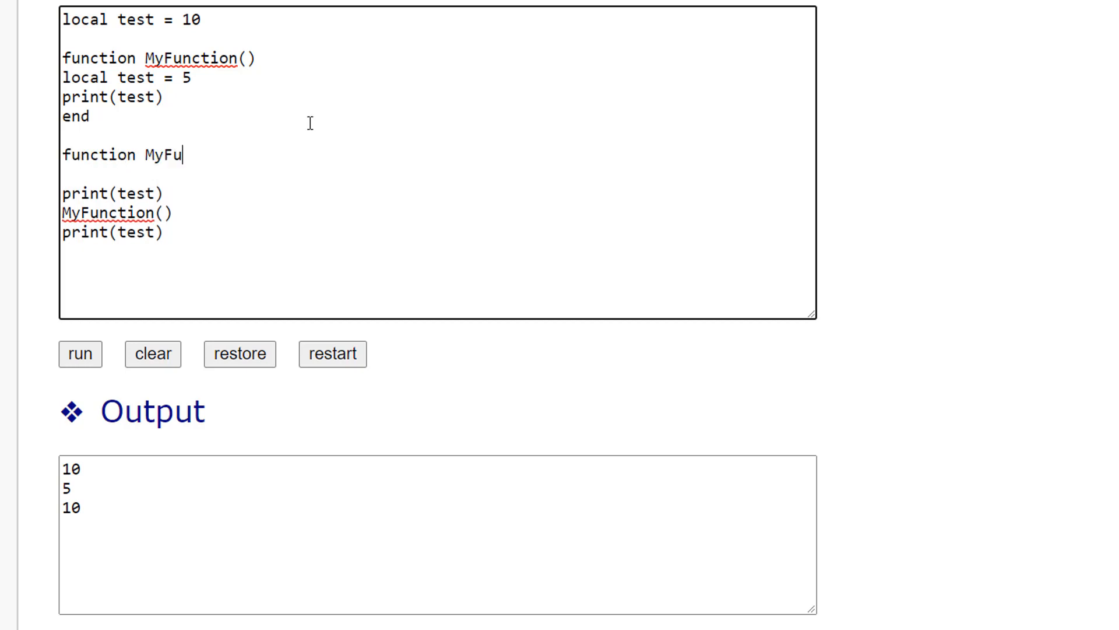
text(nction2()
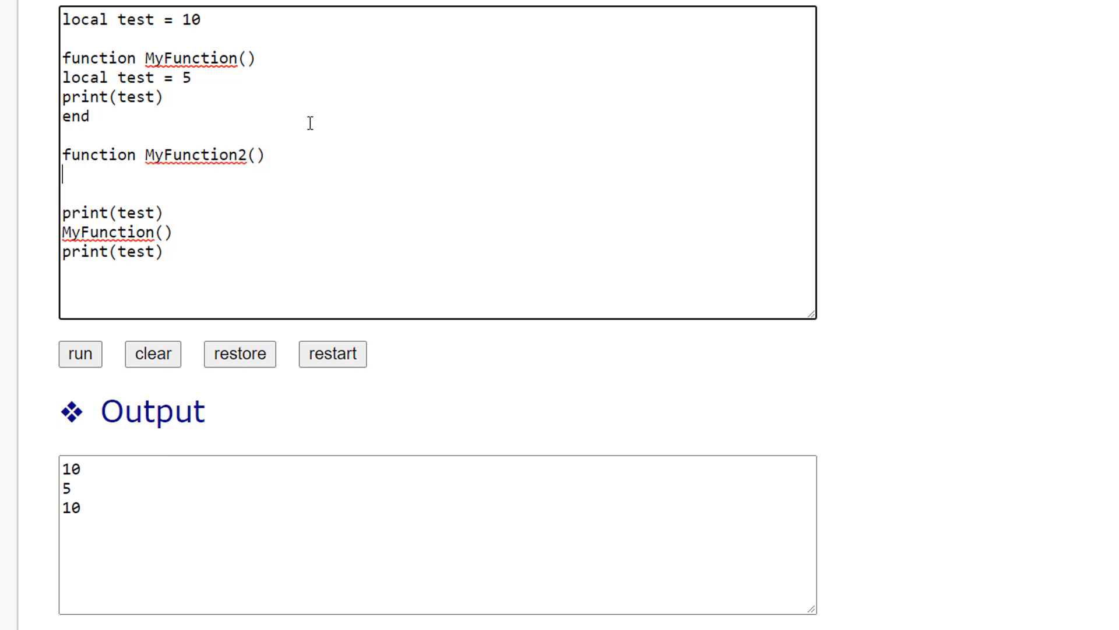
text(print(tre)
click(437, 193)
text(end)
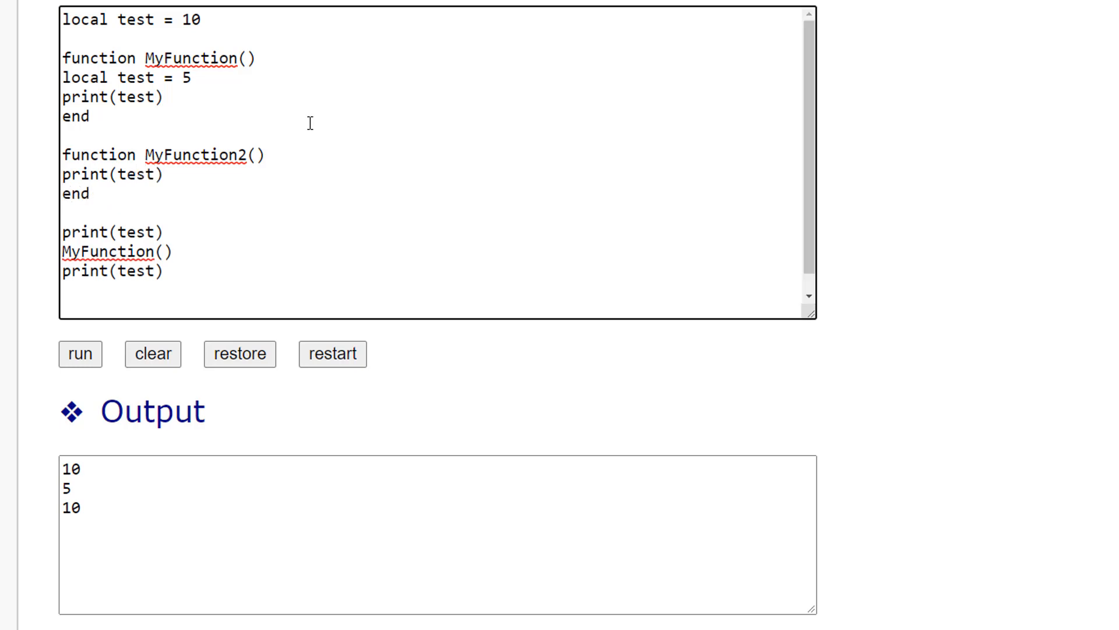
double_click(203, 155)
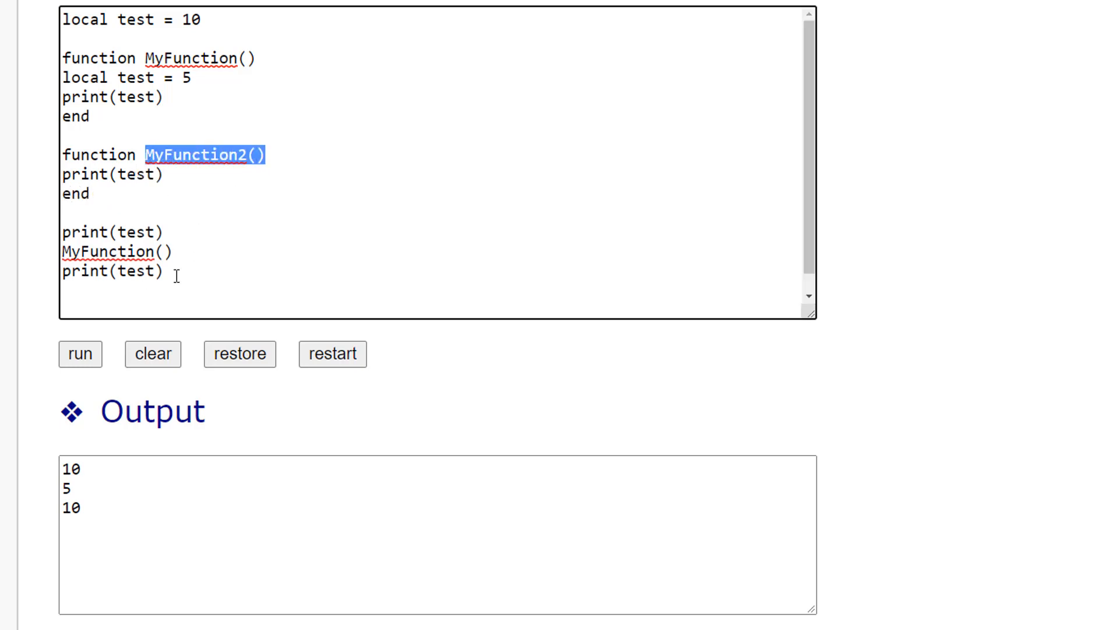
text(MyFunction2())
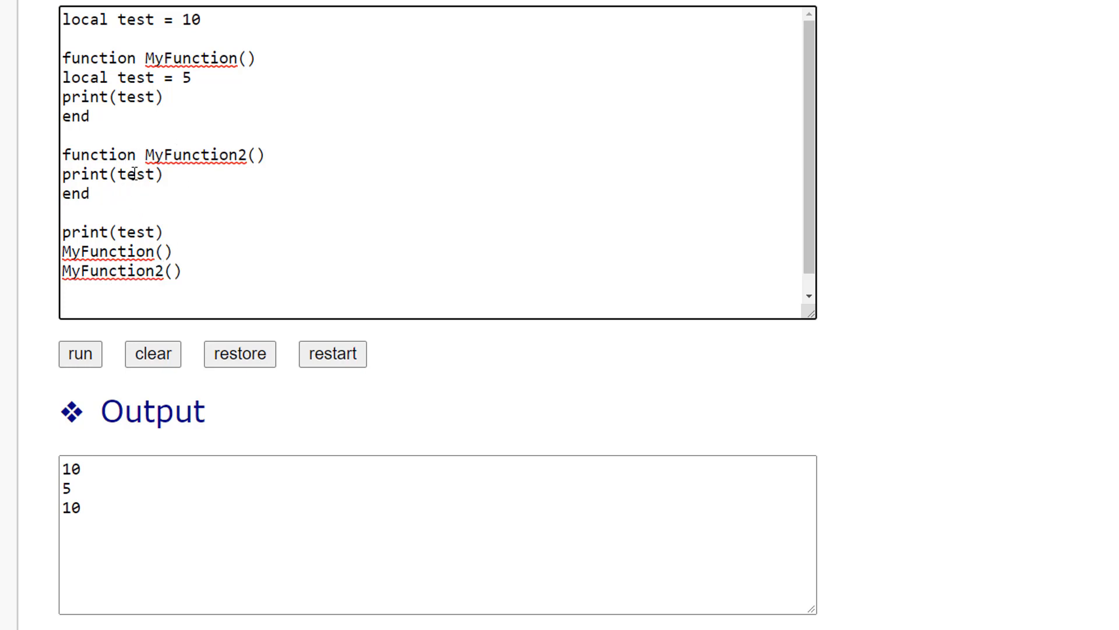
mouse_move(134, 77)
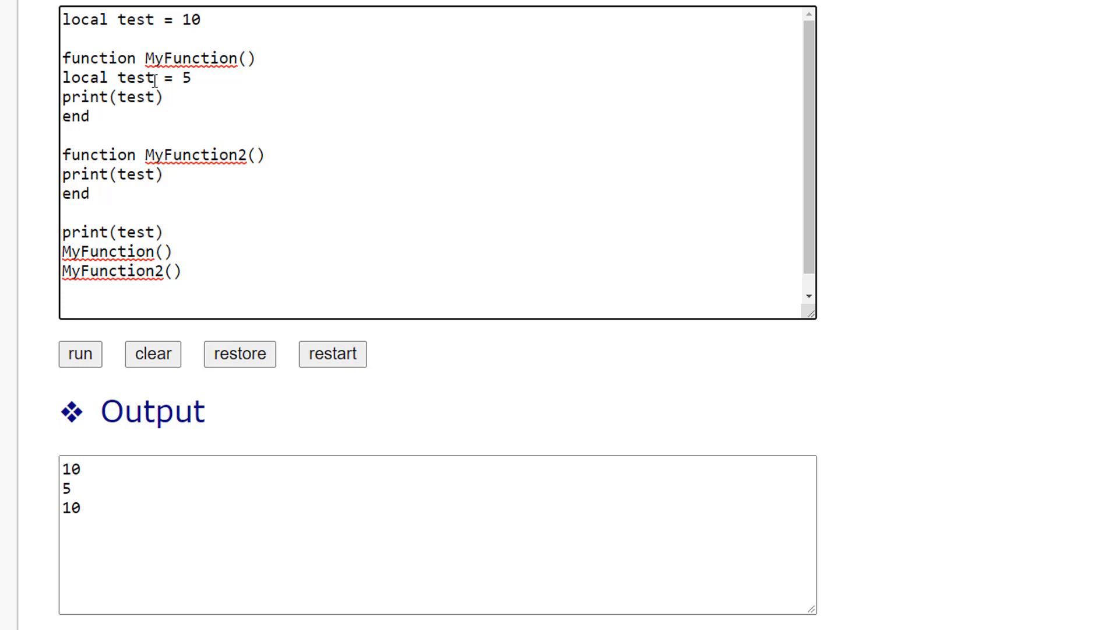
mouse_move(135, 174)
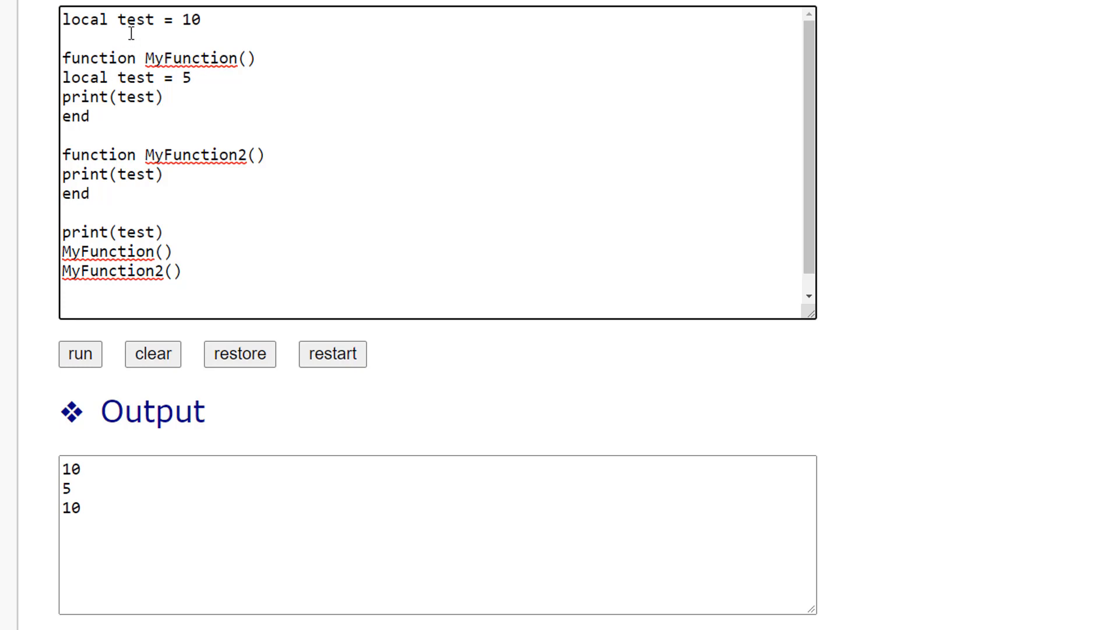
mouse_move(81, 354)
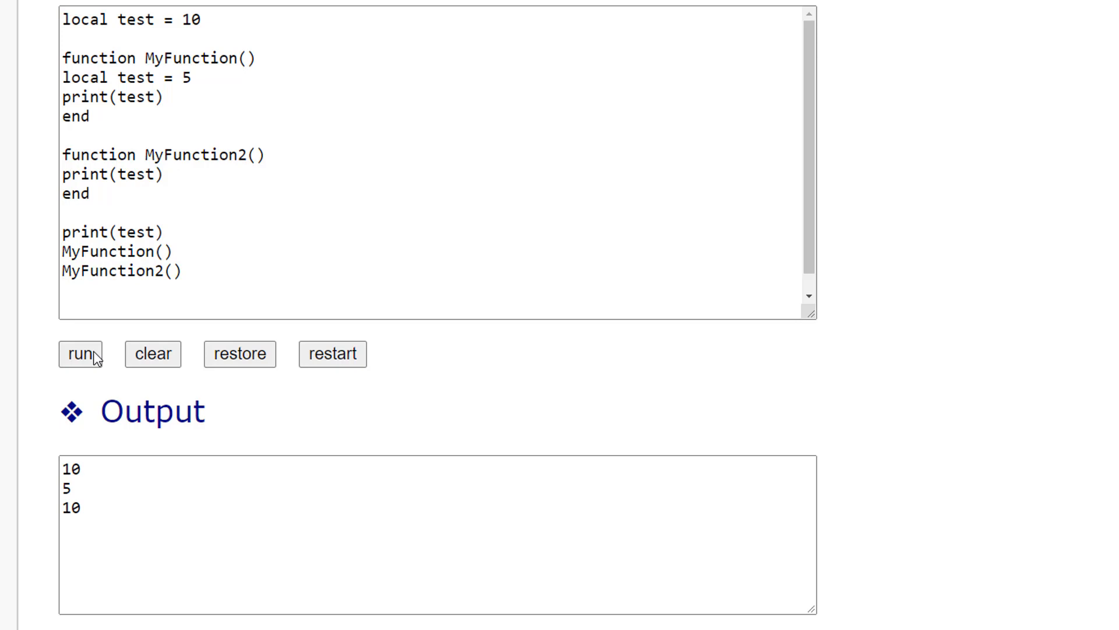
mouse_move(124, 434)
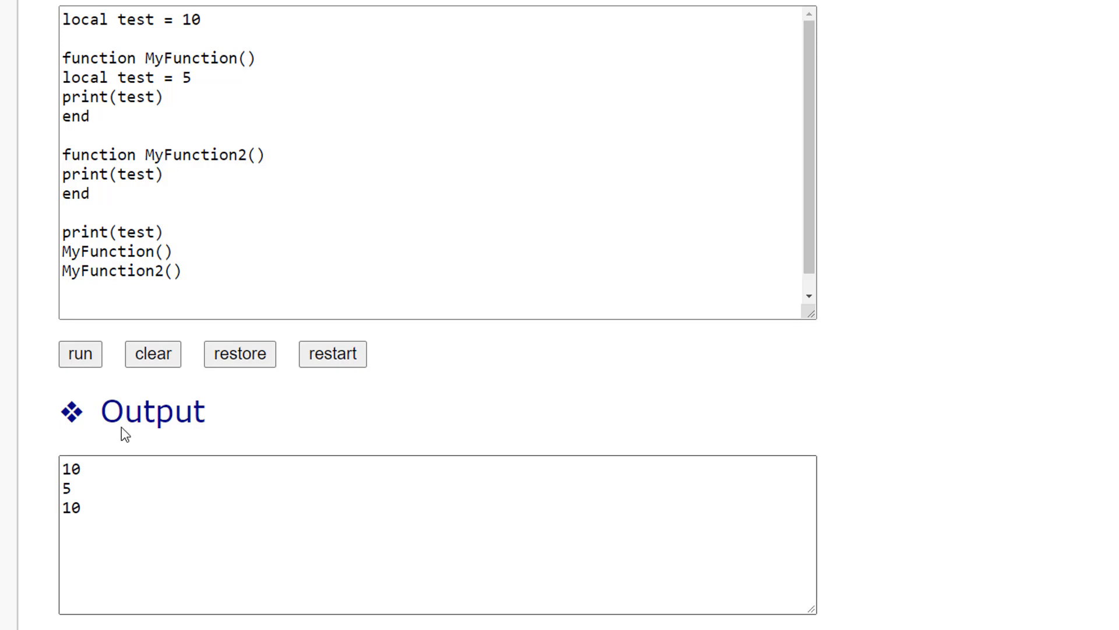
mouse_move(144, 535)
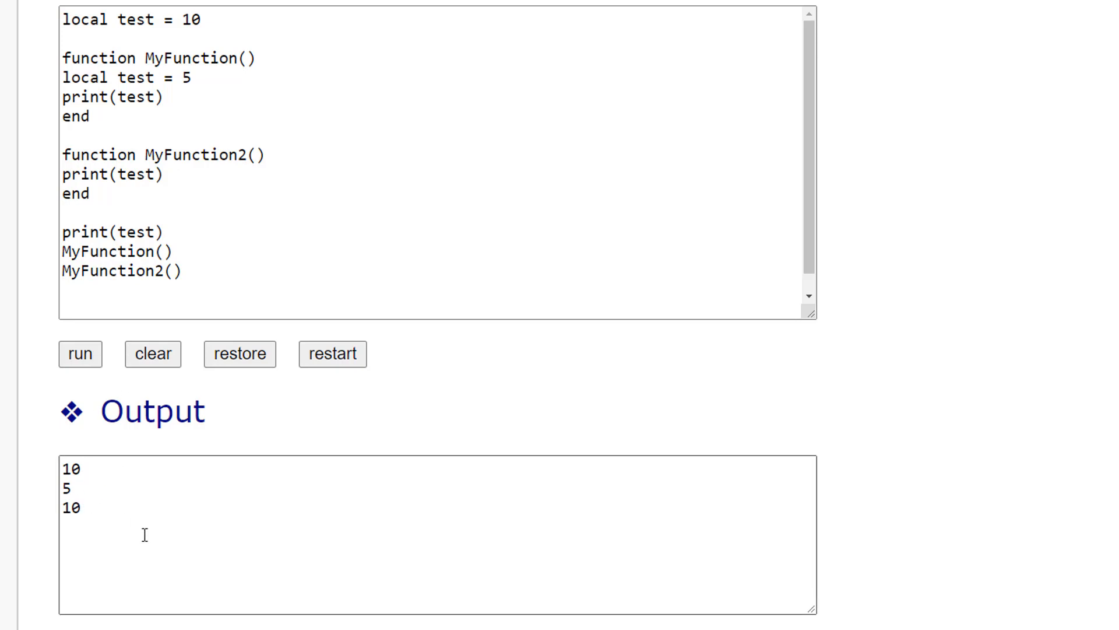
mouse_move(145, 189)
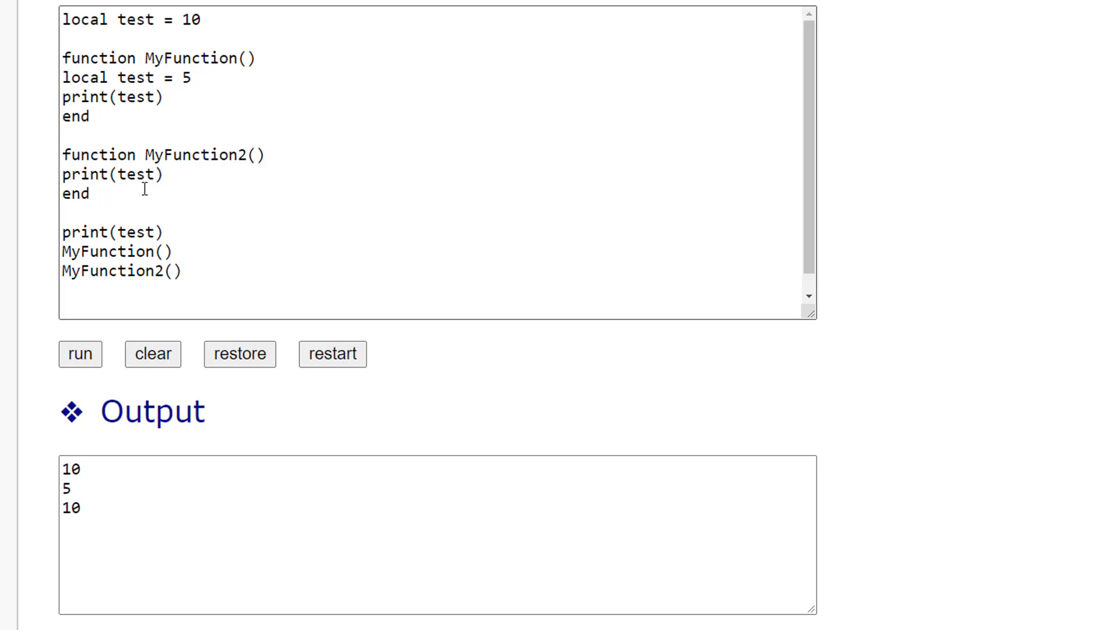
mouse_move(145, 15)
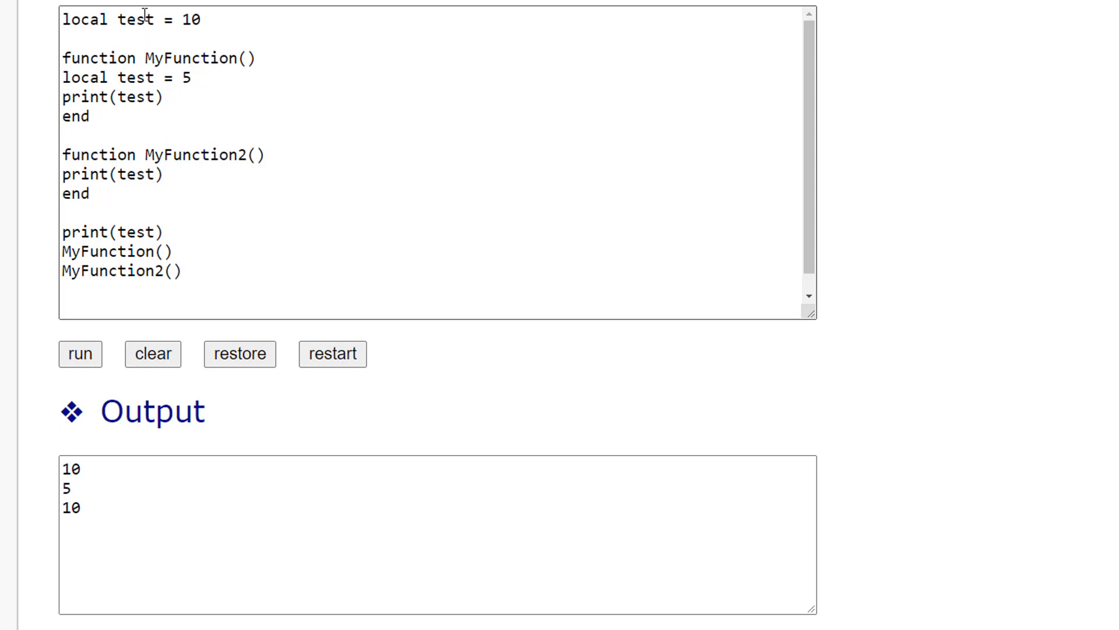
mouse_move(126, 106)
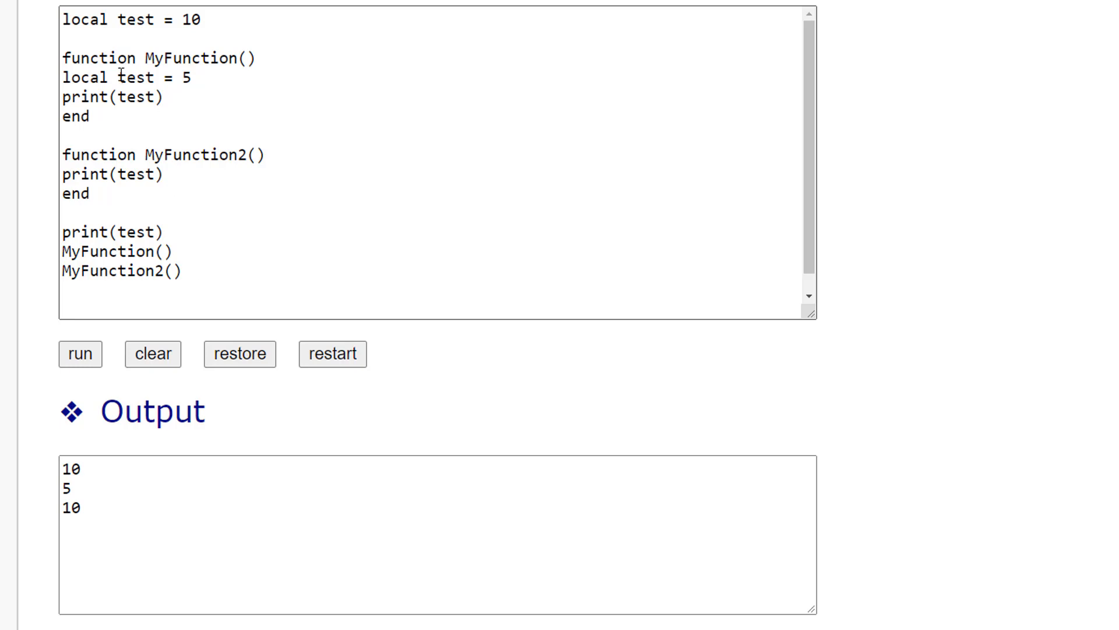
Remove 'local' inside MyFunction so its line reads test = 5.
double_click(83, 77)
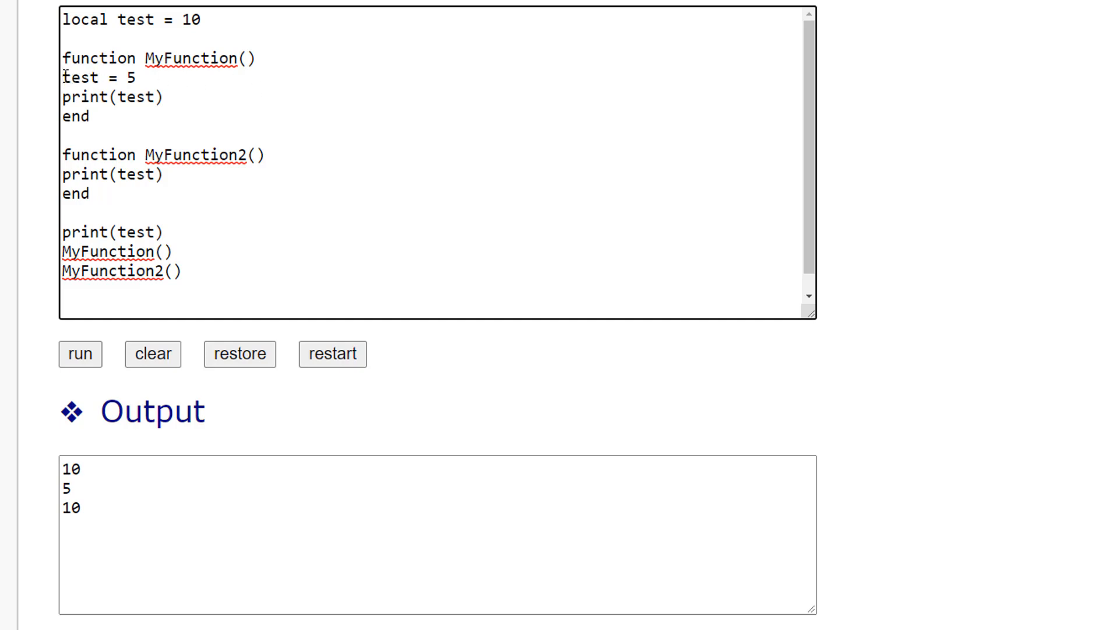
double_click(80, 77)
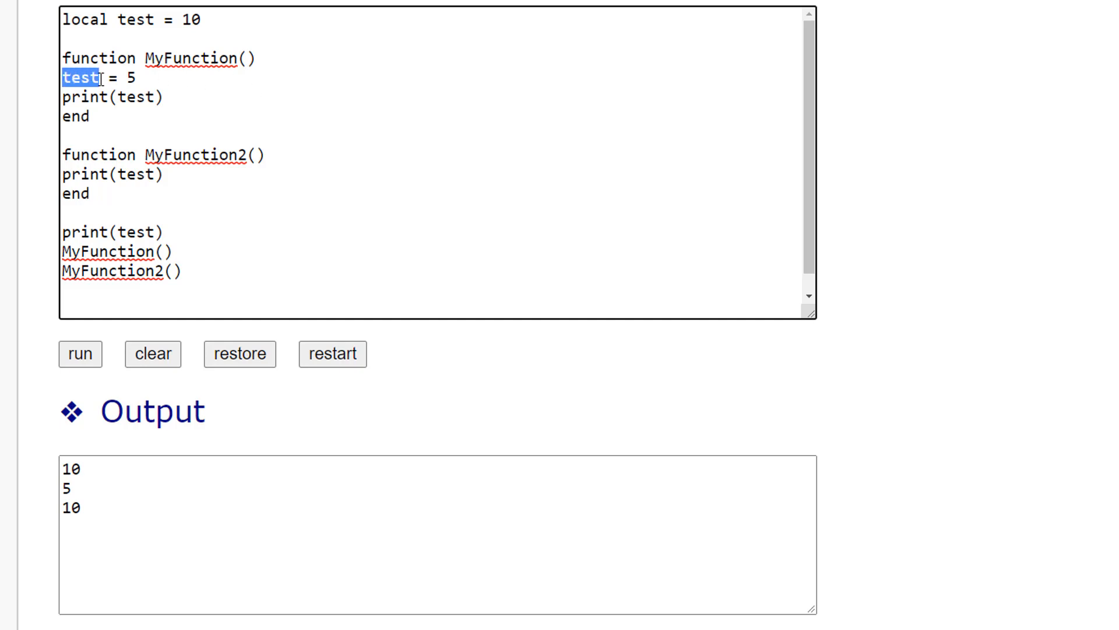
click(65, 78)
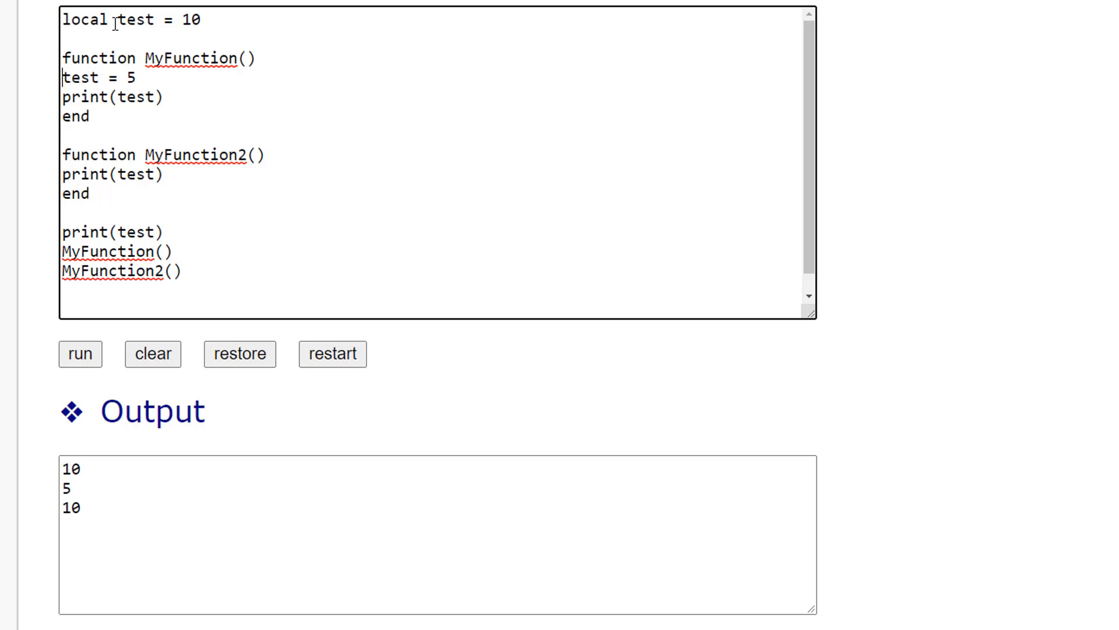
mouse_move(149, 20)
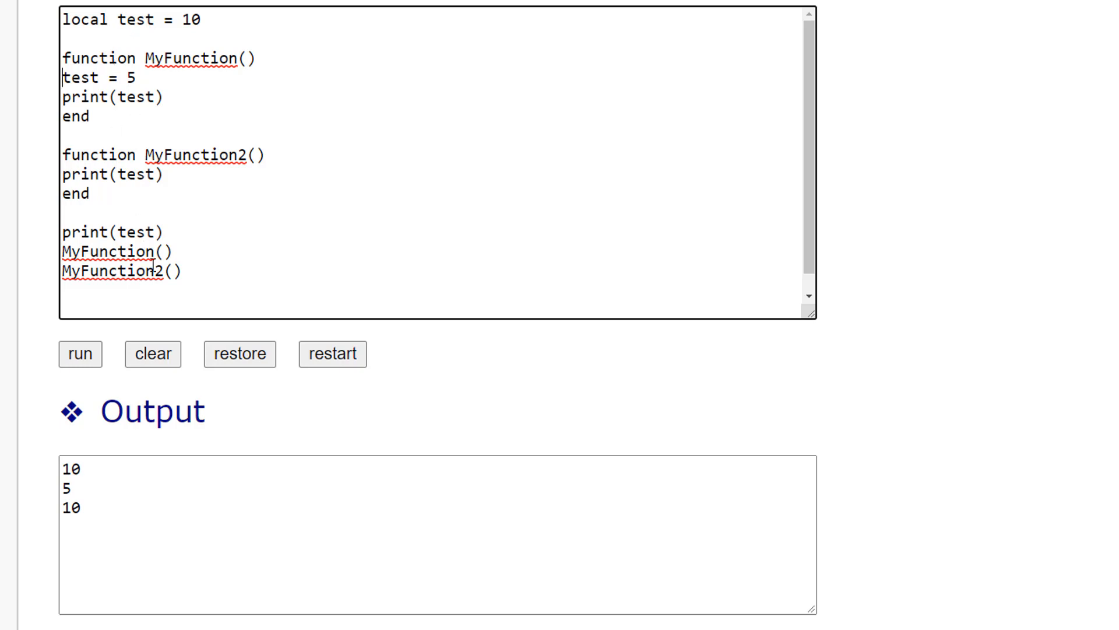
Rerun the script so the output reads 10, 5, 5.
click(80, 353)
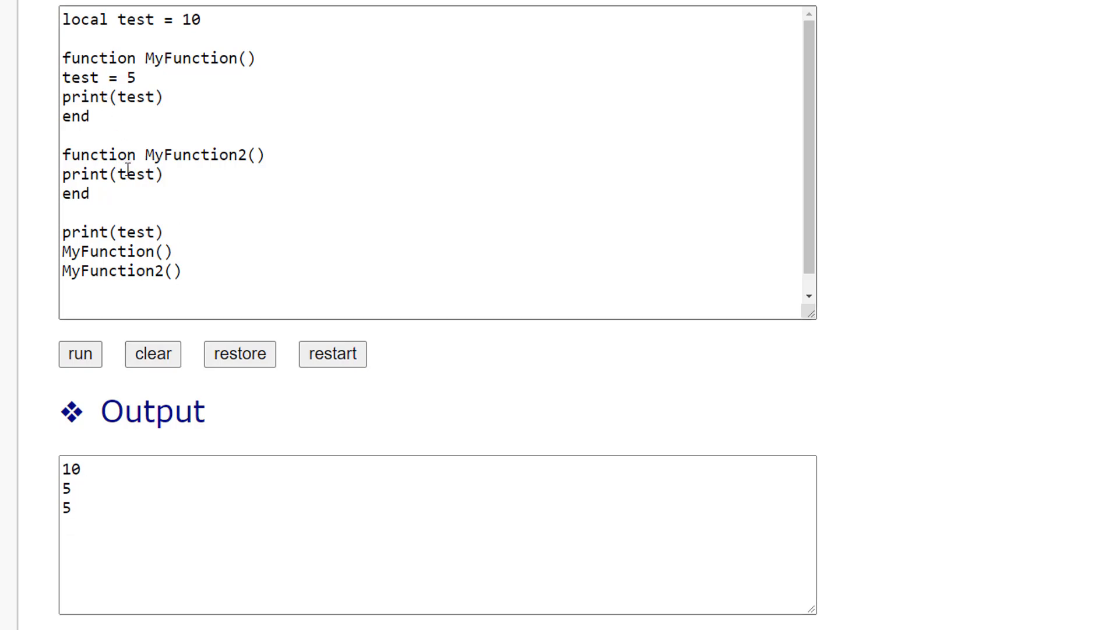
double_click(135, 20)
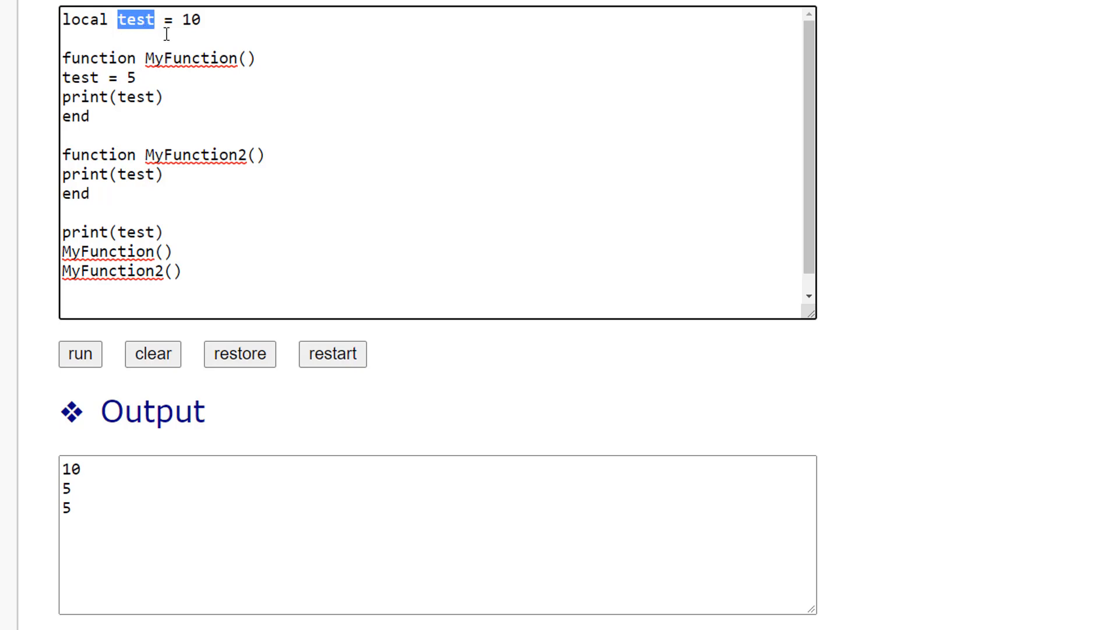
mouse_move(145, 65)
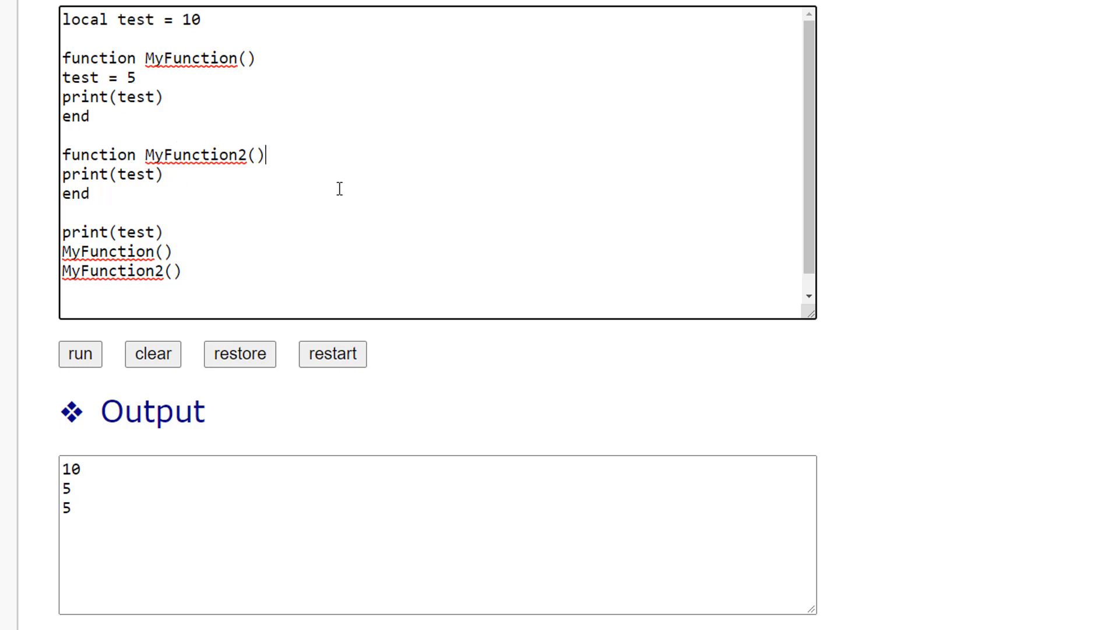
Add test = test + 1 inside MyFunction2 and rerun to get 10, 5, 6.
key(Return)
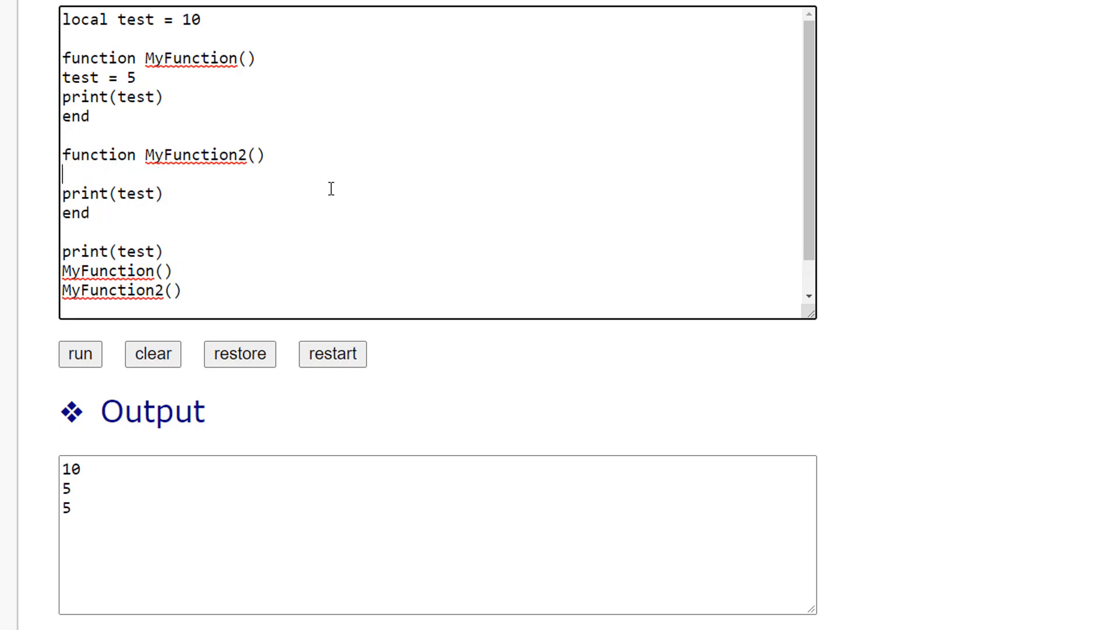
text(test = test)
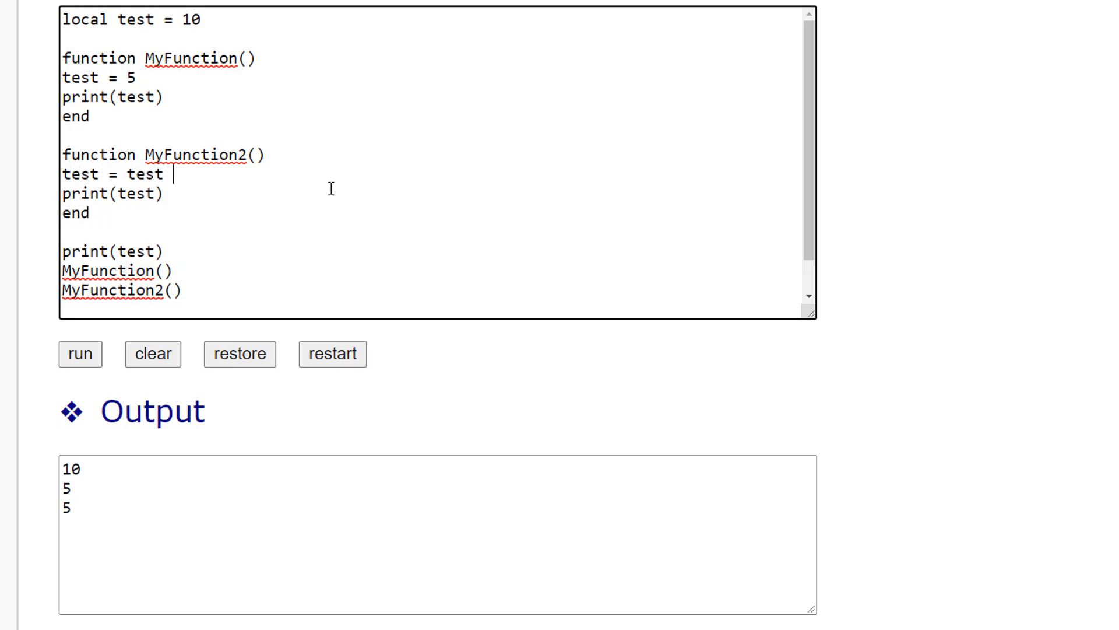
text(+ 1)
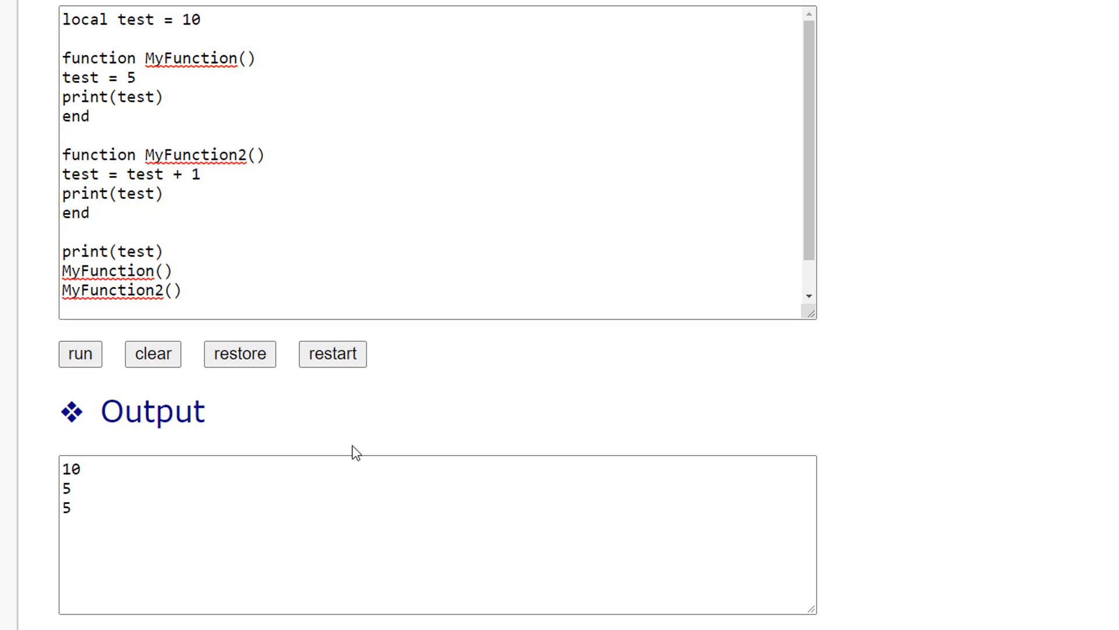
click(80, 353)
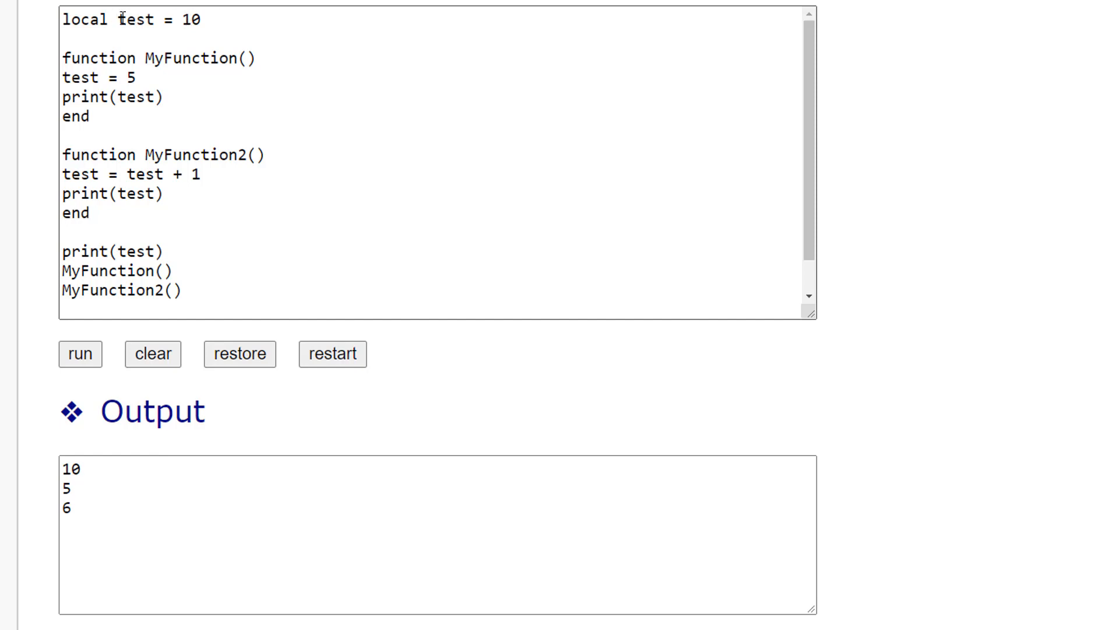
mouse_move(154, 75)
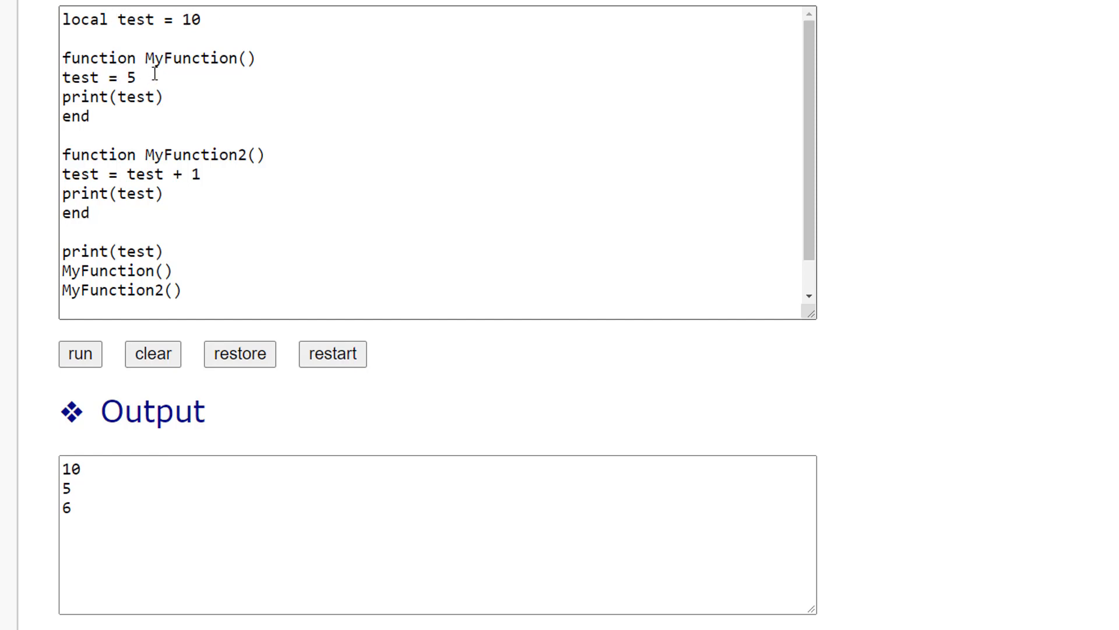
mouse_move(85, 192)
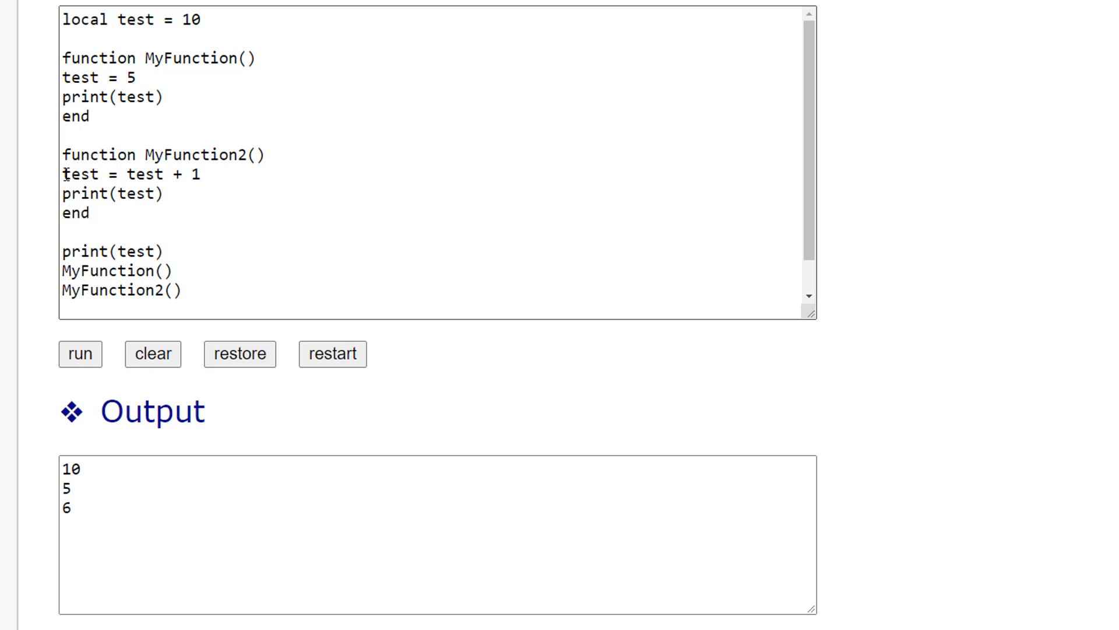
mouse_move(107, 479)
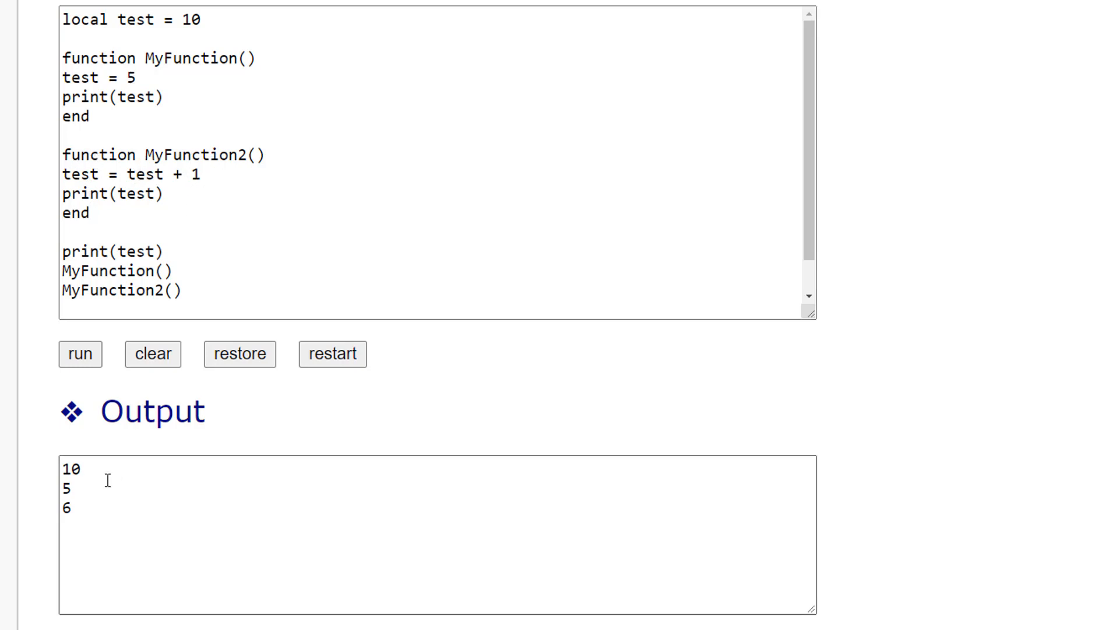
mouse_move(298, 457)
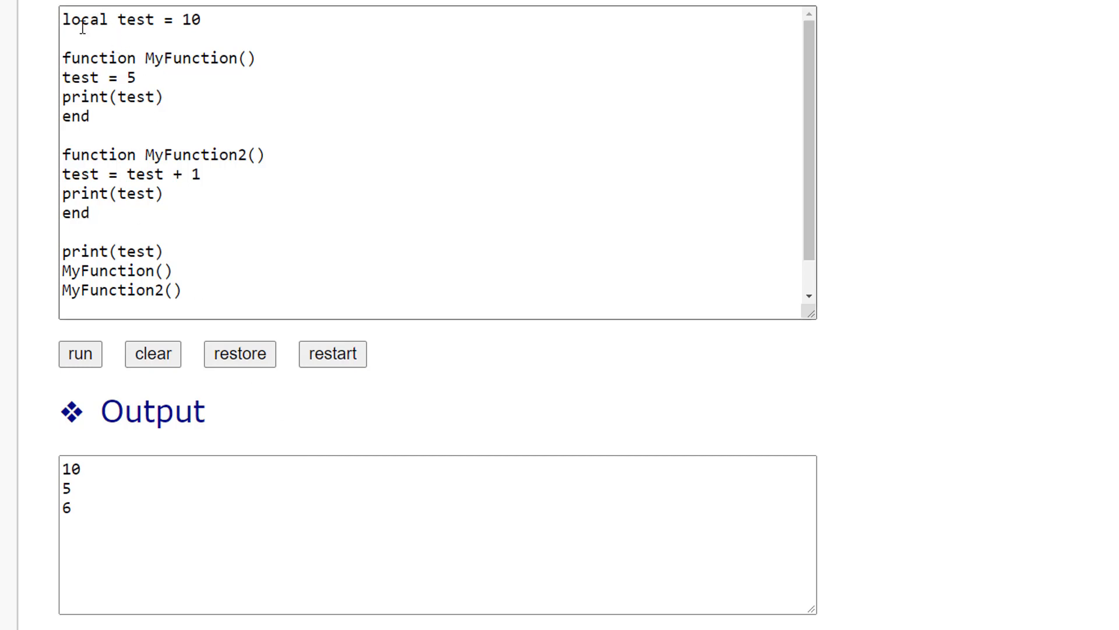
mouse_move(145, 240)
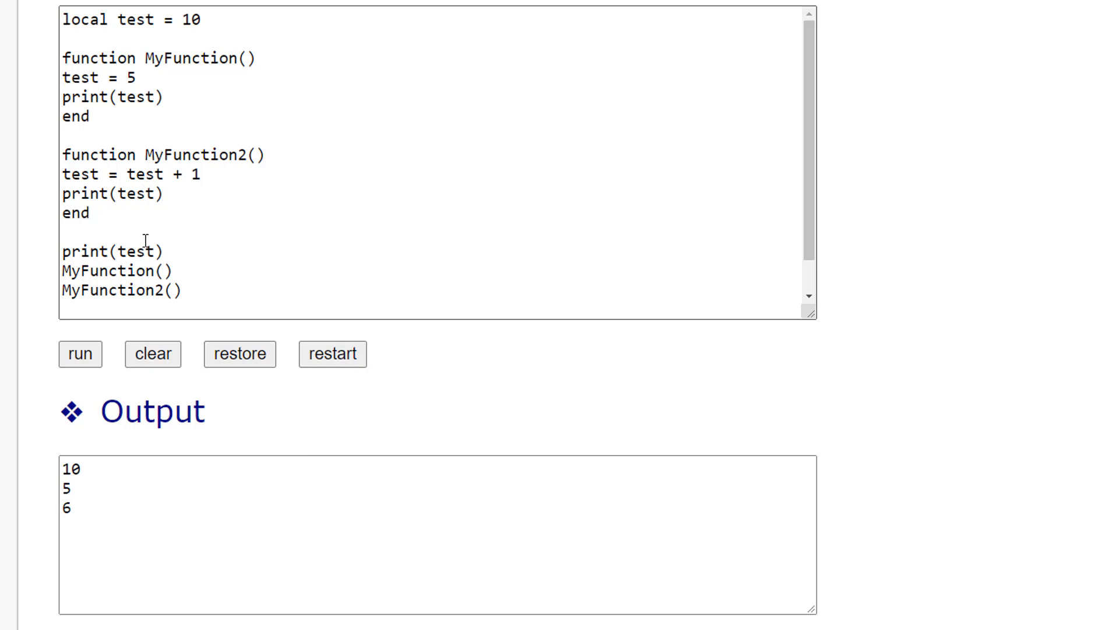
mouse_move(108, 194)
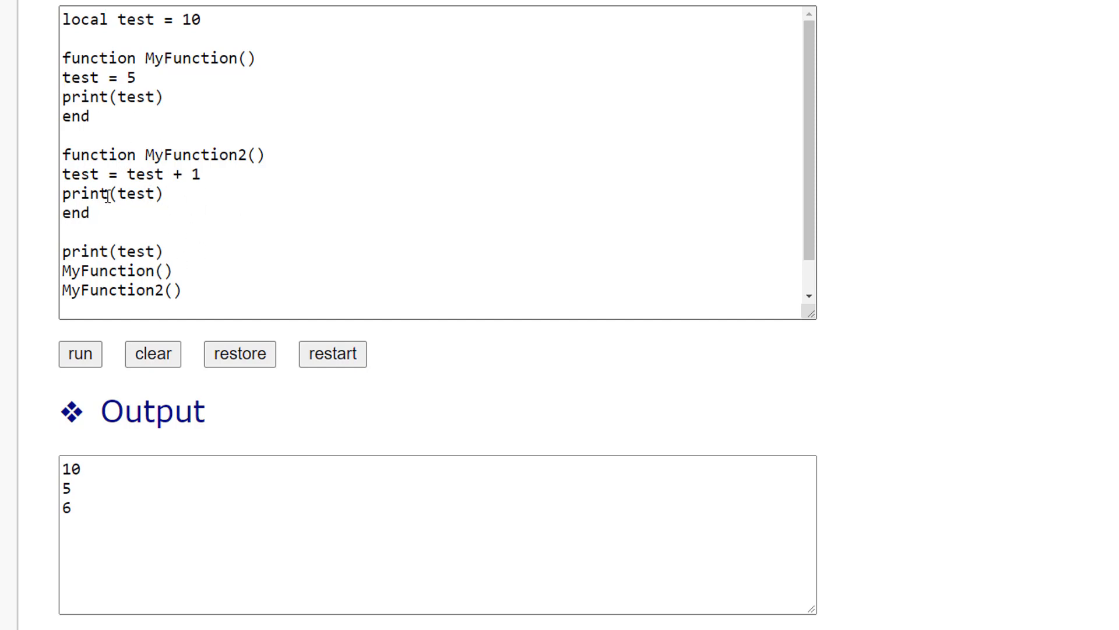
mouse_move(119, 132)
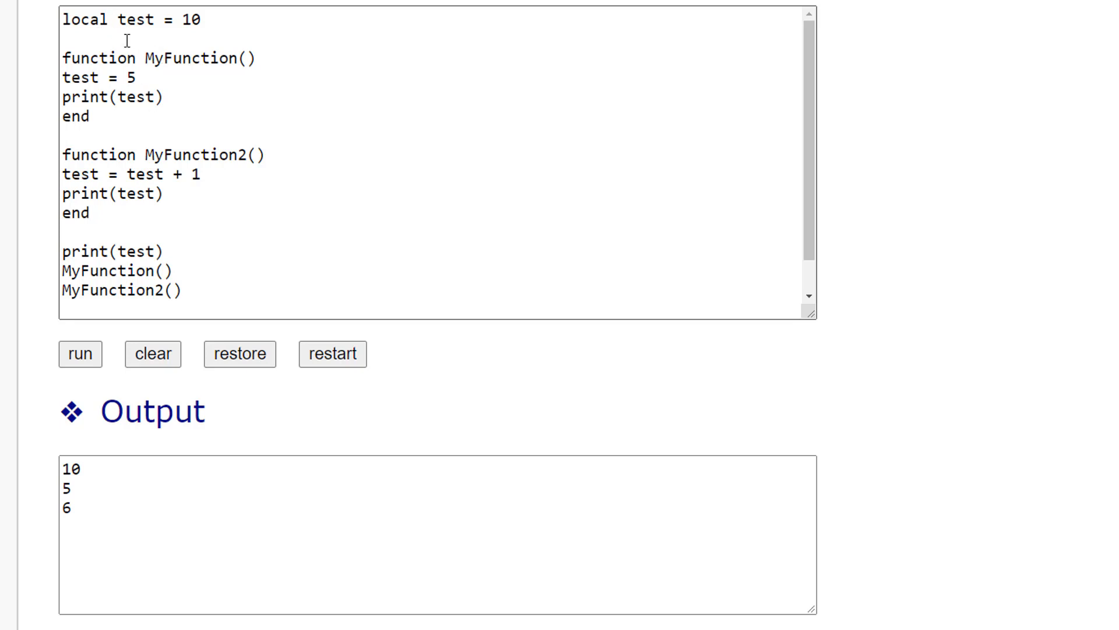
mouse_move(72, 166)
text(l)
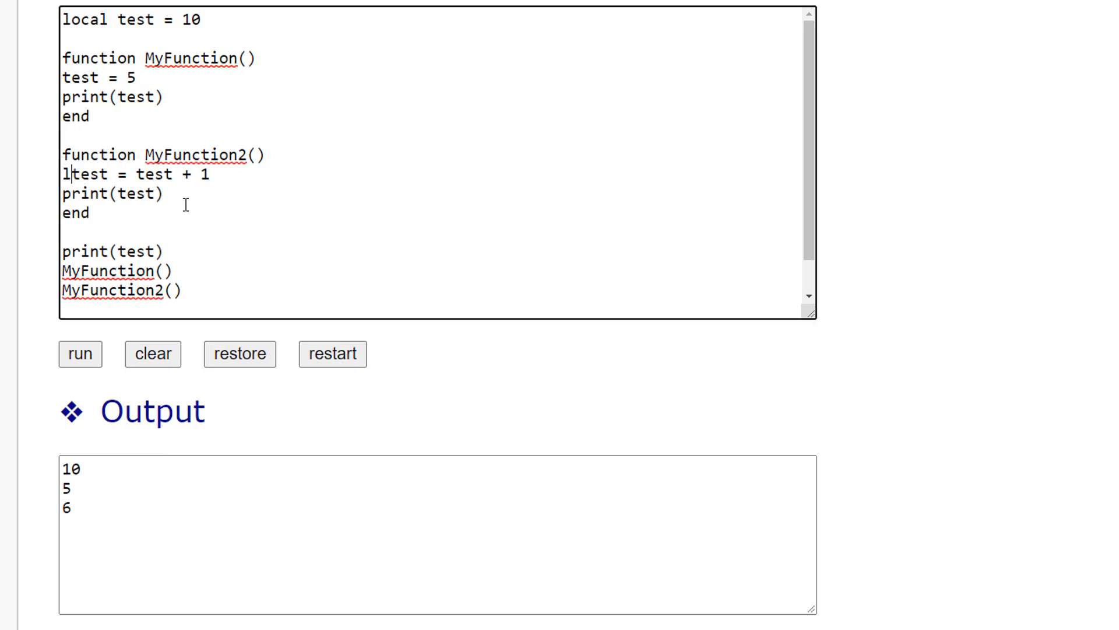
Make MyFunction2's line read local test = test + 1.
text(ocal)
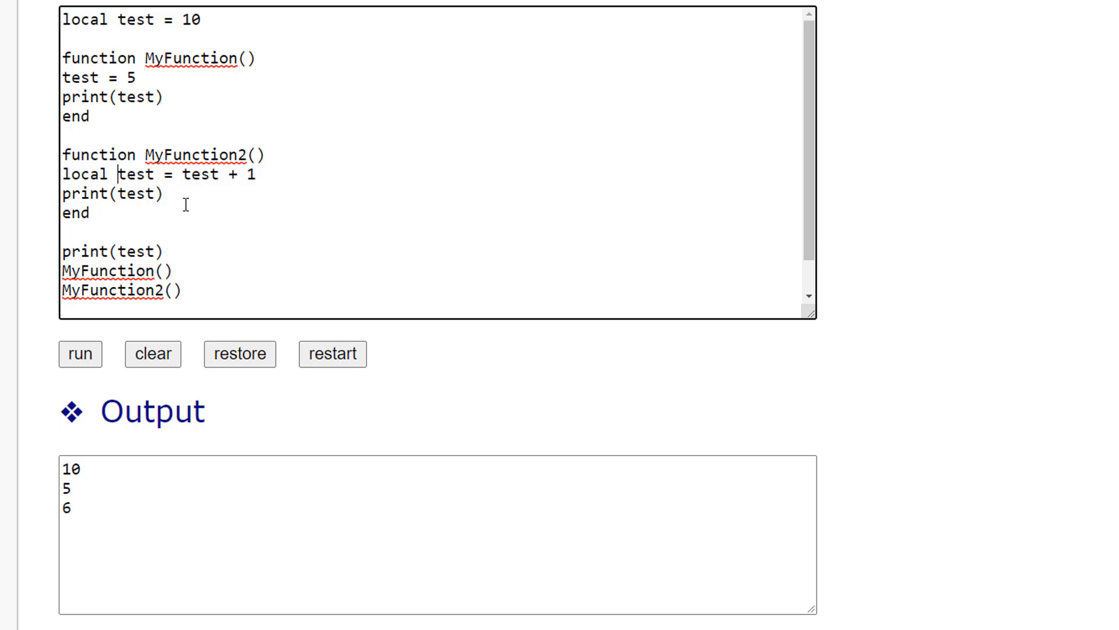
mouse_move(141, 174)
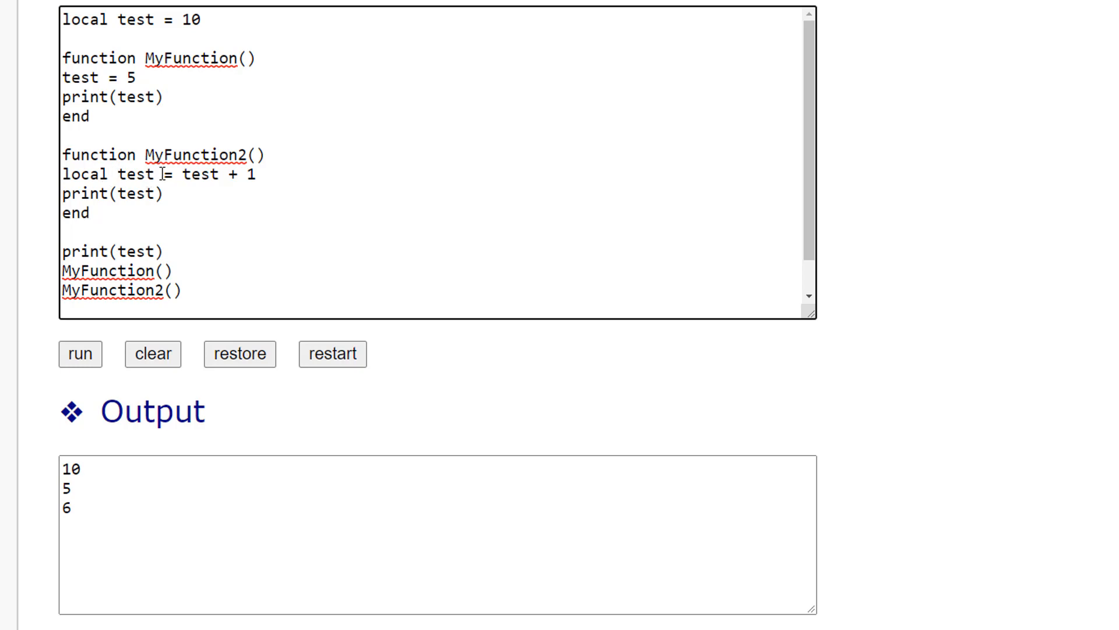
mouse_move(191, 174)
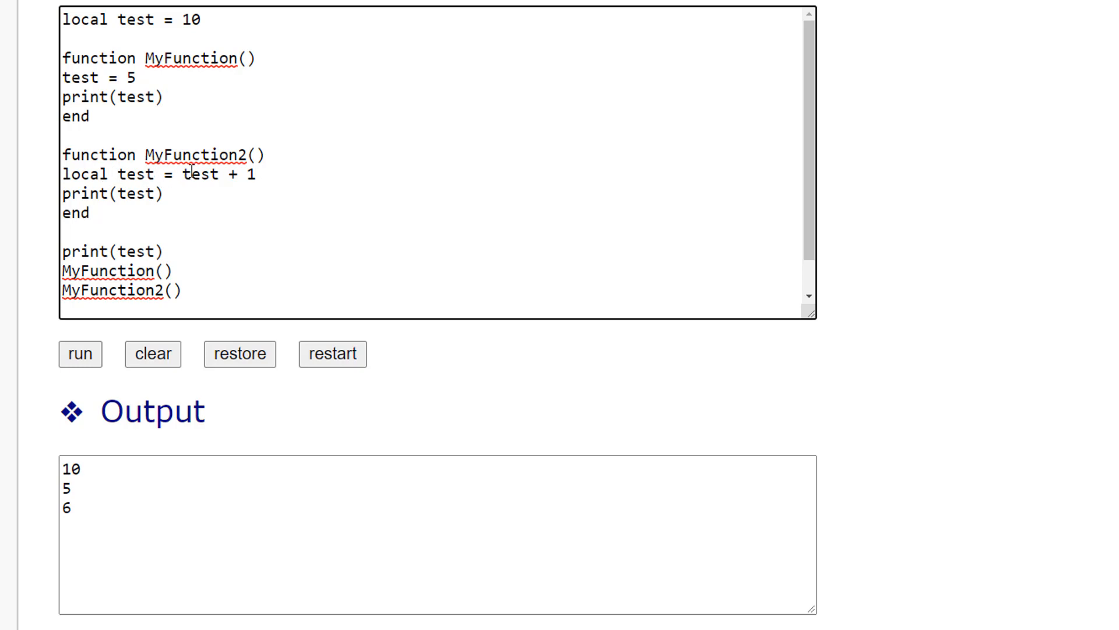
mouse_move(182, 205)
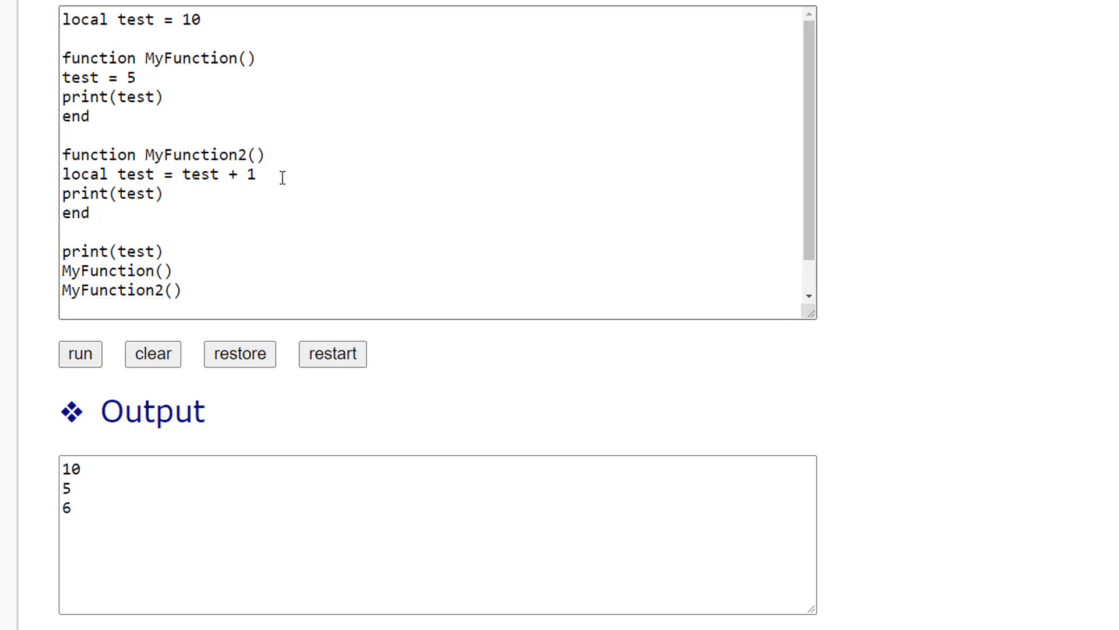
double_click(199, 174)
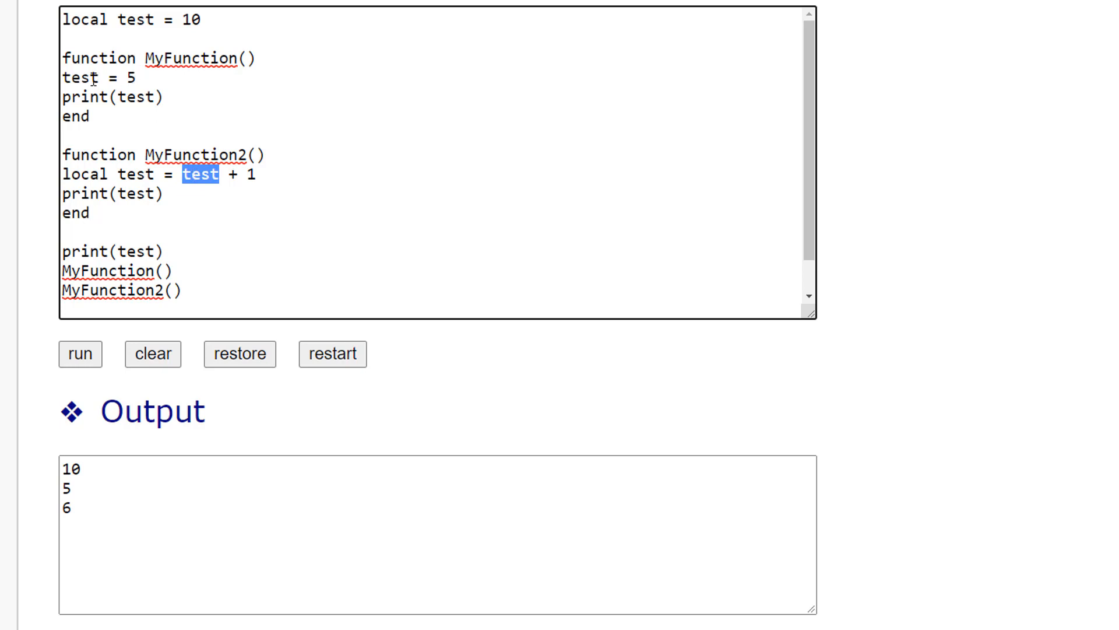
click(208, 174)
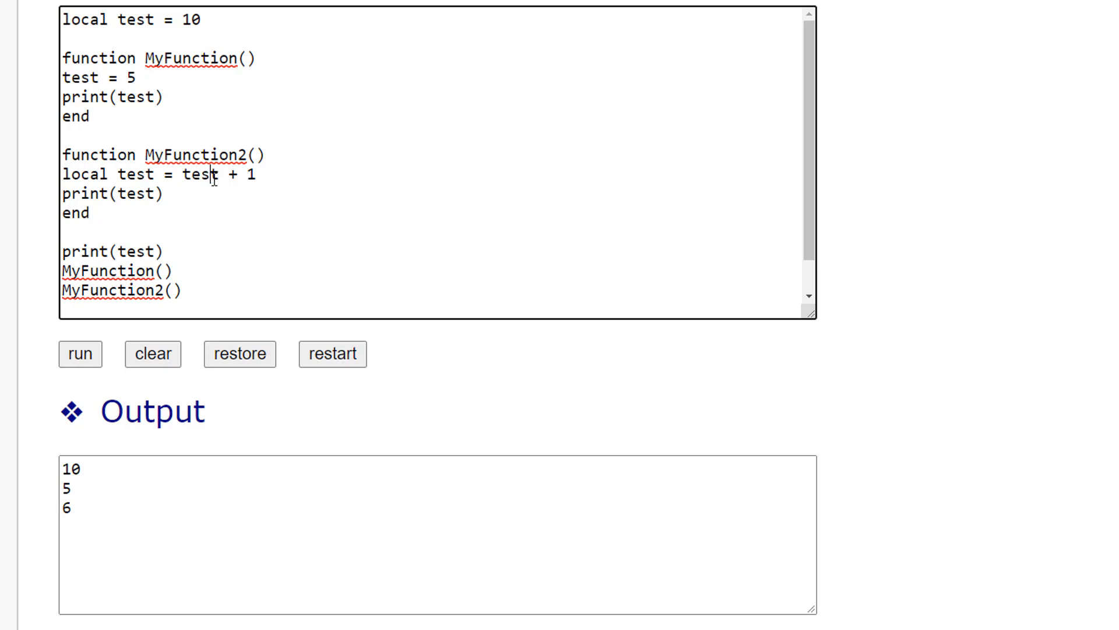
mouse_move(198, 175)
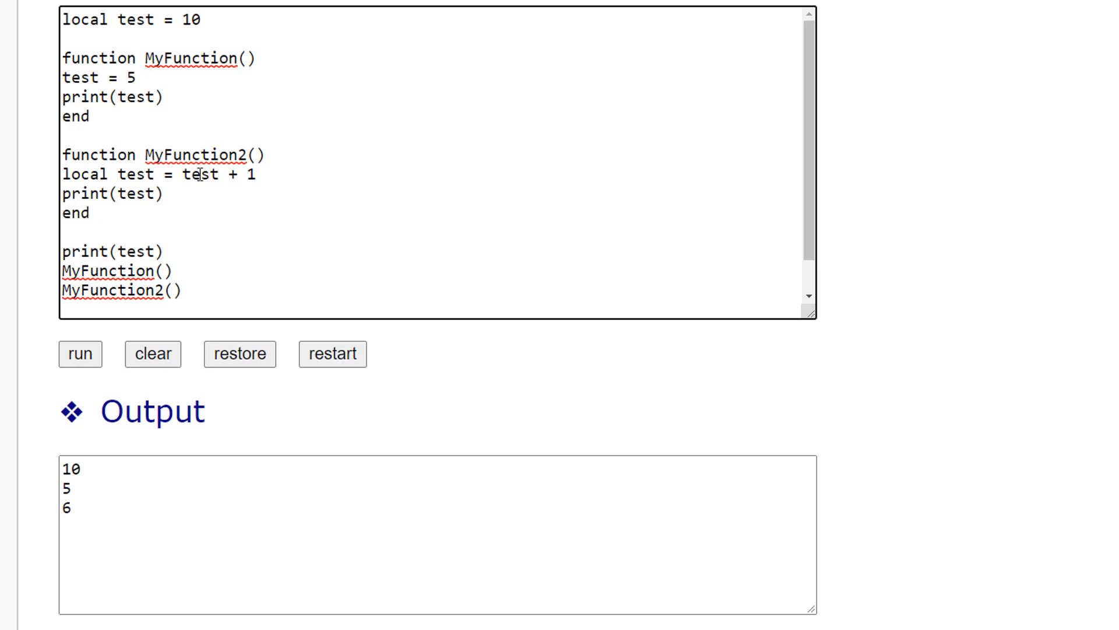
mouse_move(253, 175)
text(\)
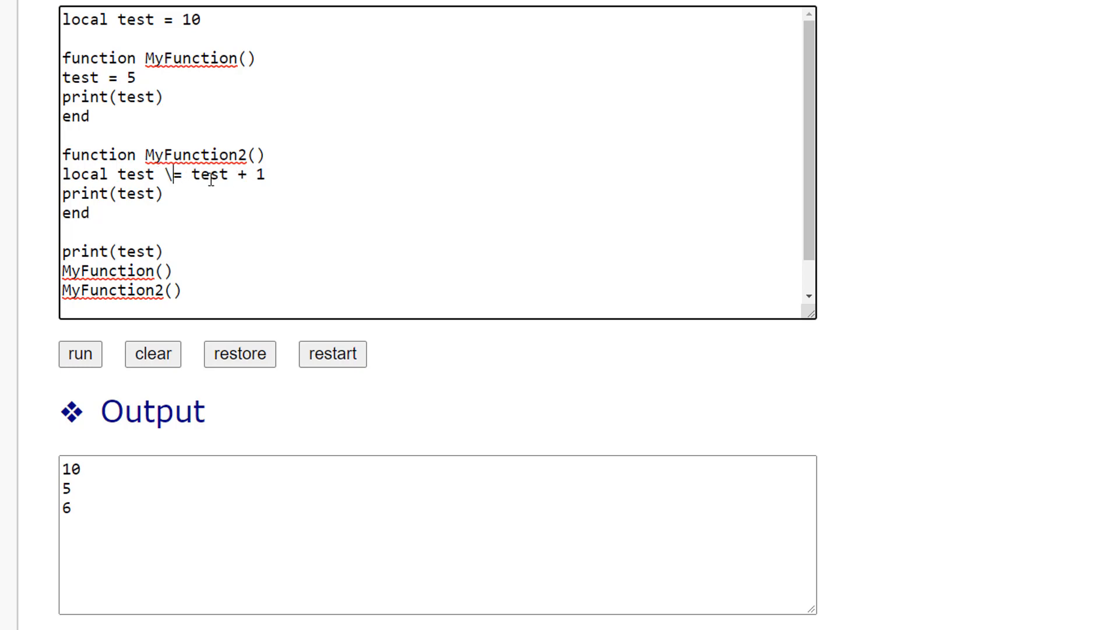
Declare local test = 8 before the increment and rerun to output 10, 5, 9.
key(Backspace)
text(= )
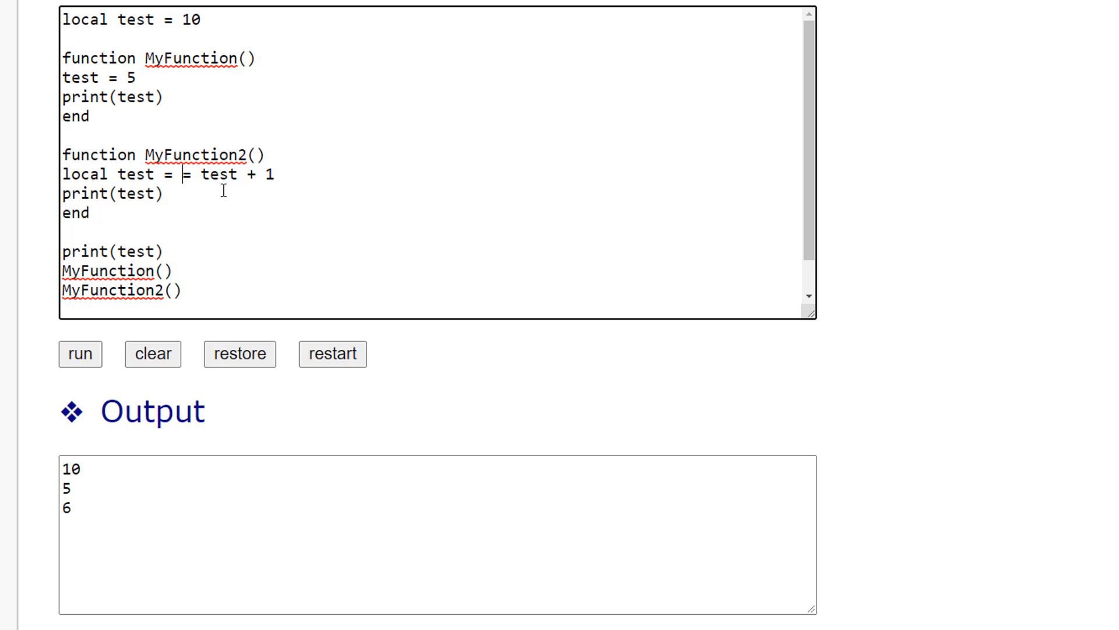
text(8)
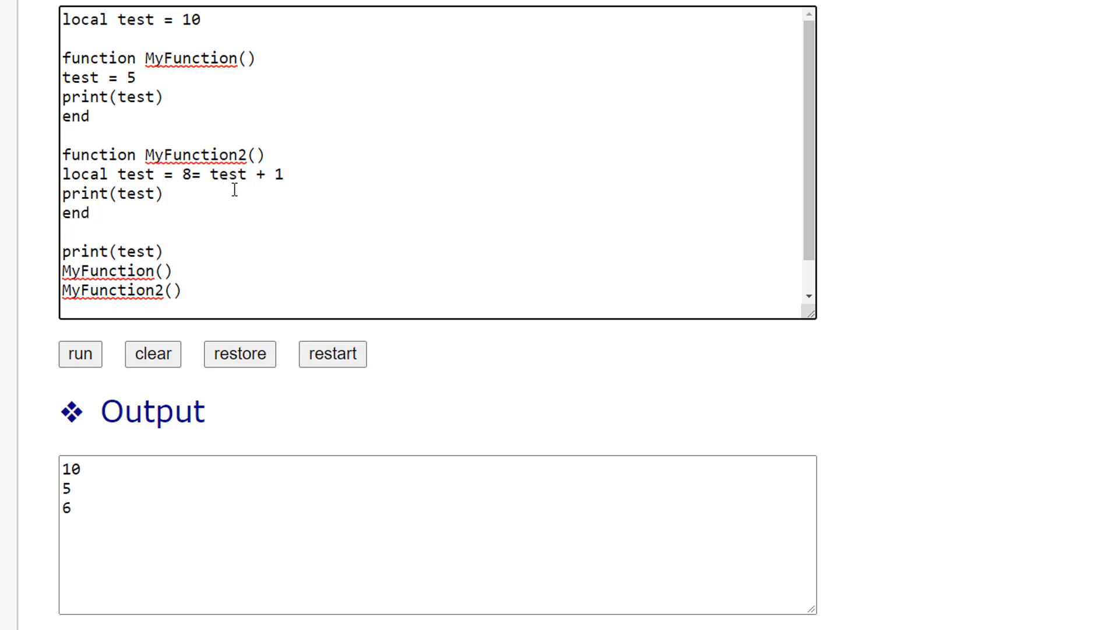
key(Enter)
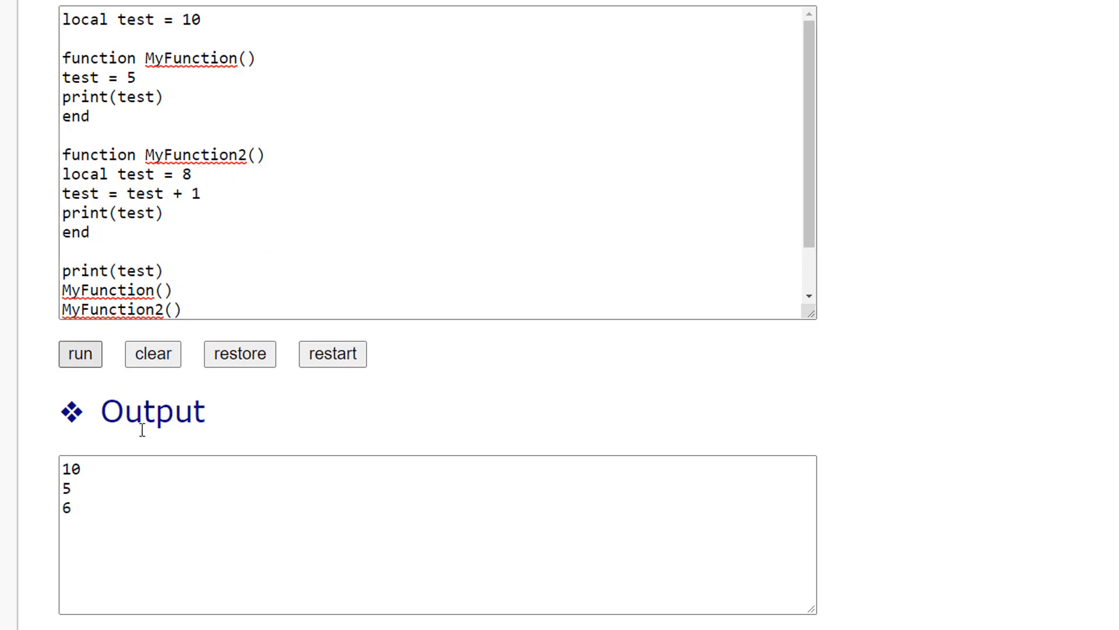
click(81, 353)
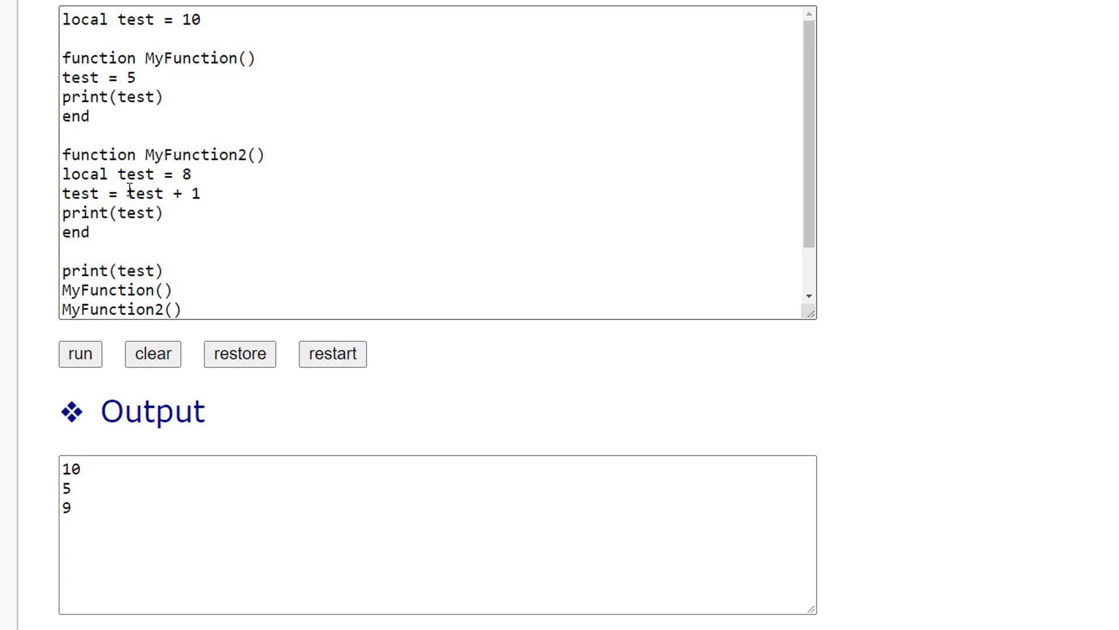
mouse_move(243, 198)
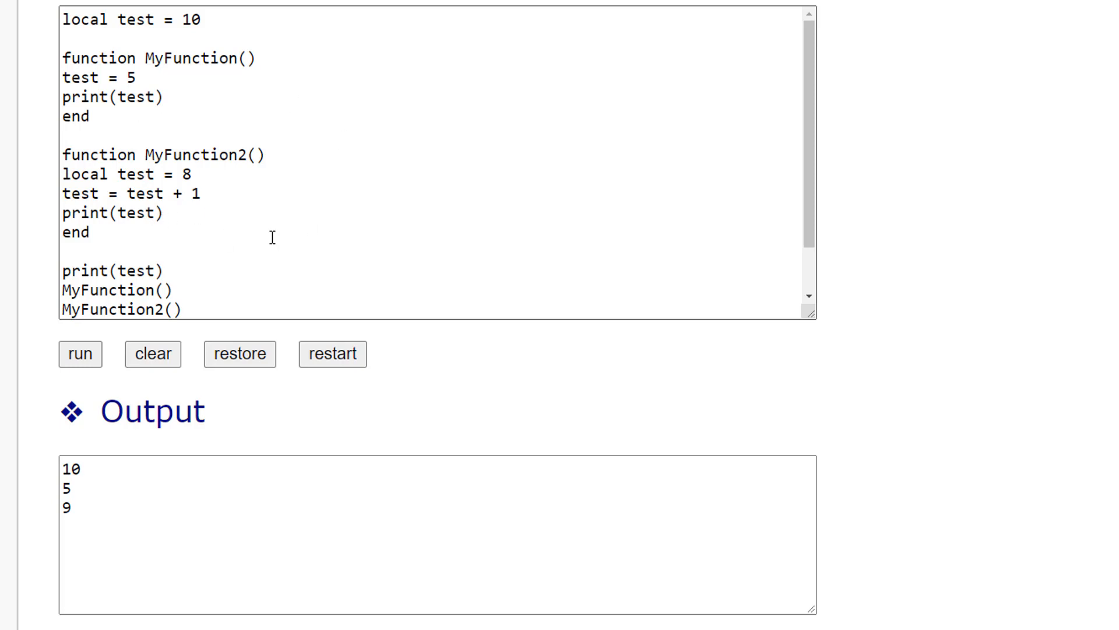
mouse_move(164, 154)
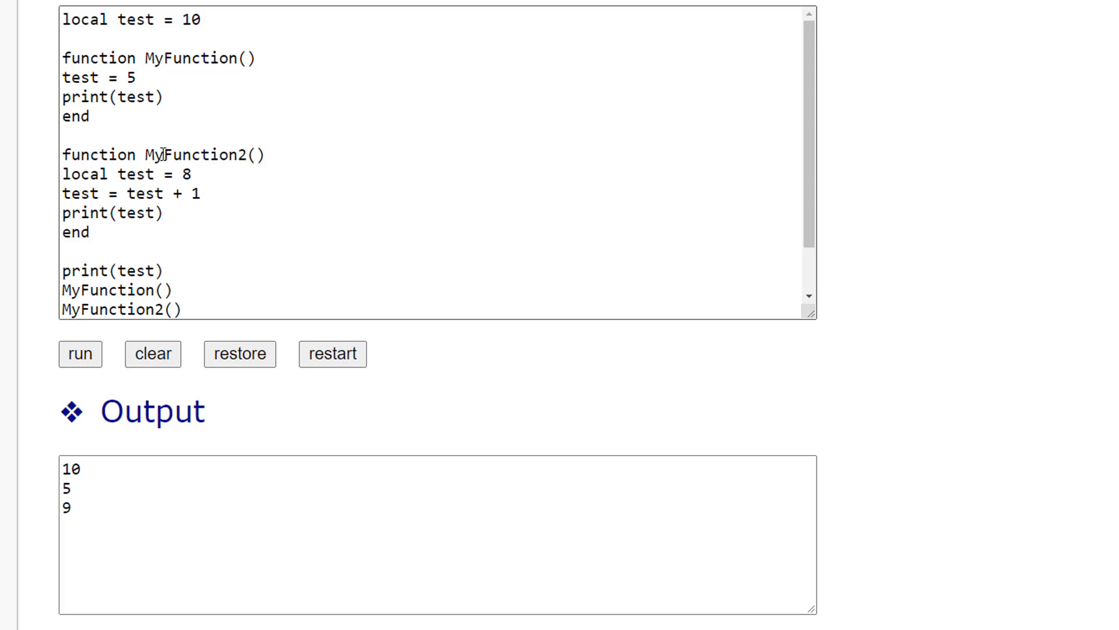
mouse_move(221, 190)
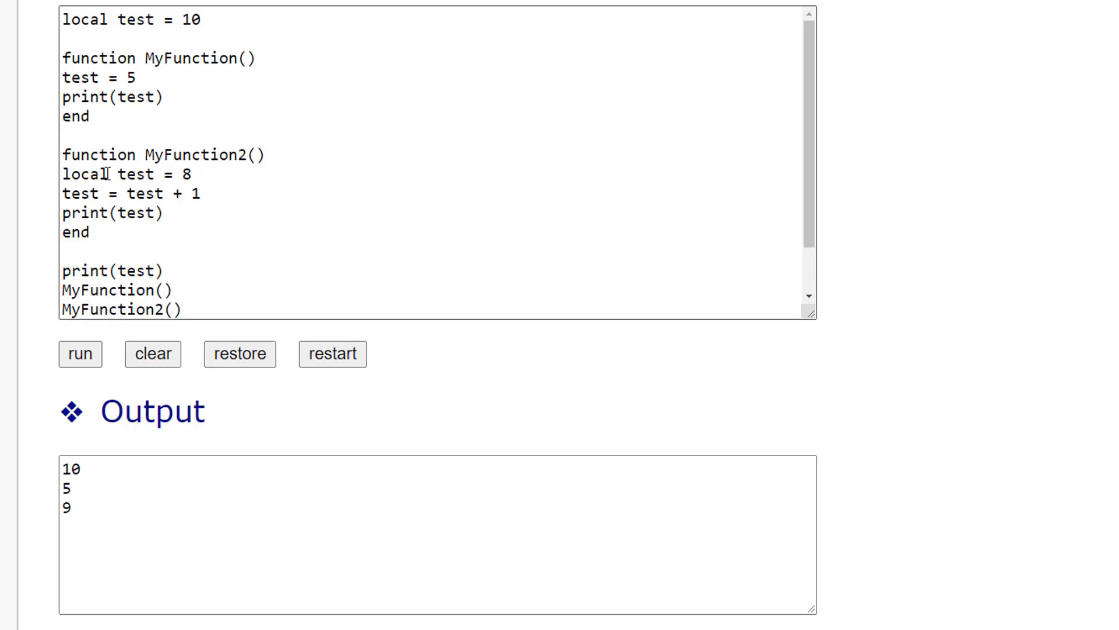
Rename MyFunction2's local variable so the line reads local player = 8.
double_click(83, 174)
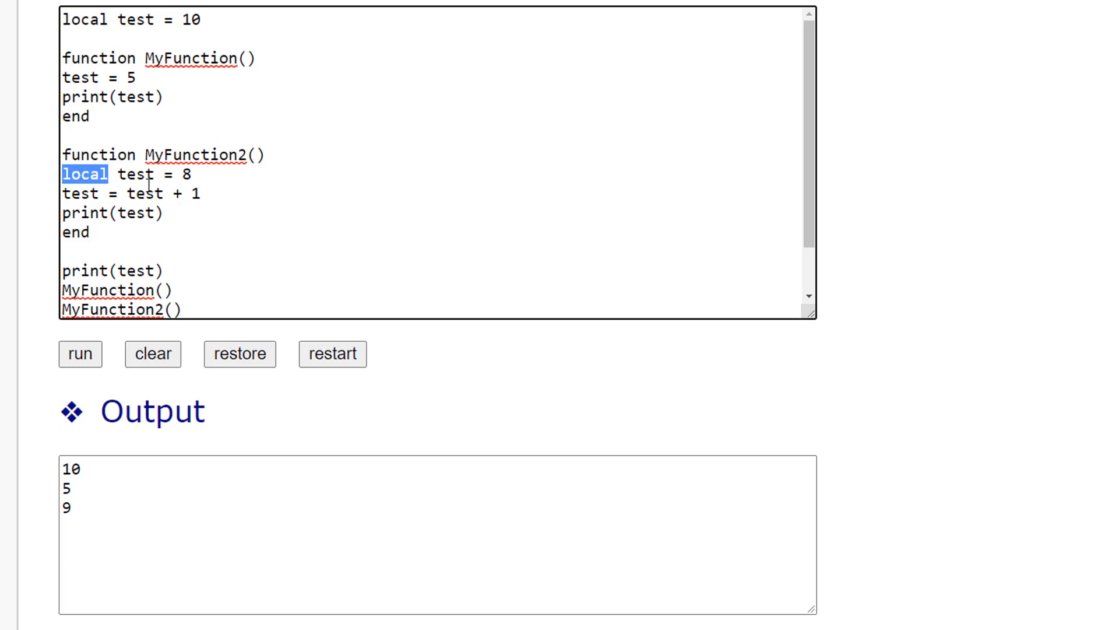
double_click(136, 174)
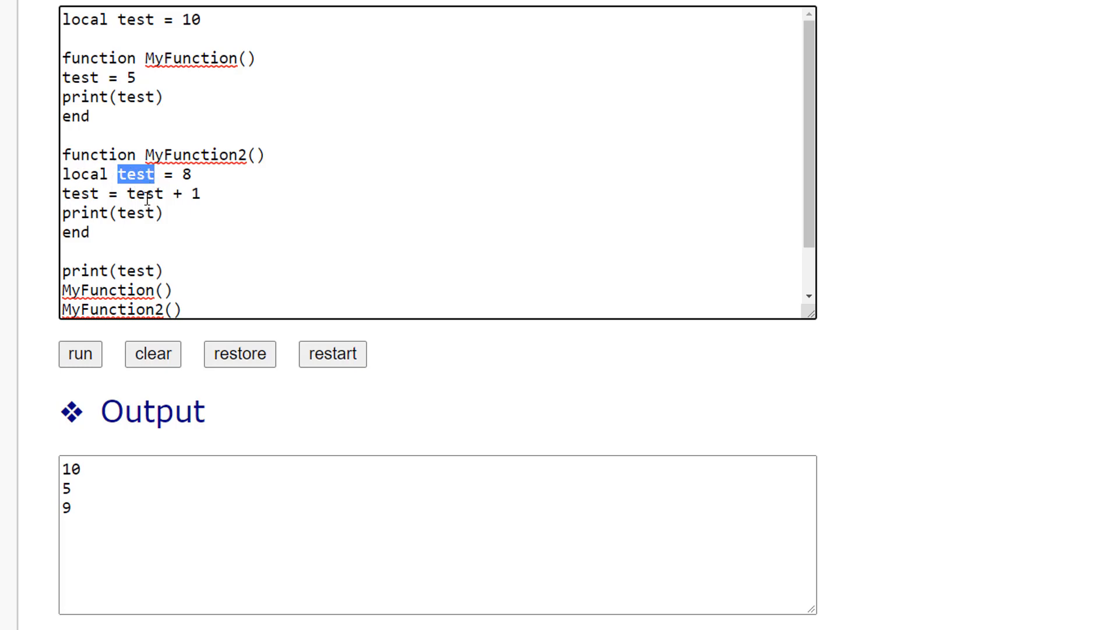
mouse_move(218, 164)
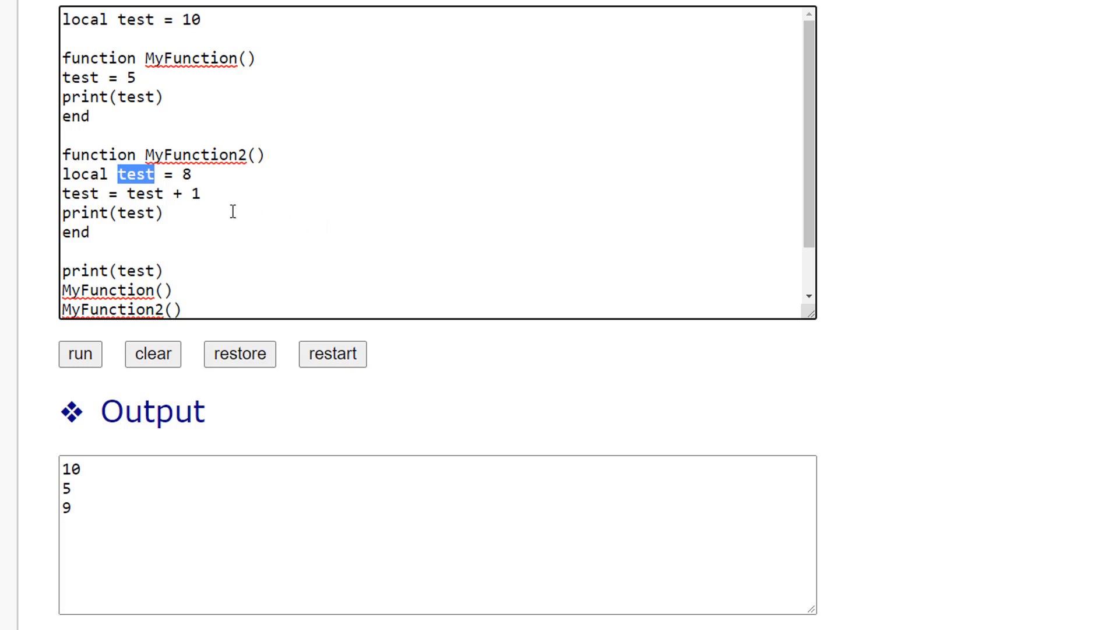
text(p)
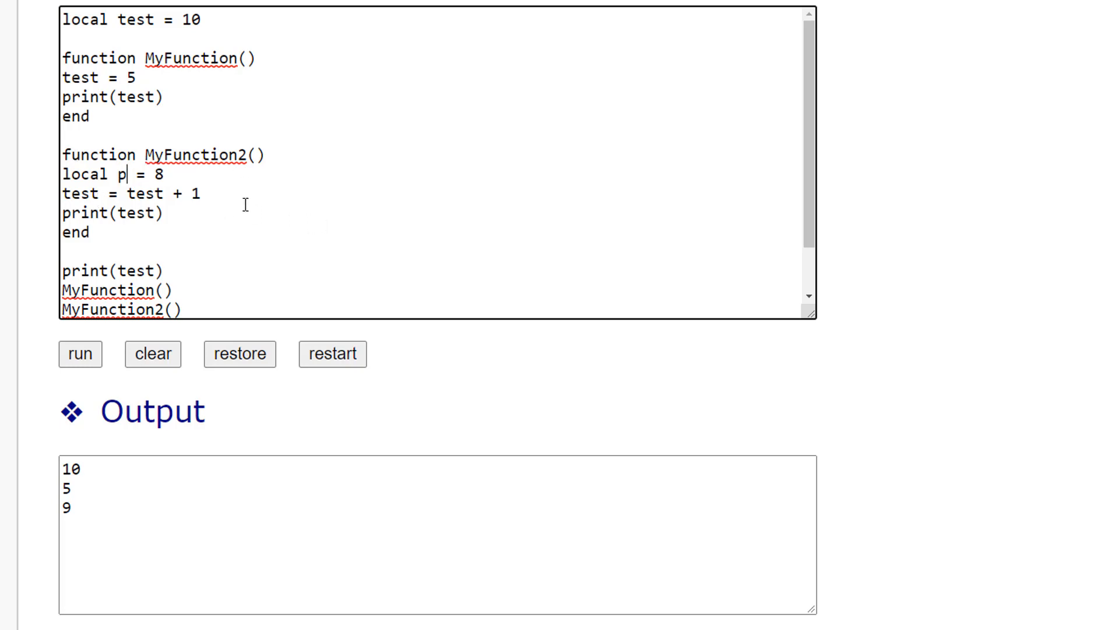
text(layer)
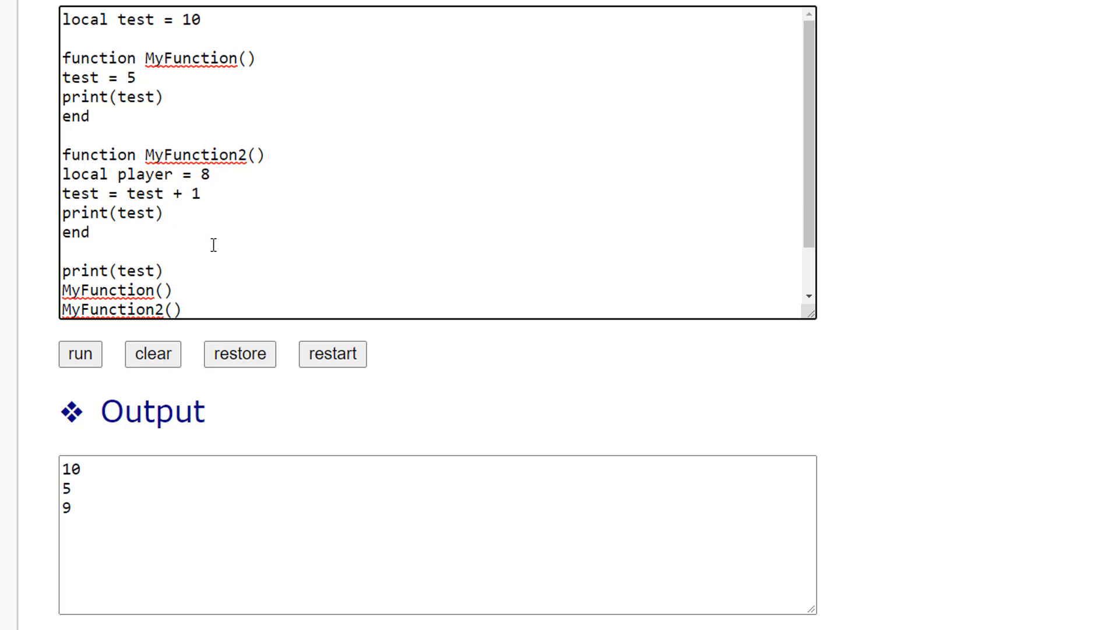
click(172, 174)
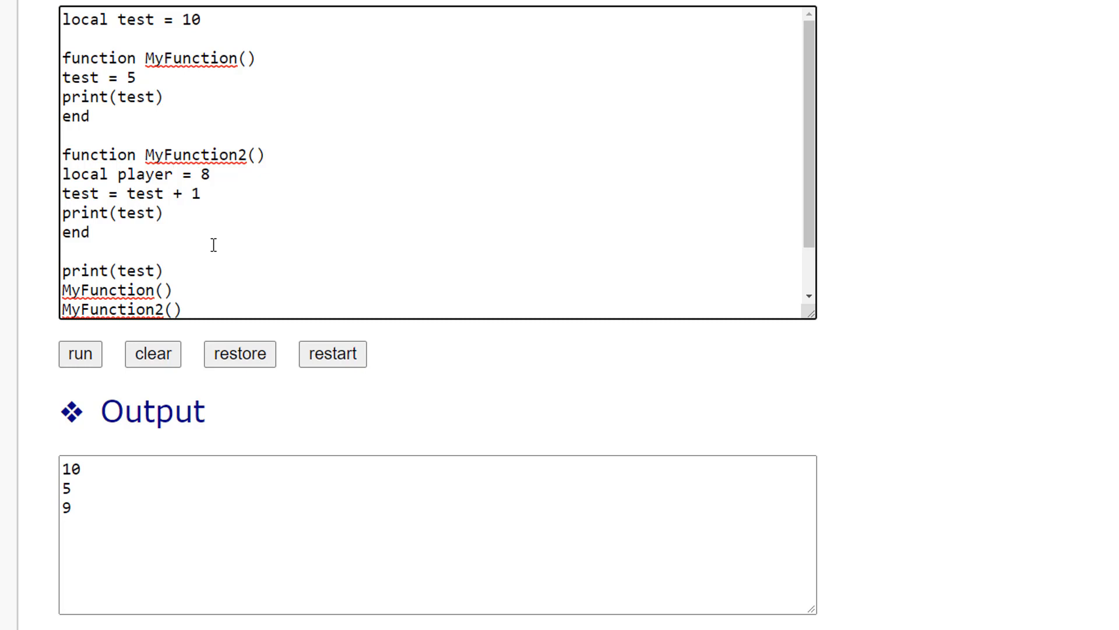
click(171, 174)
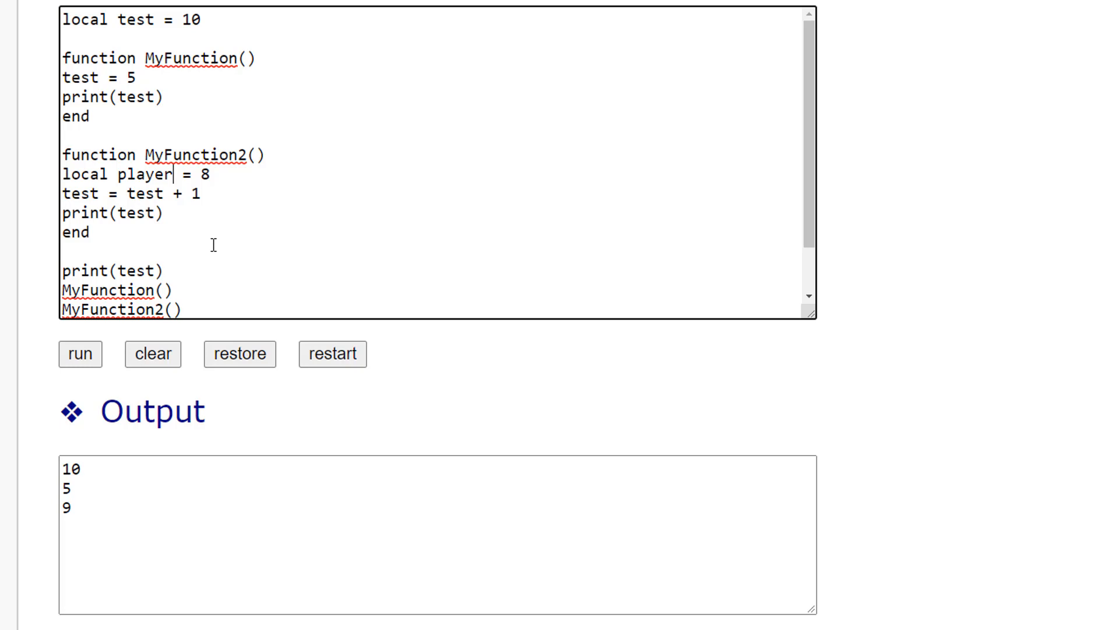